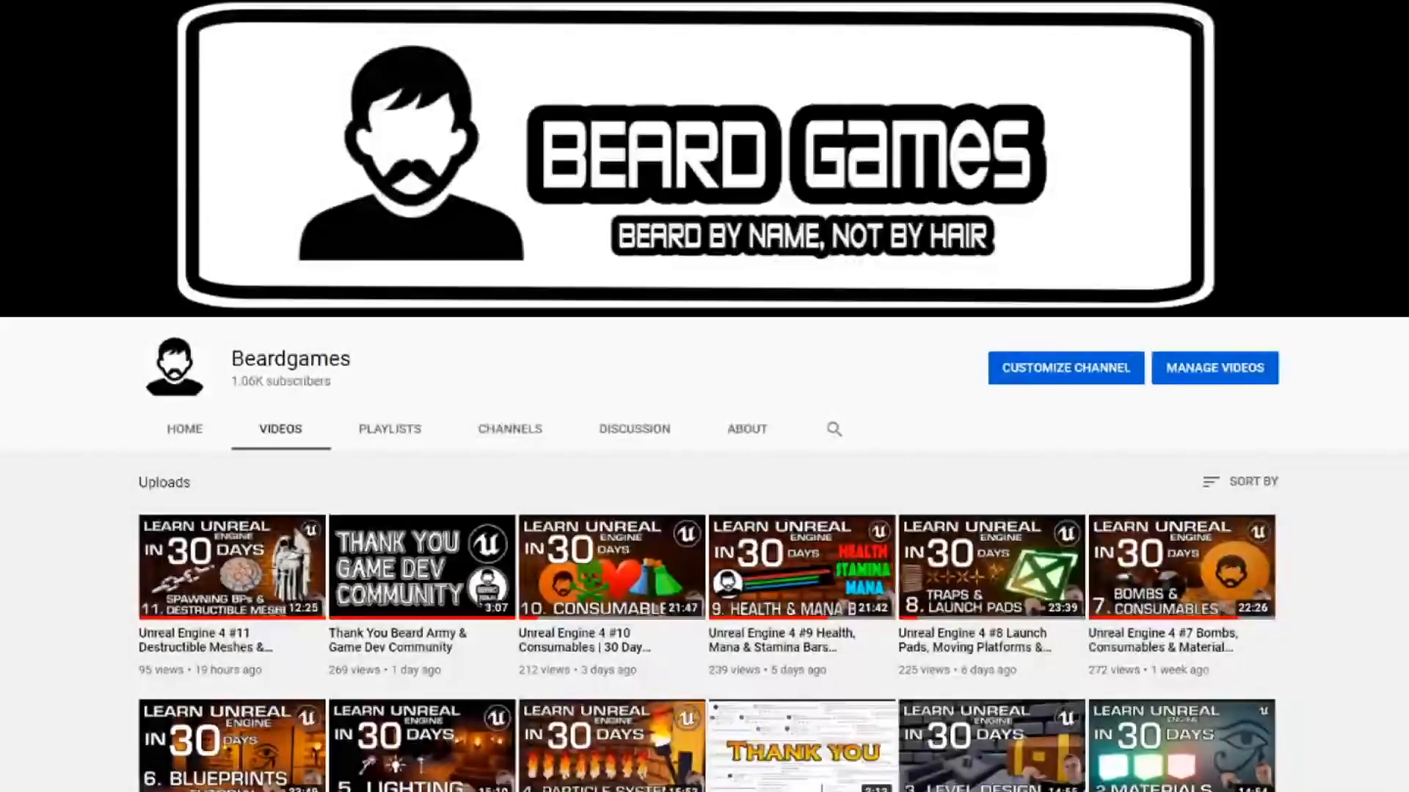
- Split the viewport and turn the new right-hand area into a Dope Sheet beside the rig
{"action": "scroll", "scroll_direction": "down", "scroll_amount": 3}
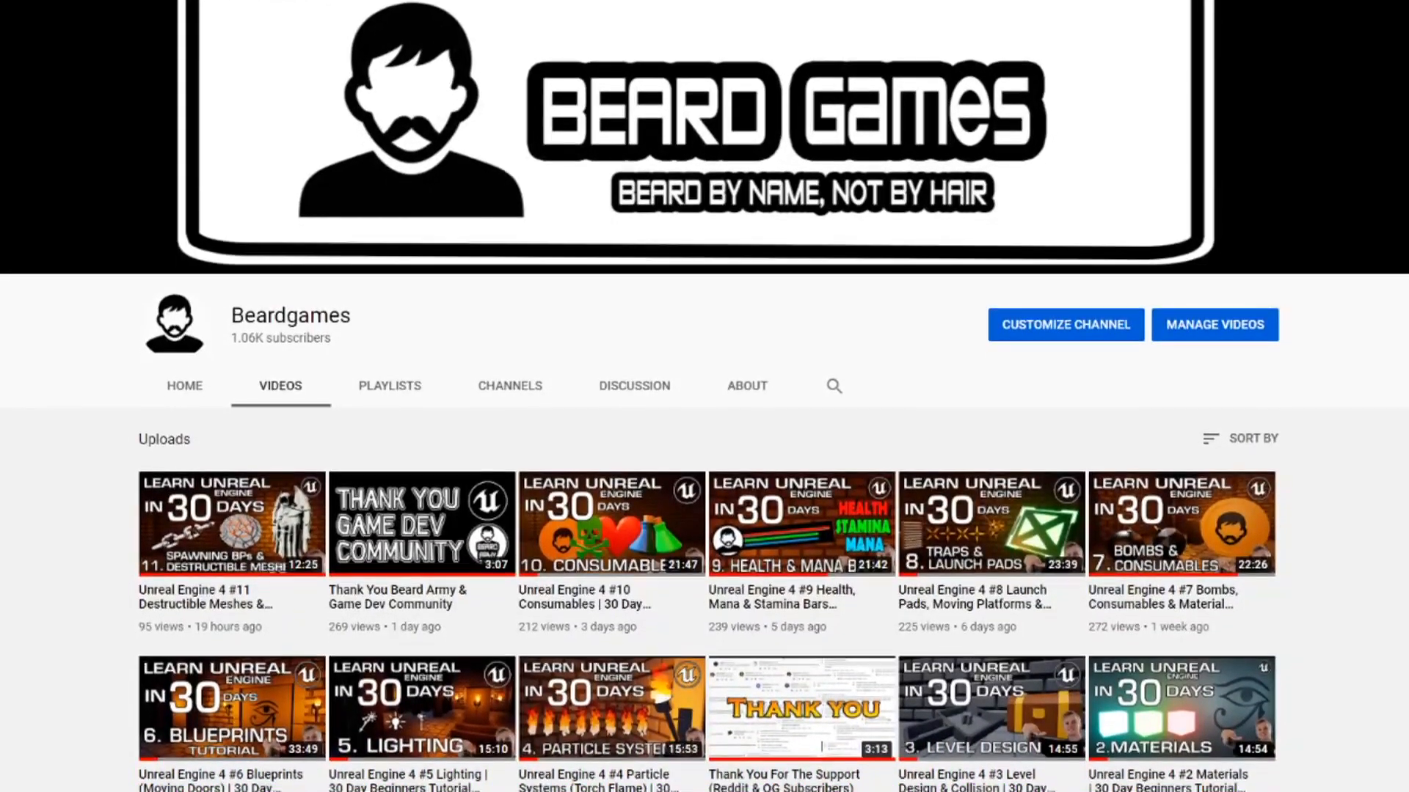
{"action": "scroll", "scroll_direction": "down", "scroll_amount": 3}
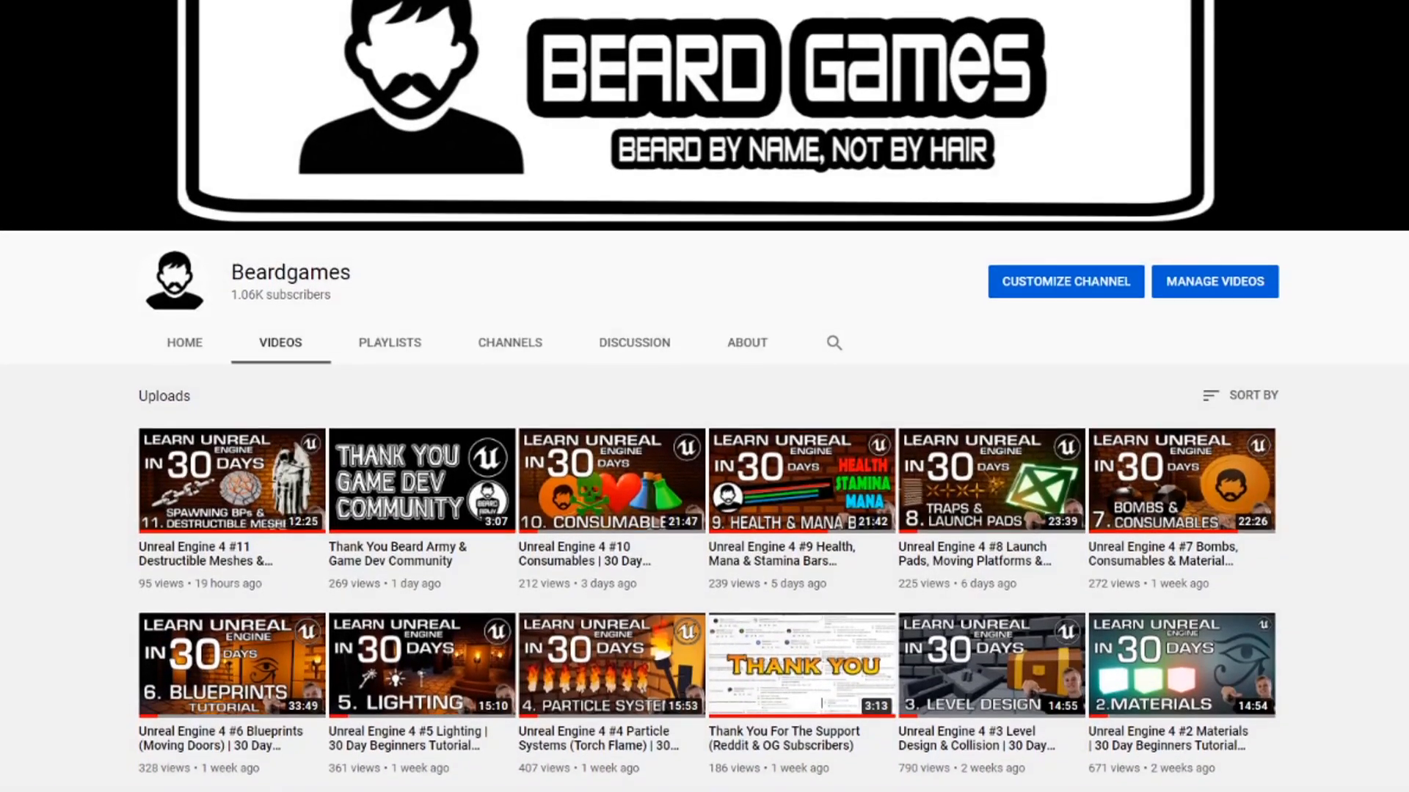
{"action": "left_click", "coordinate": [610, 479]}
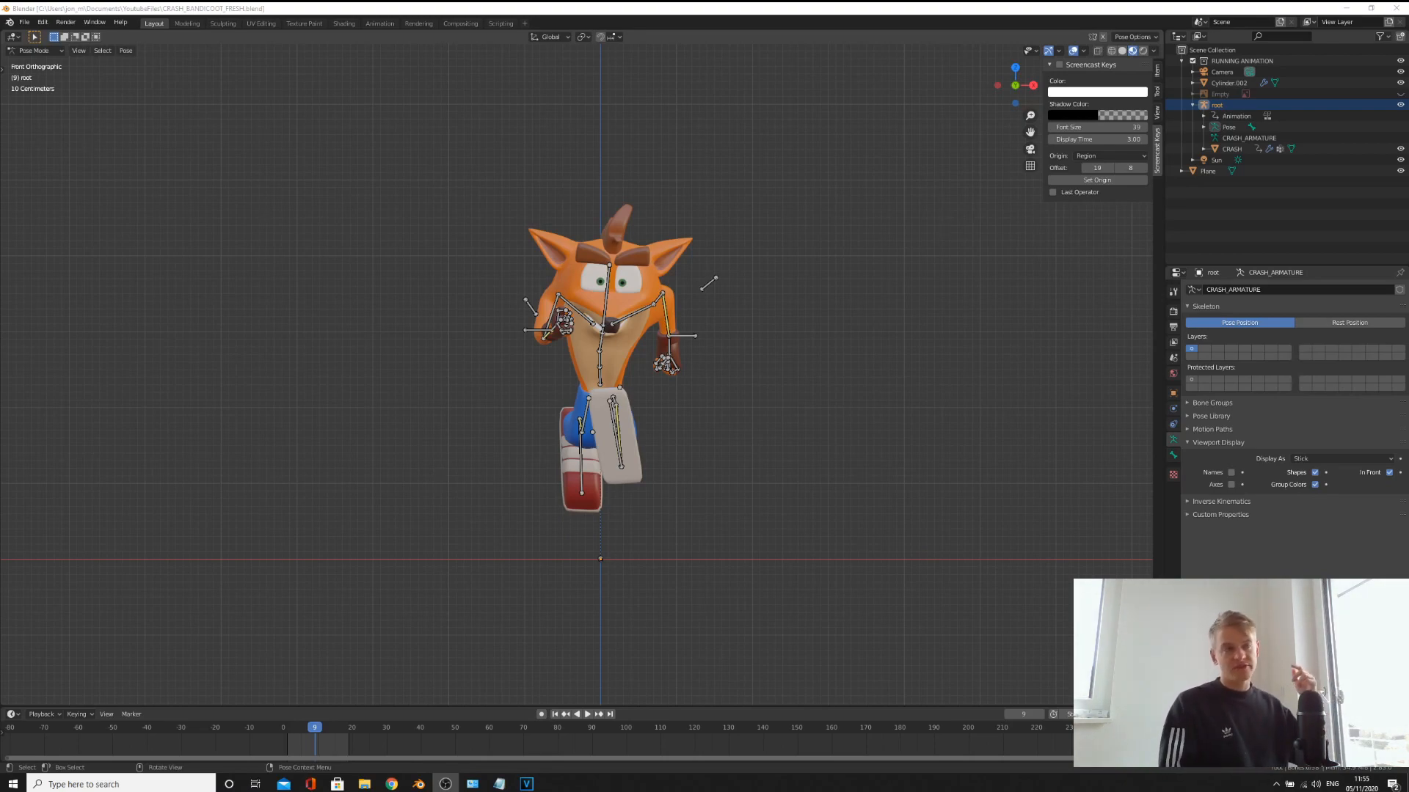
{"action": "mouse_move", "coordinate": [924, 303]}
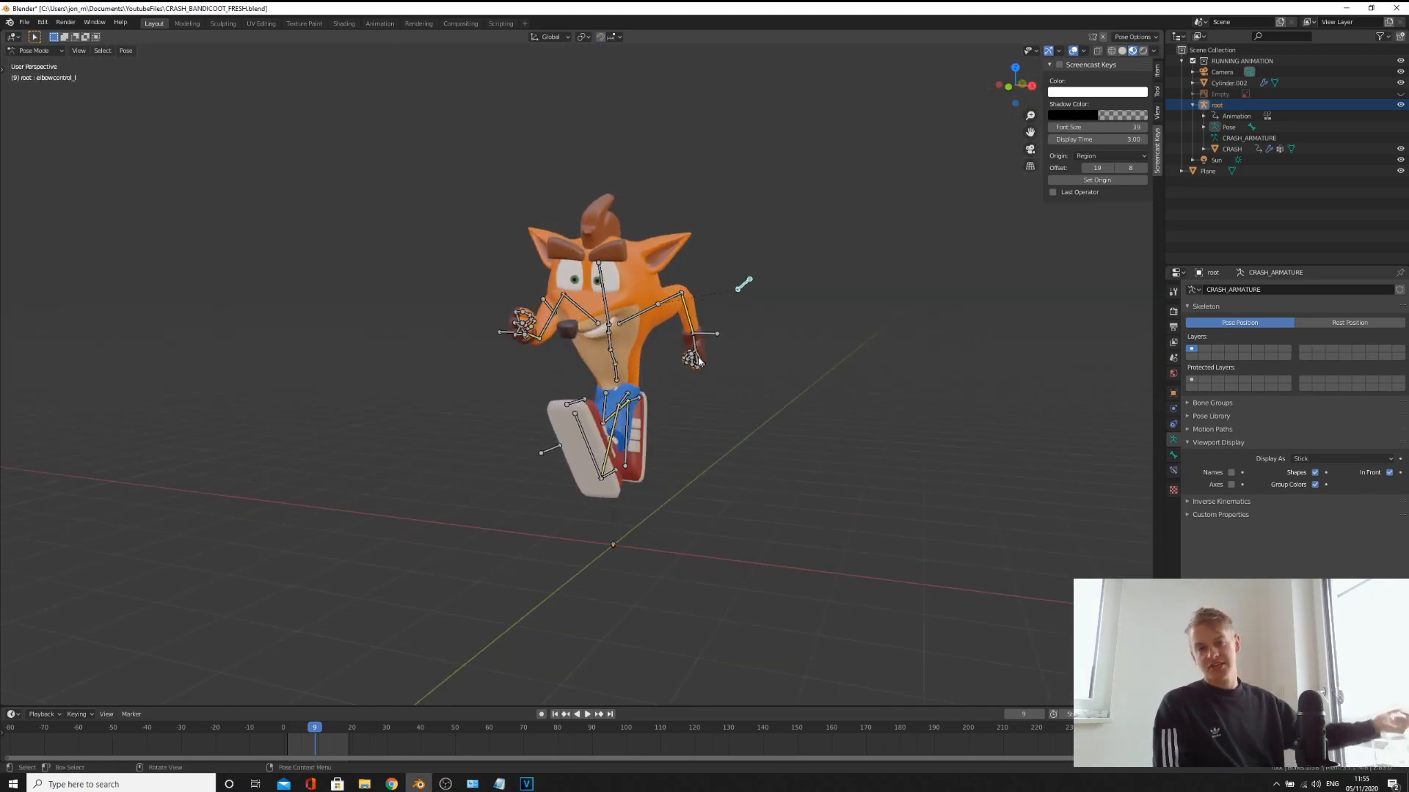
{"action": "mouse_move", "coordinate": [807, 300]}
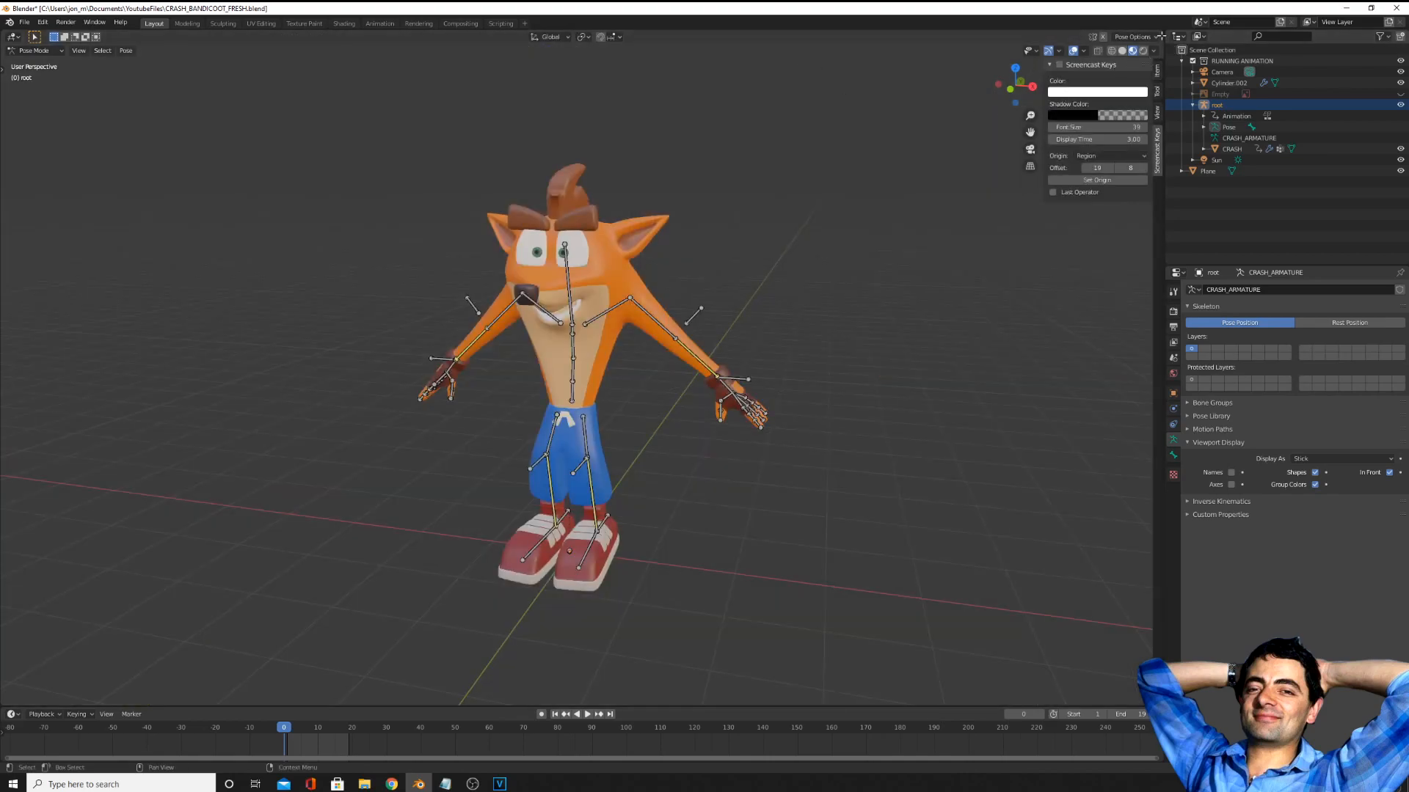
{"action": "left_click", "coordinate": [594, 32]}
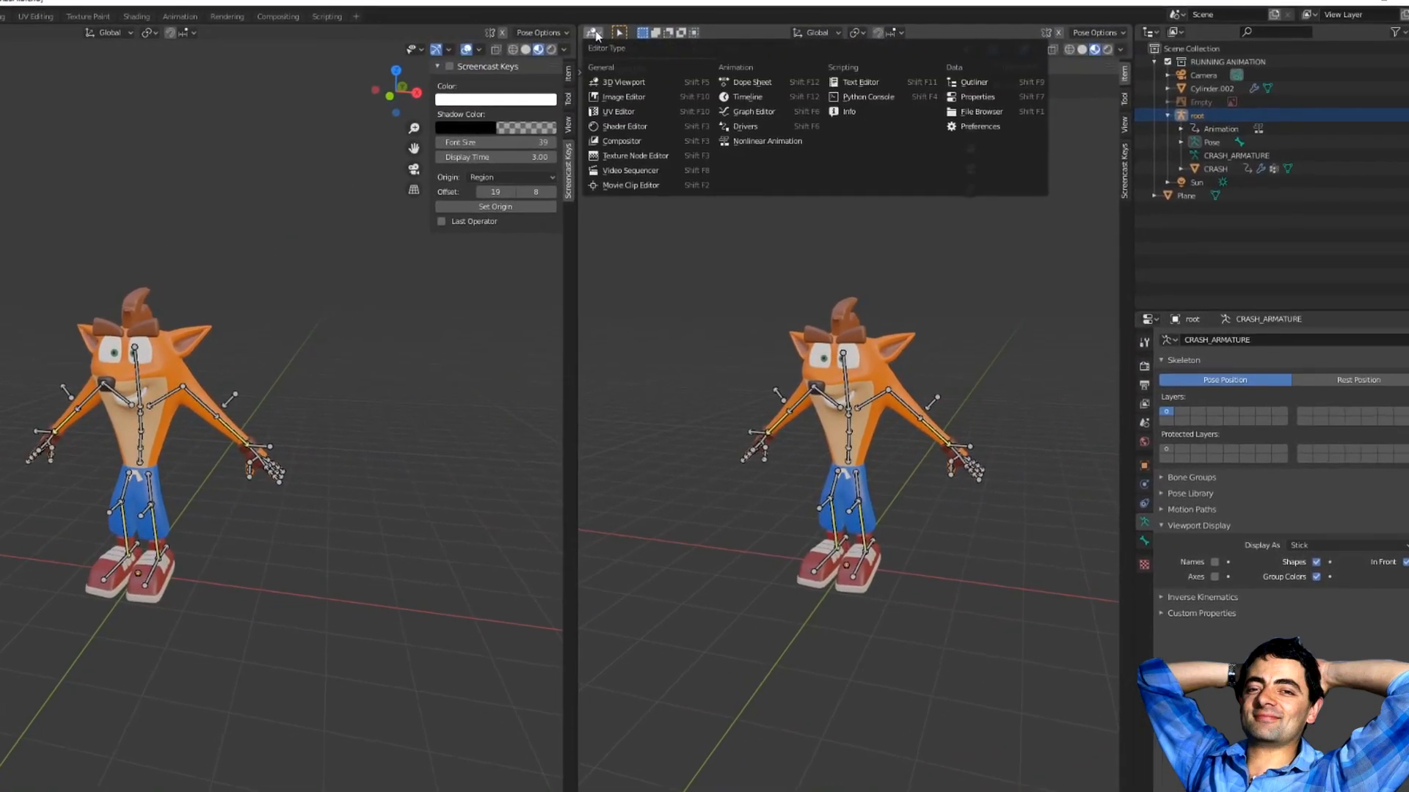
{"action": "left_click", "coordinate": [753, 82]}
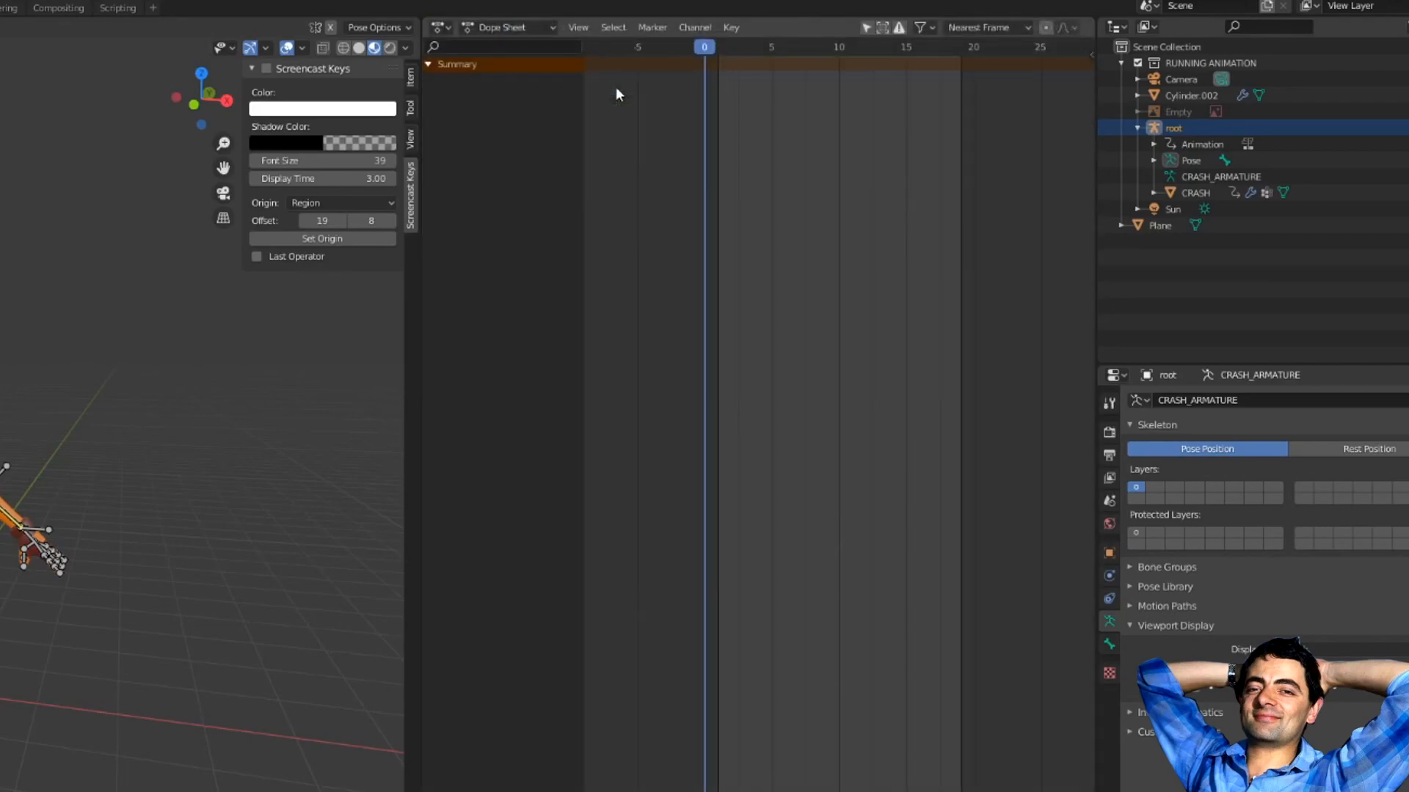
{"action": "mouse_move", "coordinate": [869, 252]}
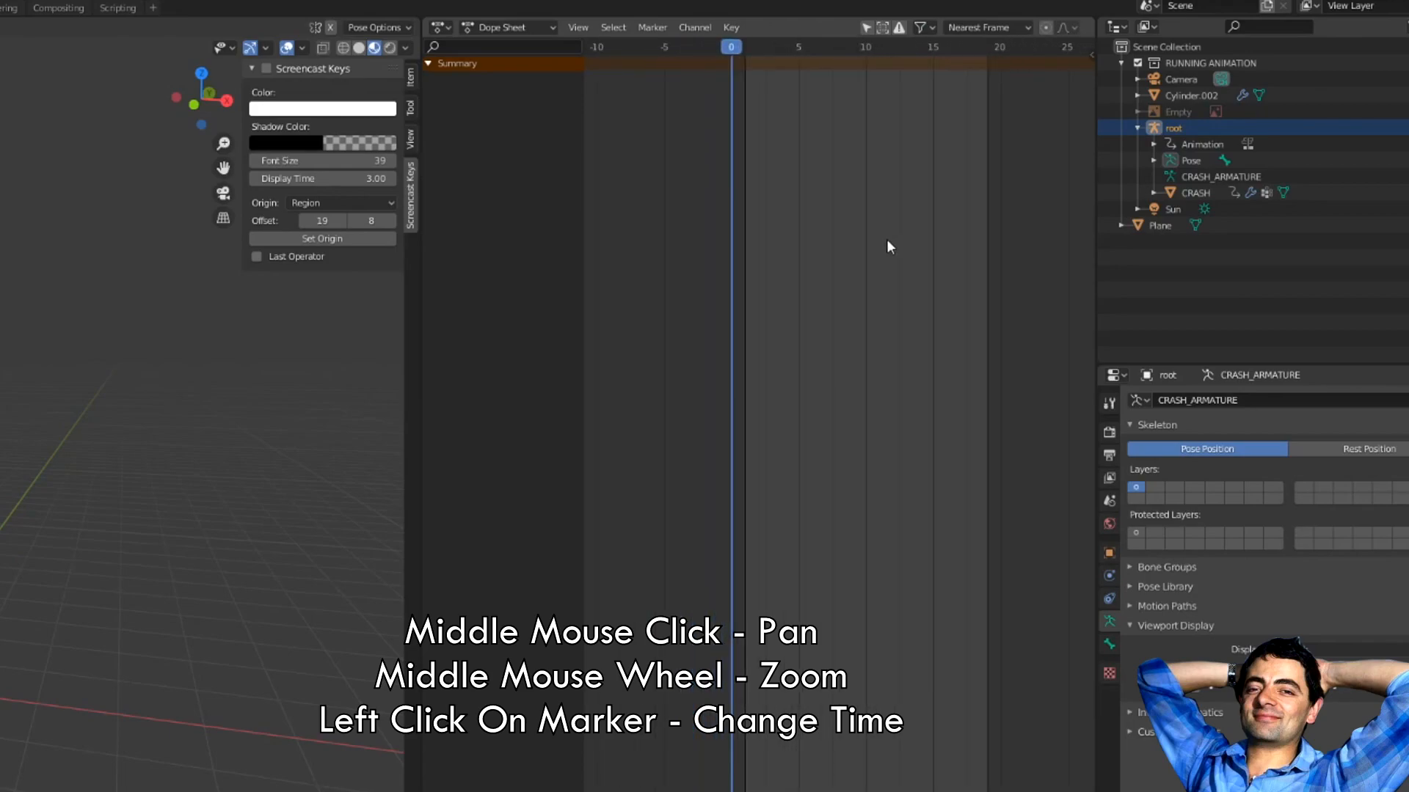
{"action": "left_click", "coordinate": [905, 47]}
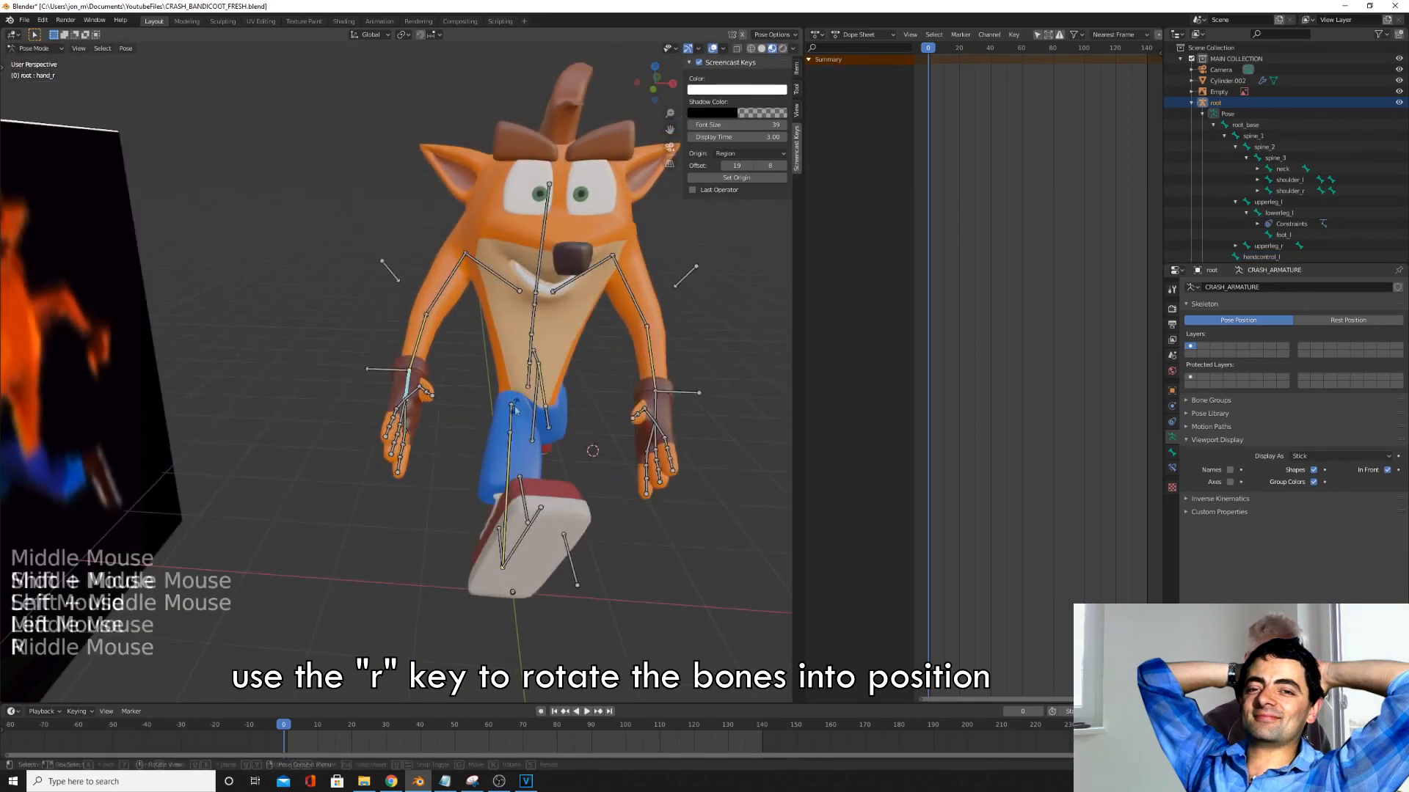
- Rotate the body, leg and neck bones into the running stride matching the side-view reference
{"action": "key", "text": "r"}
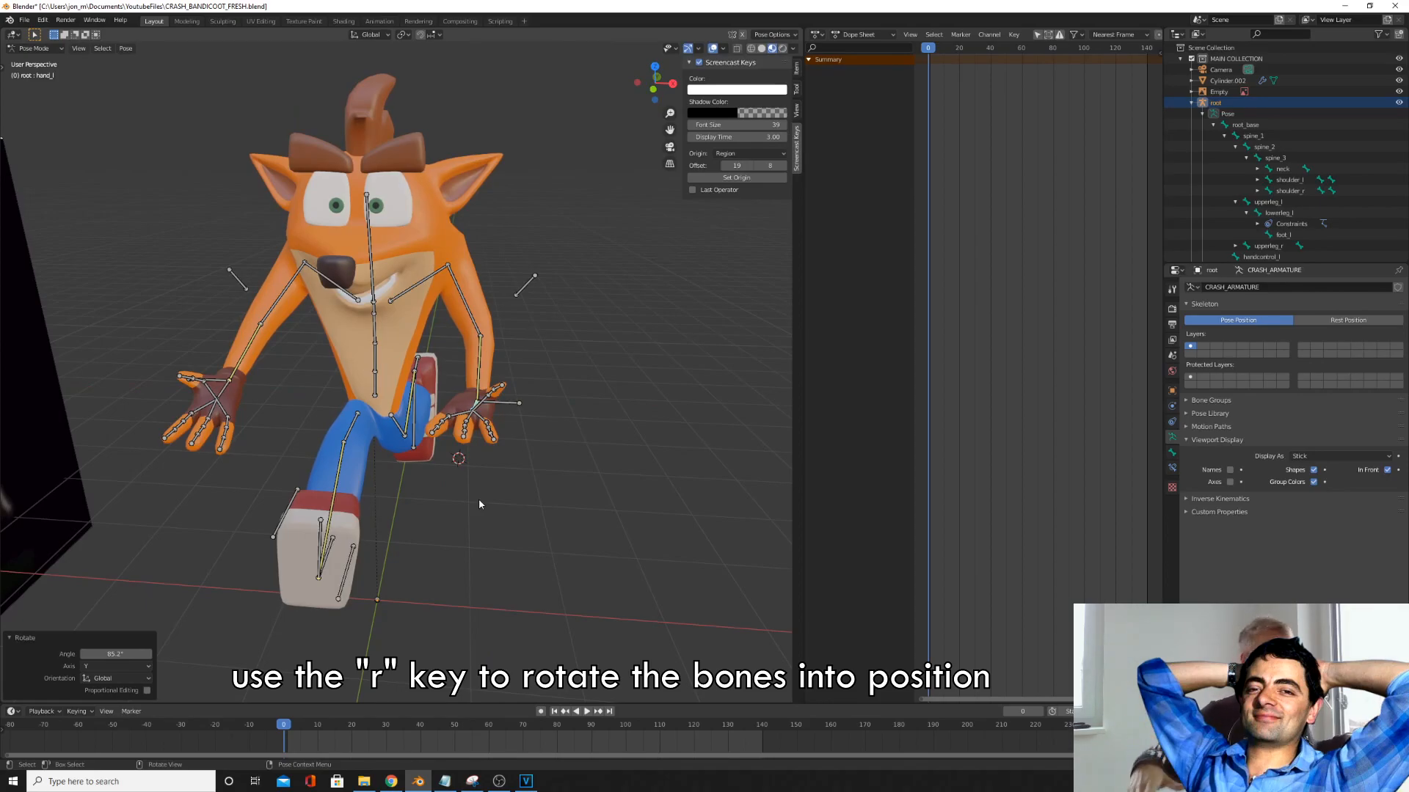
{"action": "key", "text": "r"}
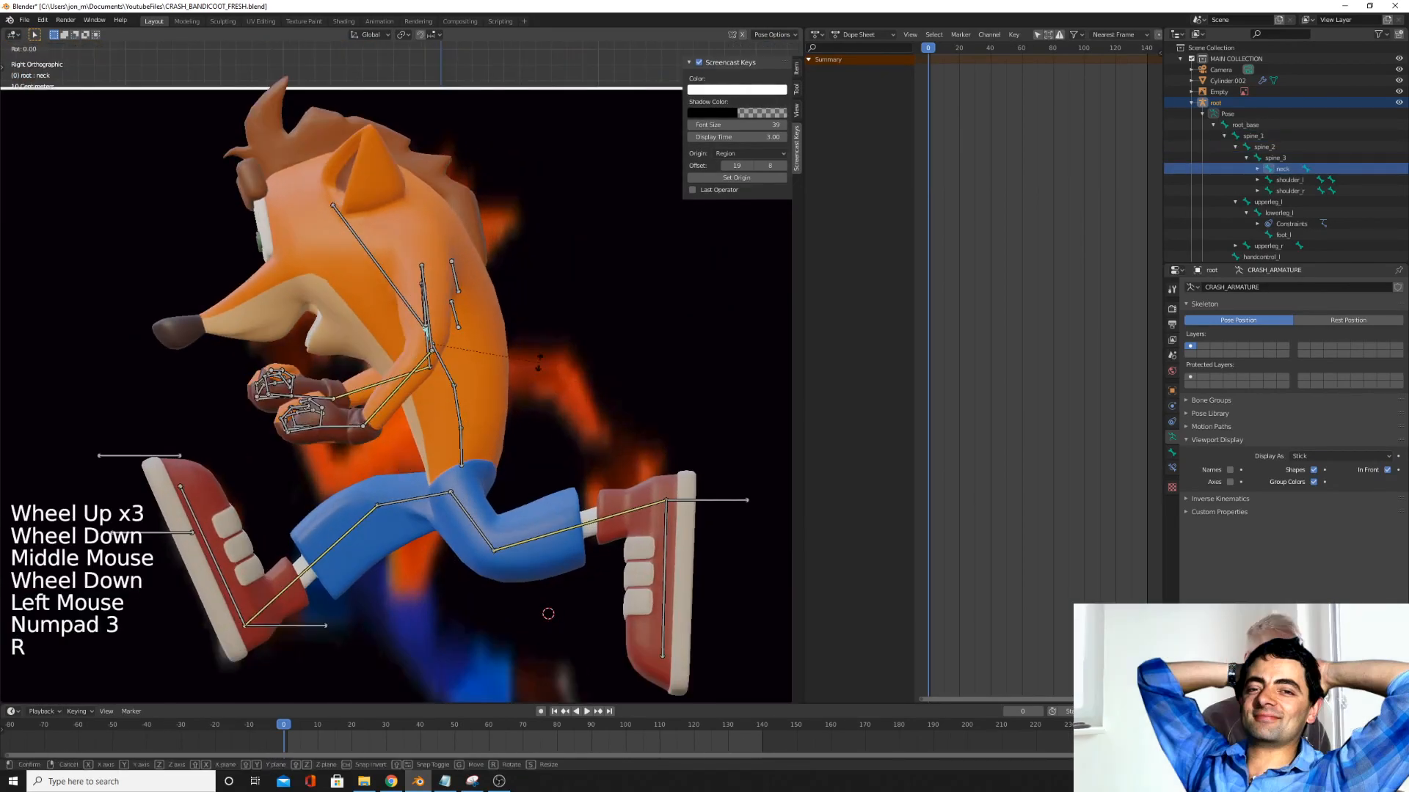
{"action": "key", "text": "r"}
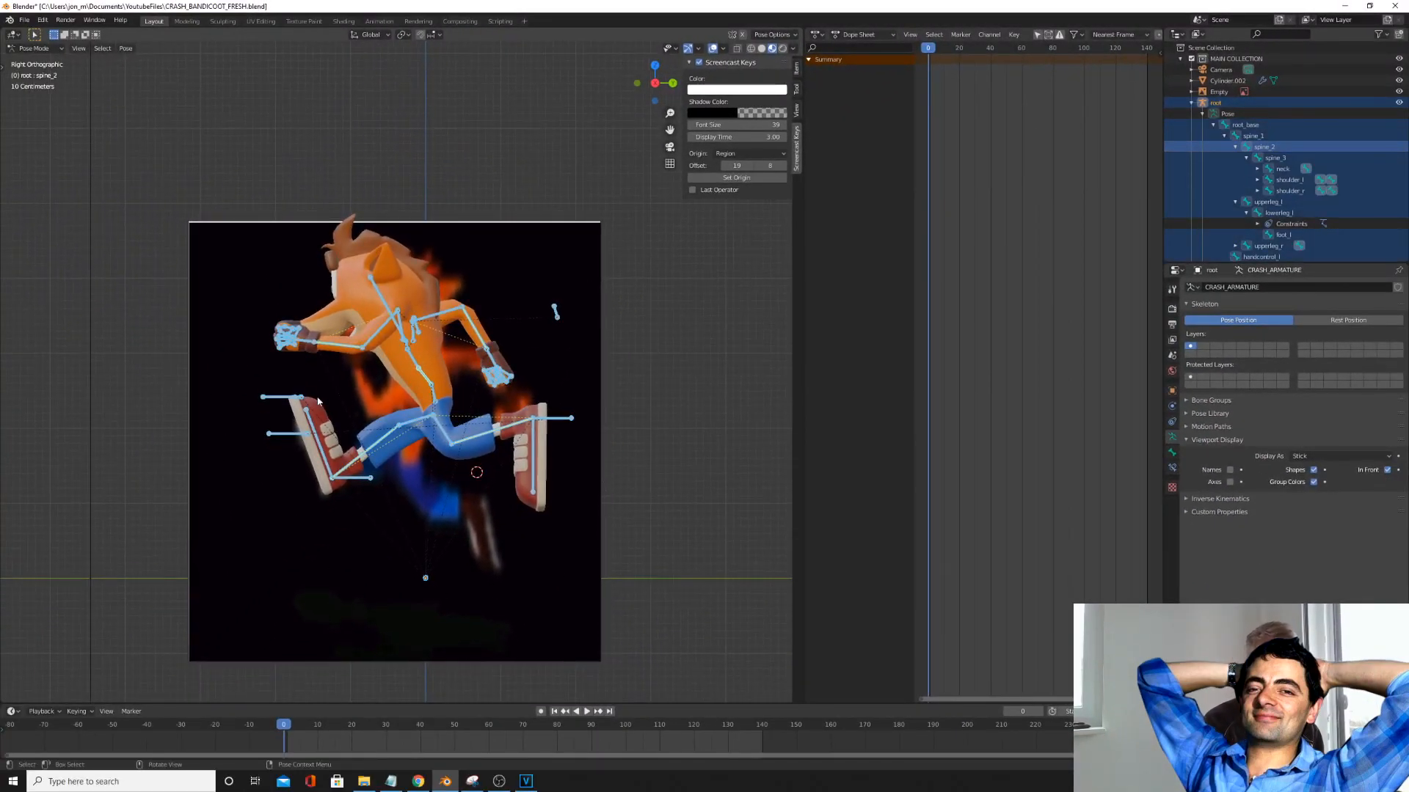
- Keyframe location, rotation and scale of all selected bones at frame 0
{"action": "key", "text": "I"}
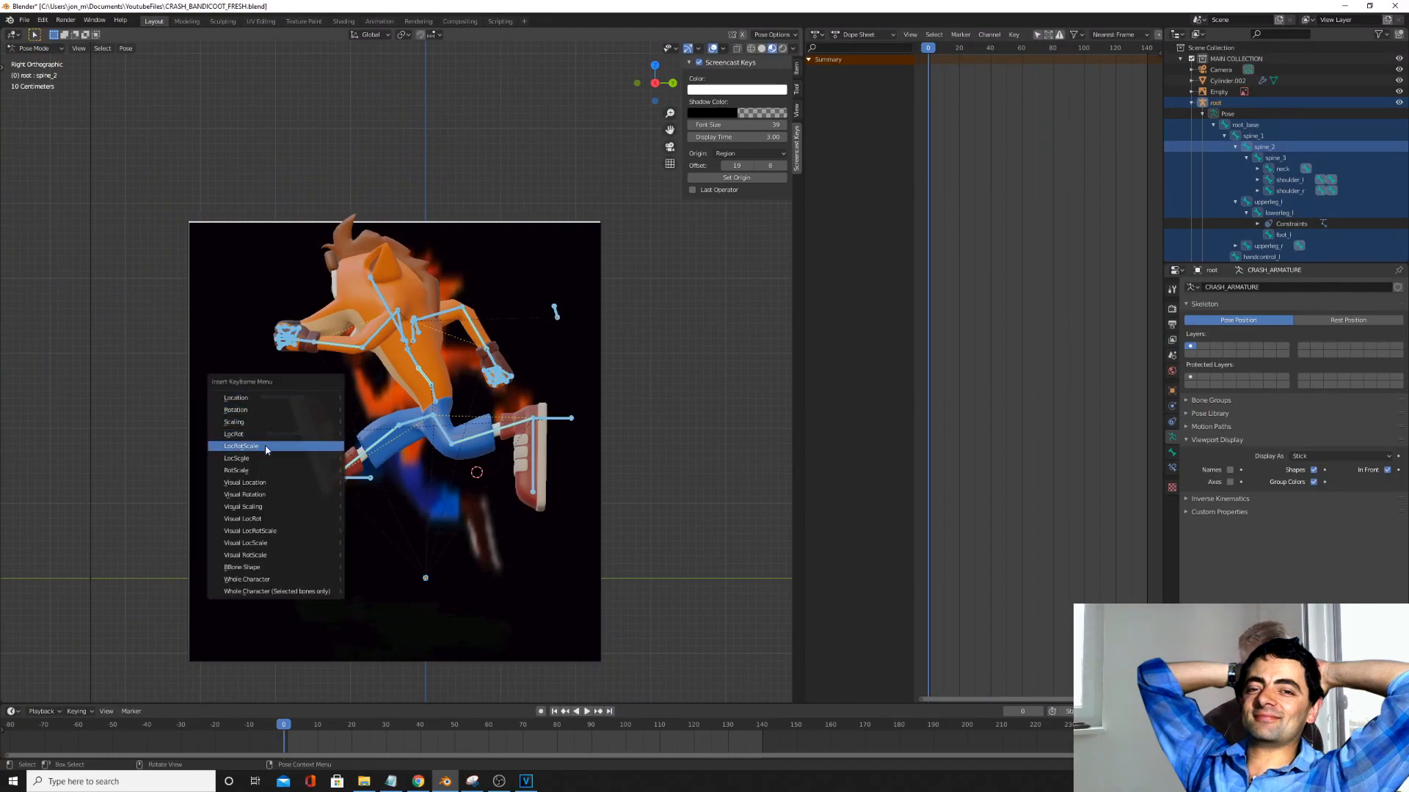
{"action": "left_click", "coordinate": [240, 446]}
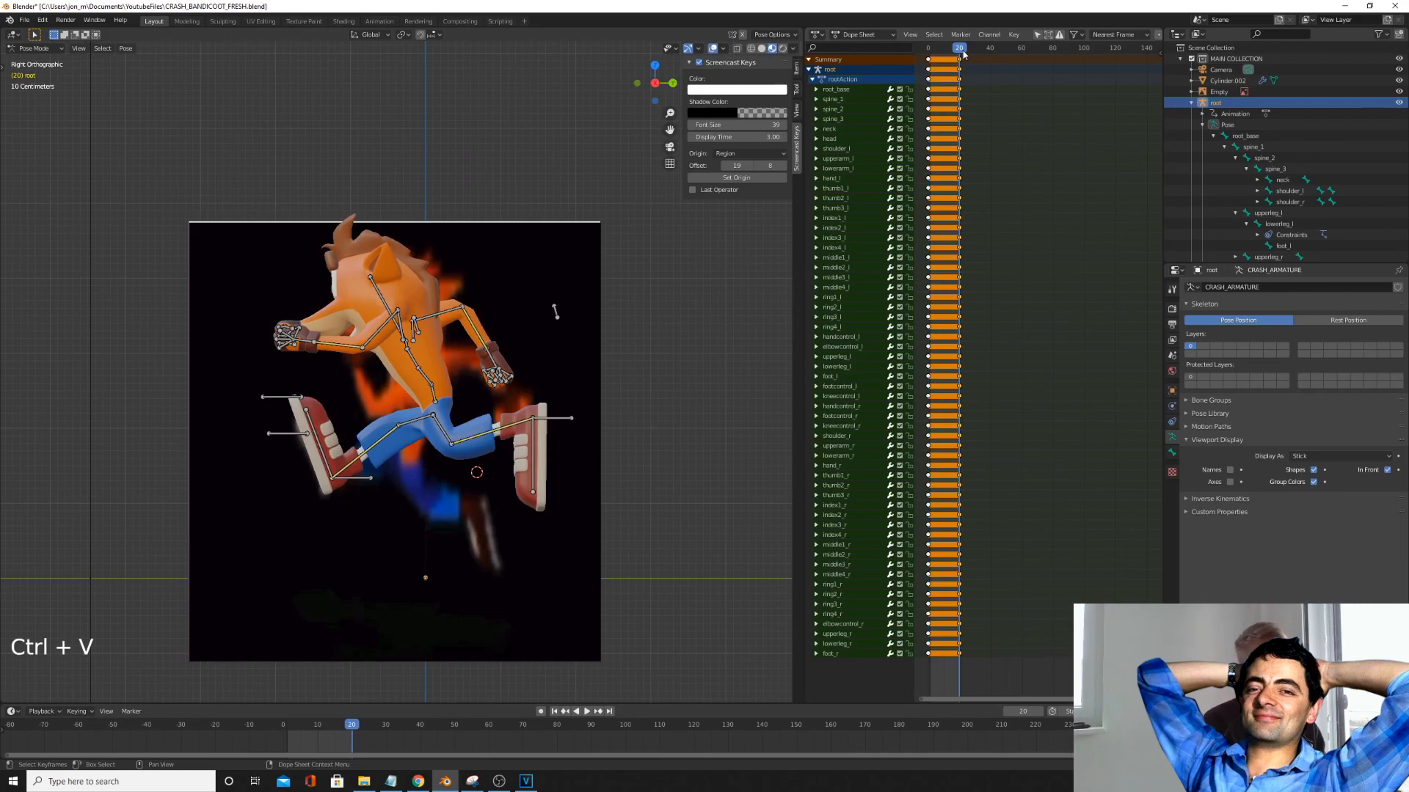
- Paste the flipped stride pose at frame 10 and scrub back to the first frame to preview
{"action": "left_click", "coordinate": [937, 44]}
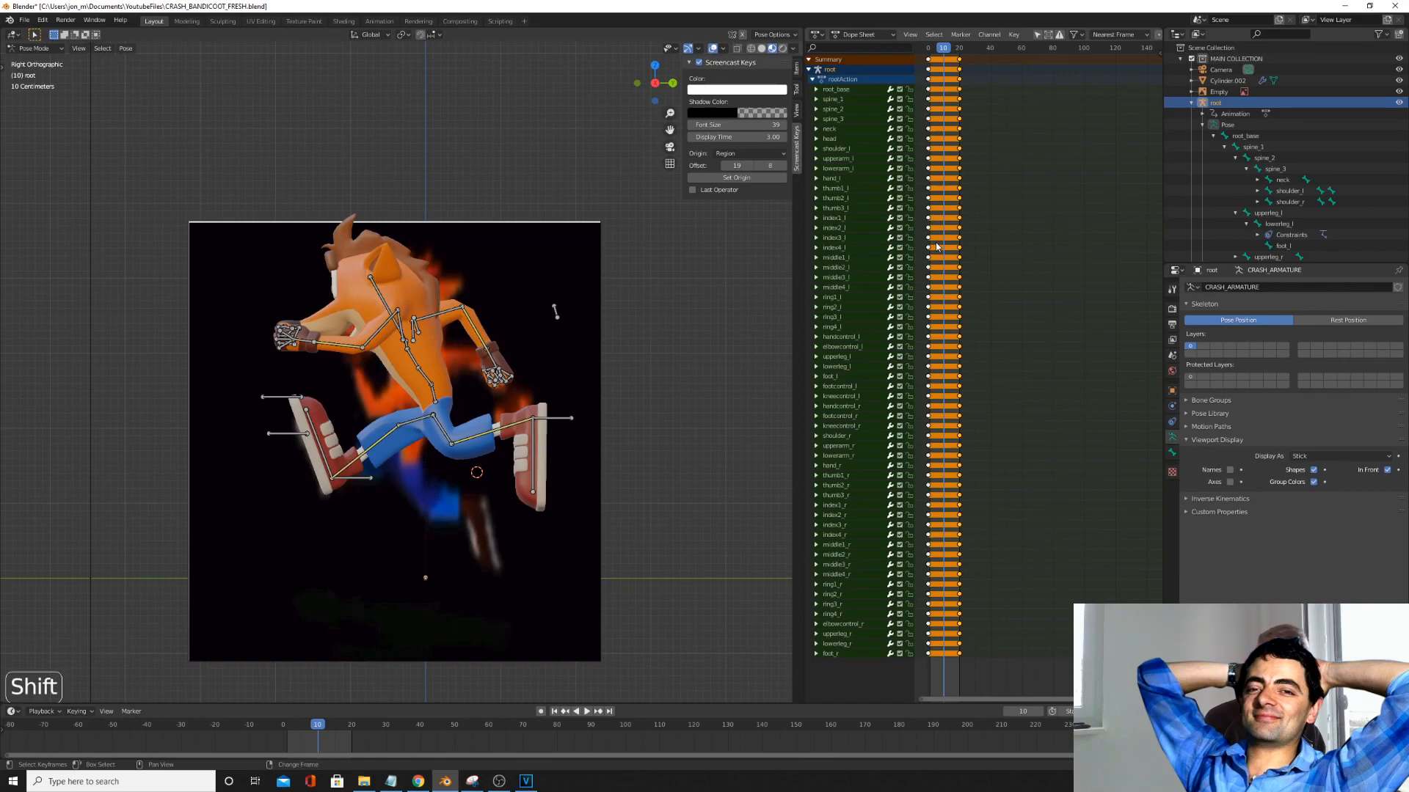
{"action": "key", "text": "shift+ctrl+v"}
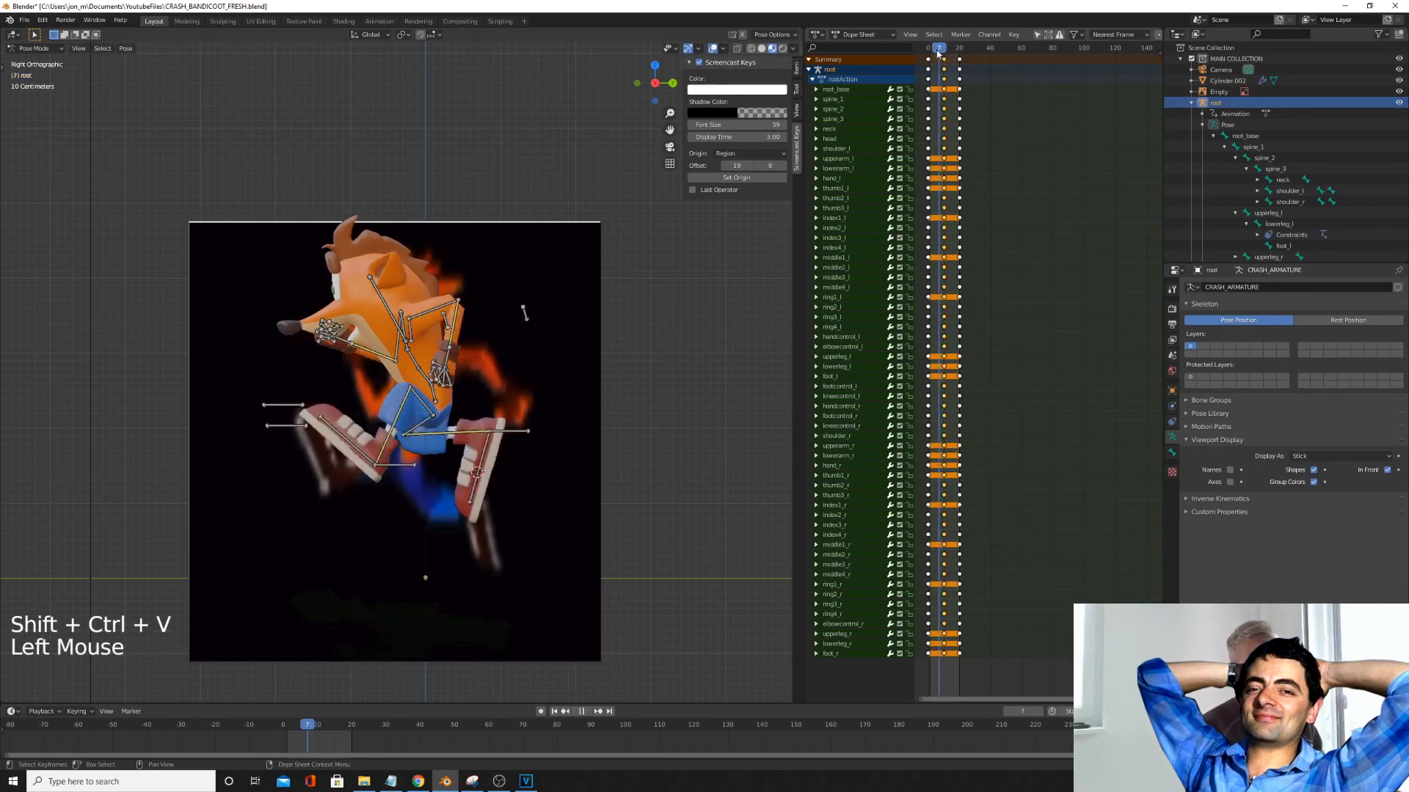
{"action": "left_click", "coordinate": [929, 45]}
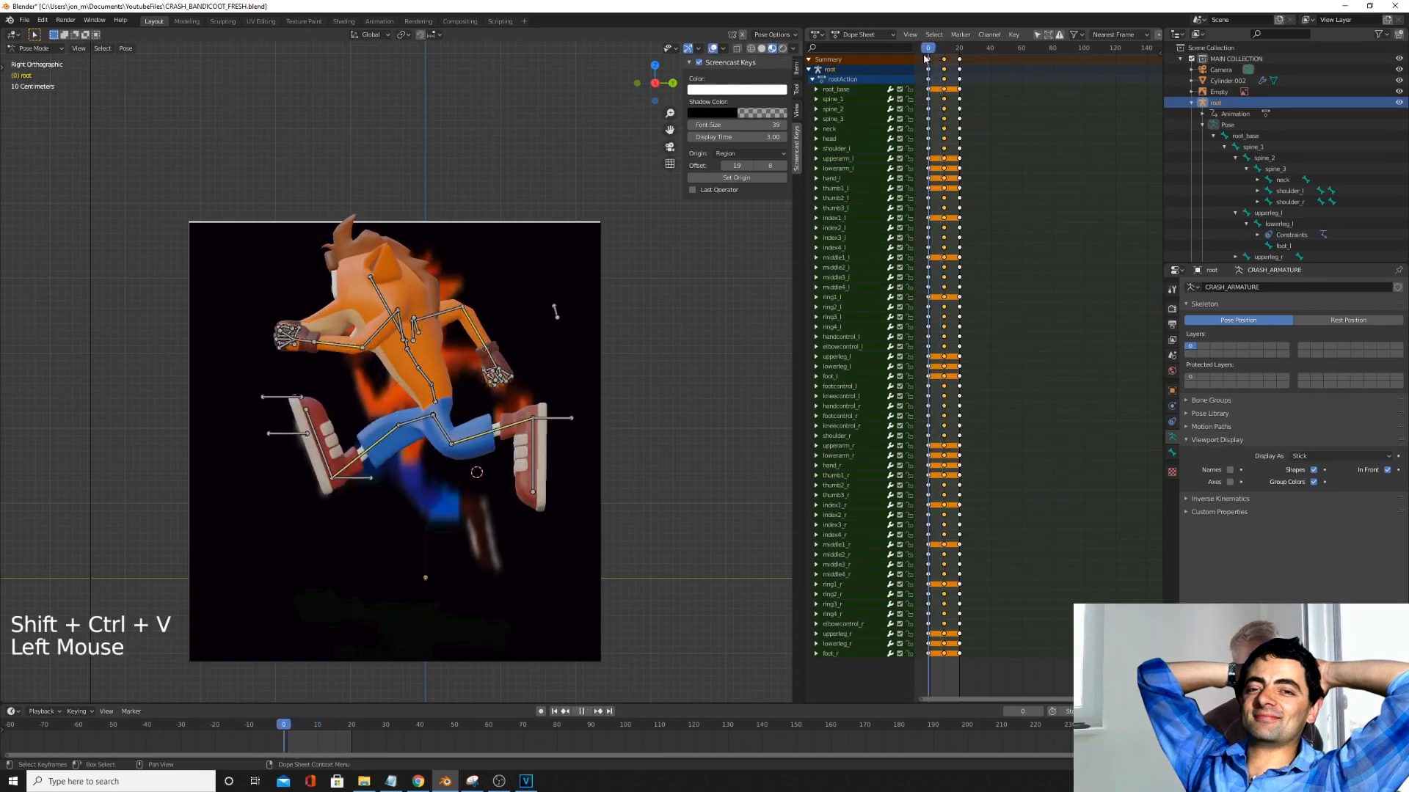
{"action": "left_click", "coordinate": [933, 44]}
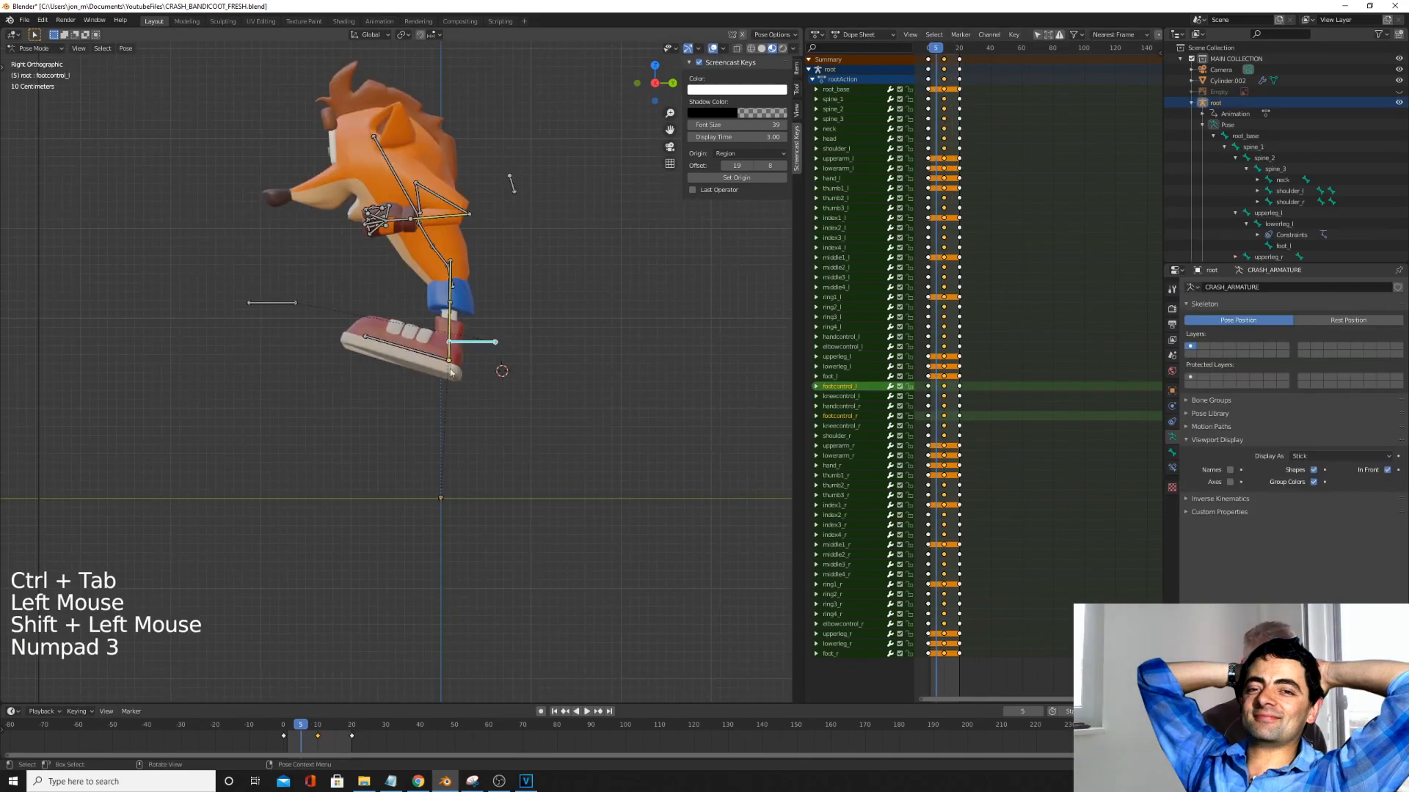
- Adjust the foot control, clear the neck rotation and key LocRotScale for every bone at frame 5
{"action": "key", "text": "G"}
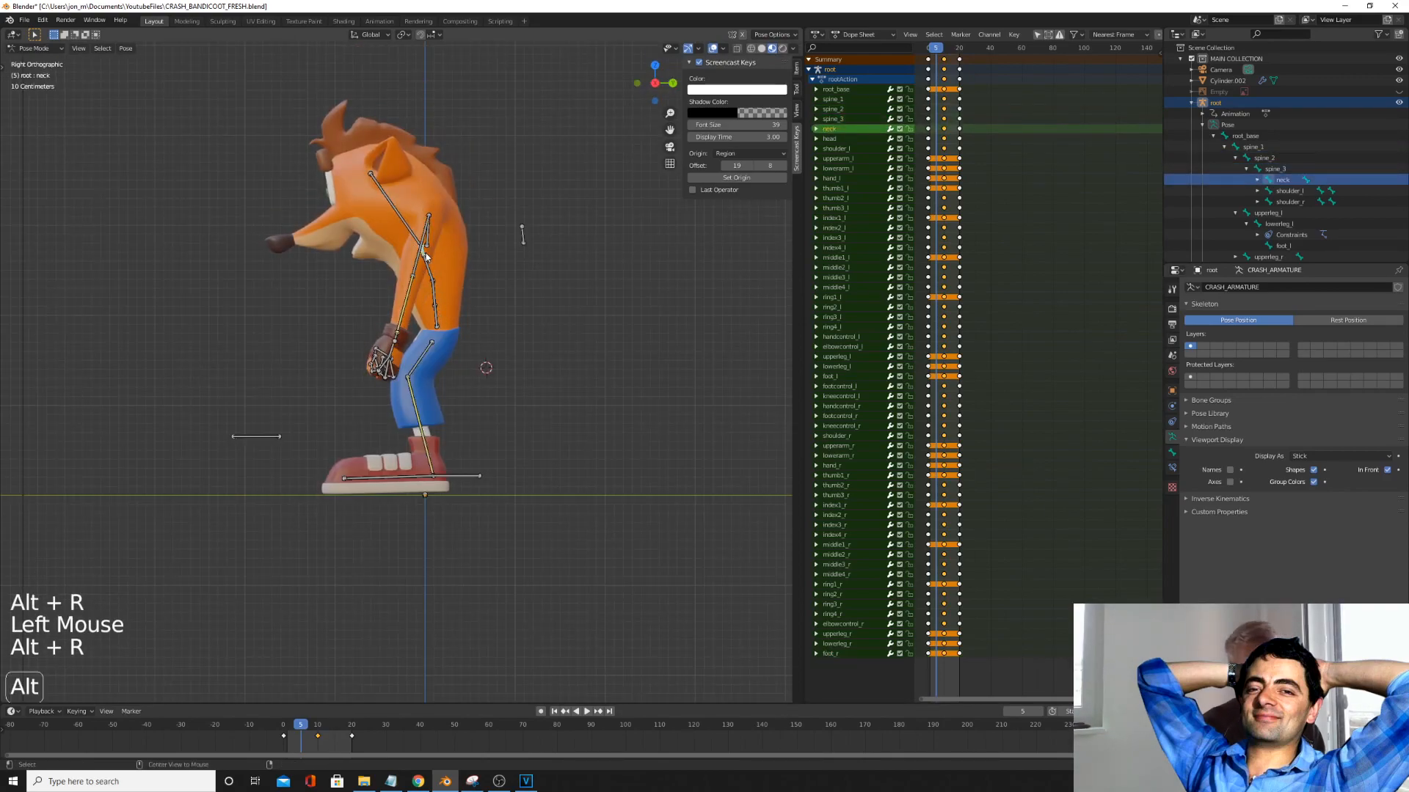
{"action": "key", "text": "r"}
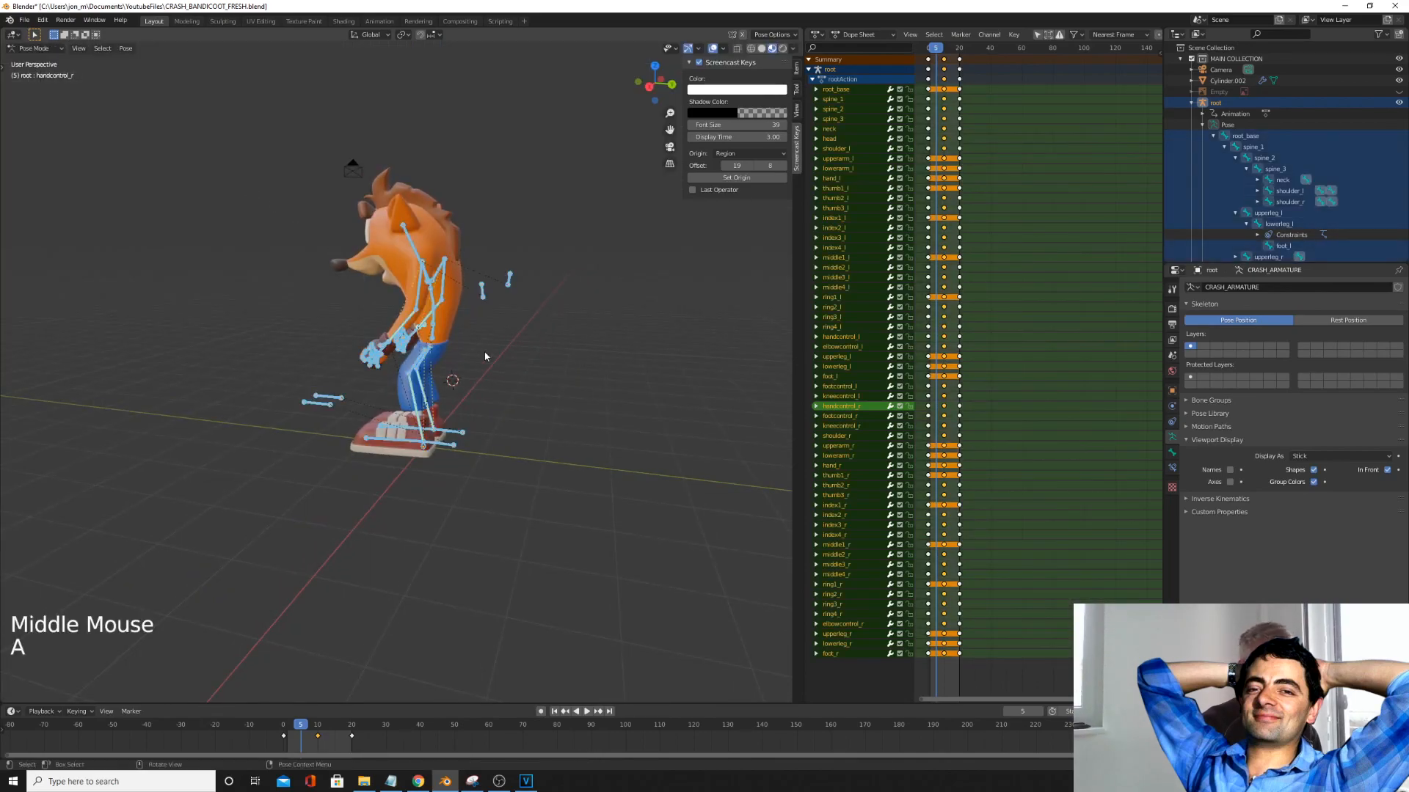
{"action": "key", "text": "i"}
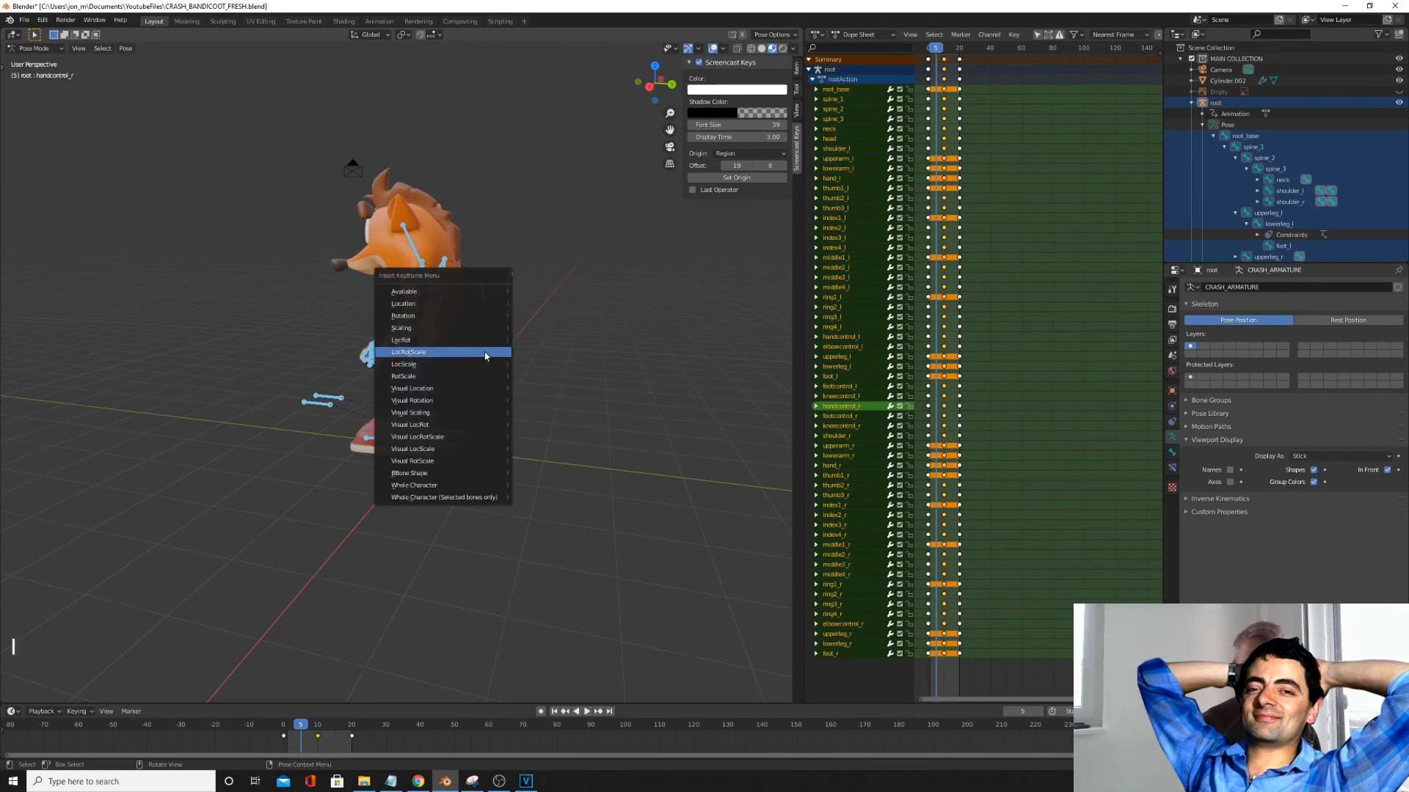
{"action": "left_click", "coordinate": [408, 353]}
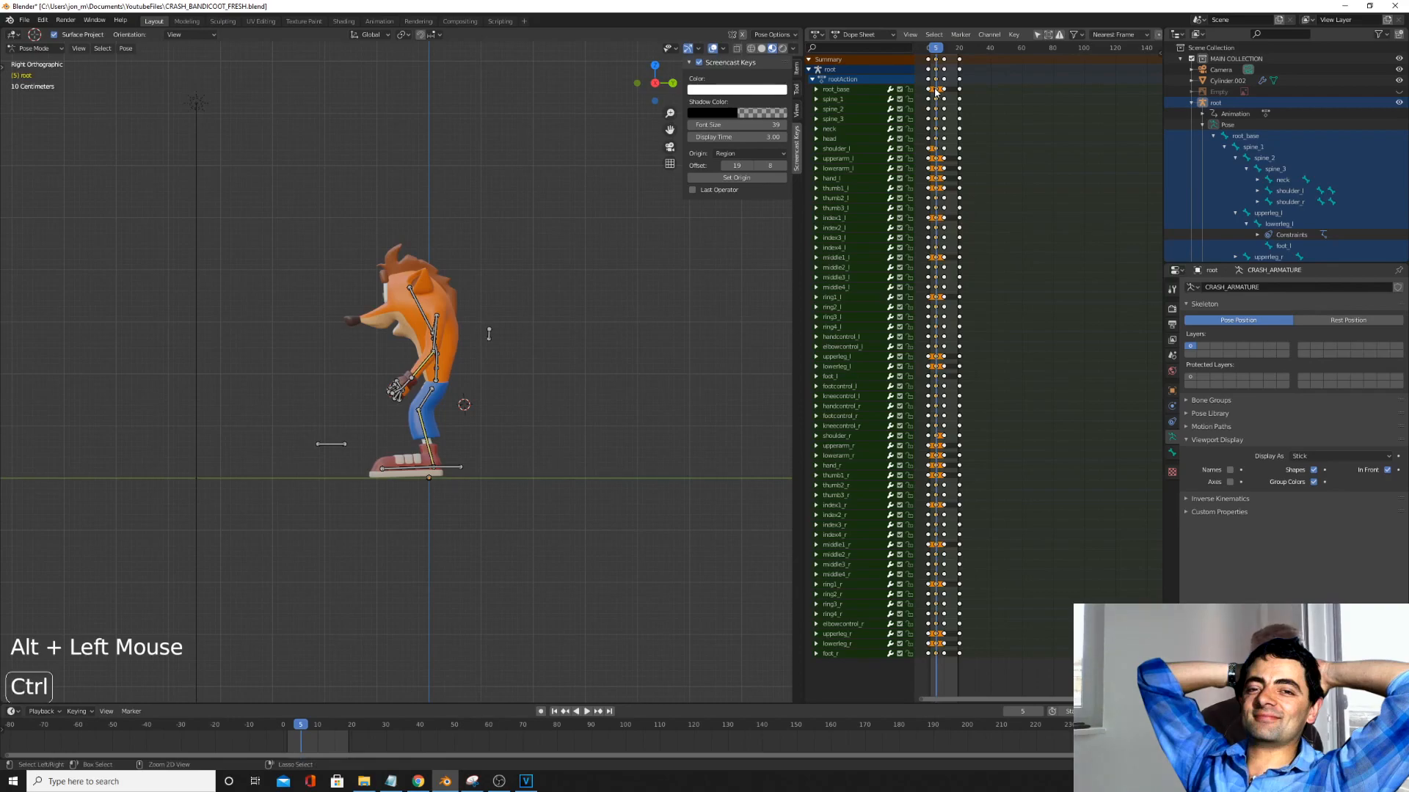
- Refine the foot's angle against the ground at a nearby frame
{"action": "left_click", "coordinate": [945, 47]}
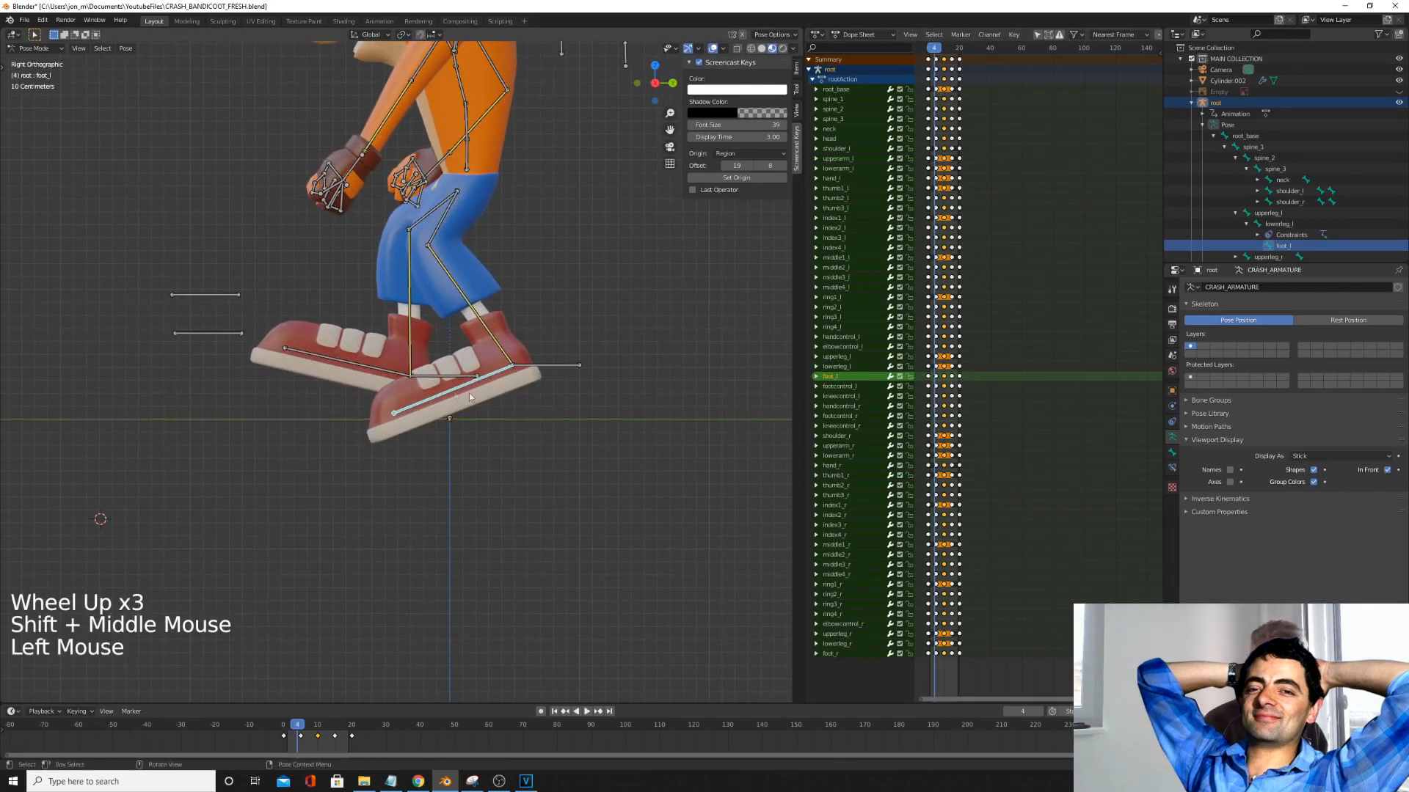
{"action": "key", "text": "r"}
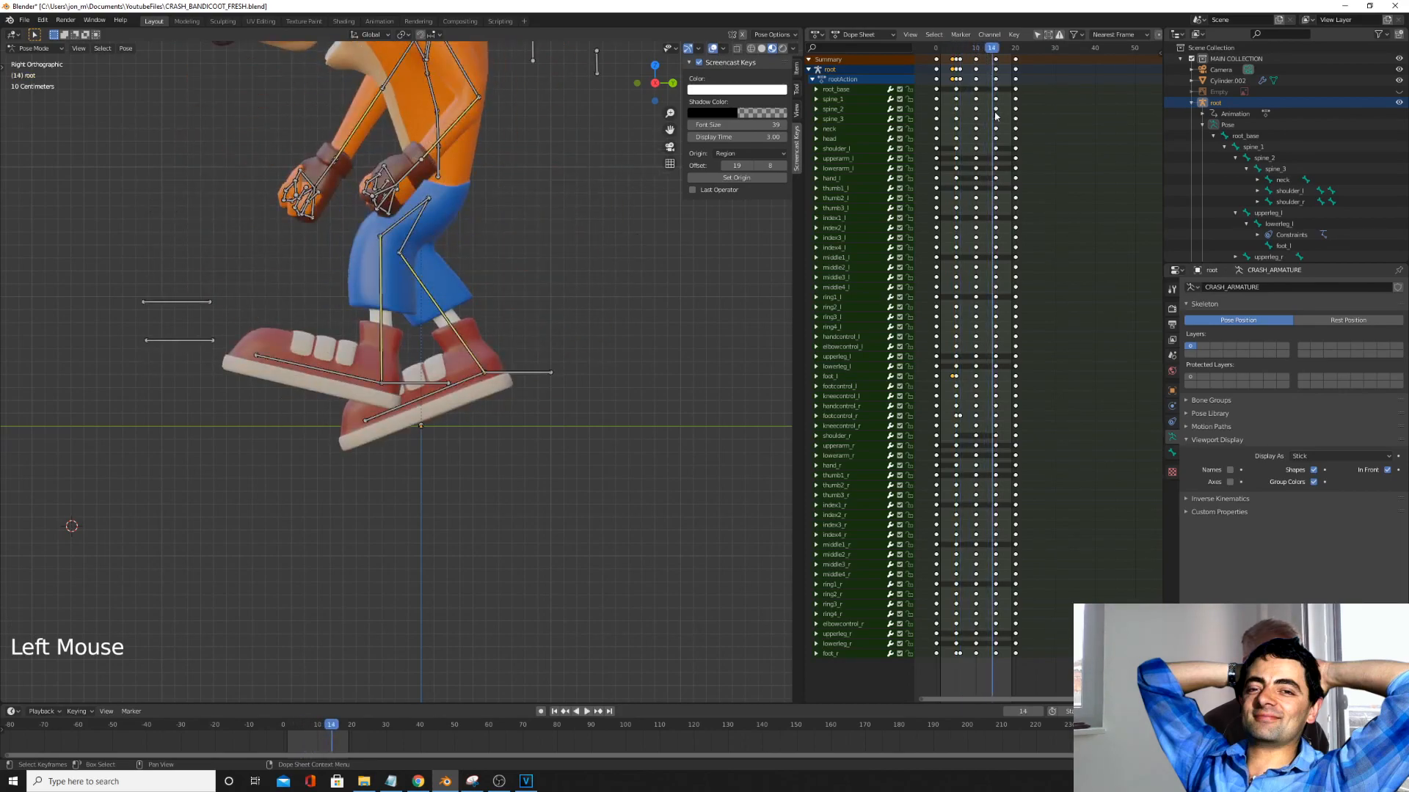
- Raise the foot control, paste the flipped crouch pose near frame 15 and set the End frame to 19
{"action": "key", "text": "Shift+Ctrl"}
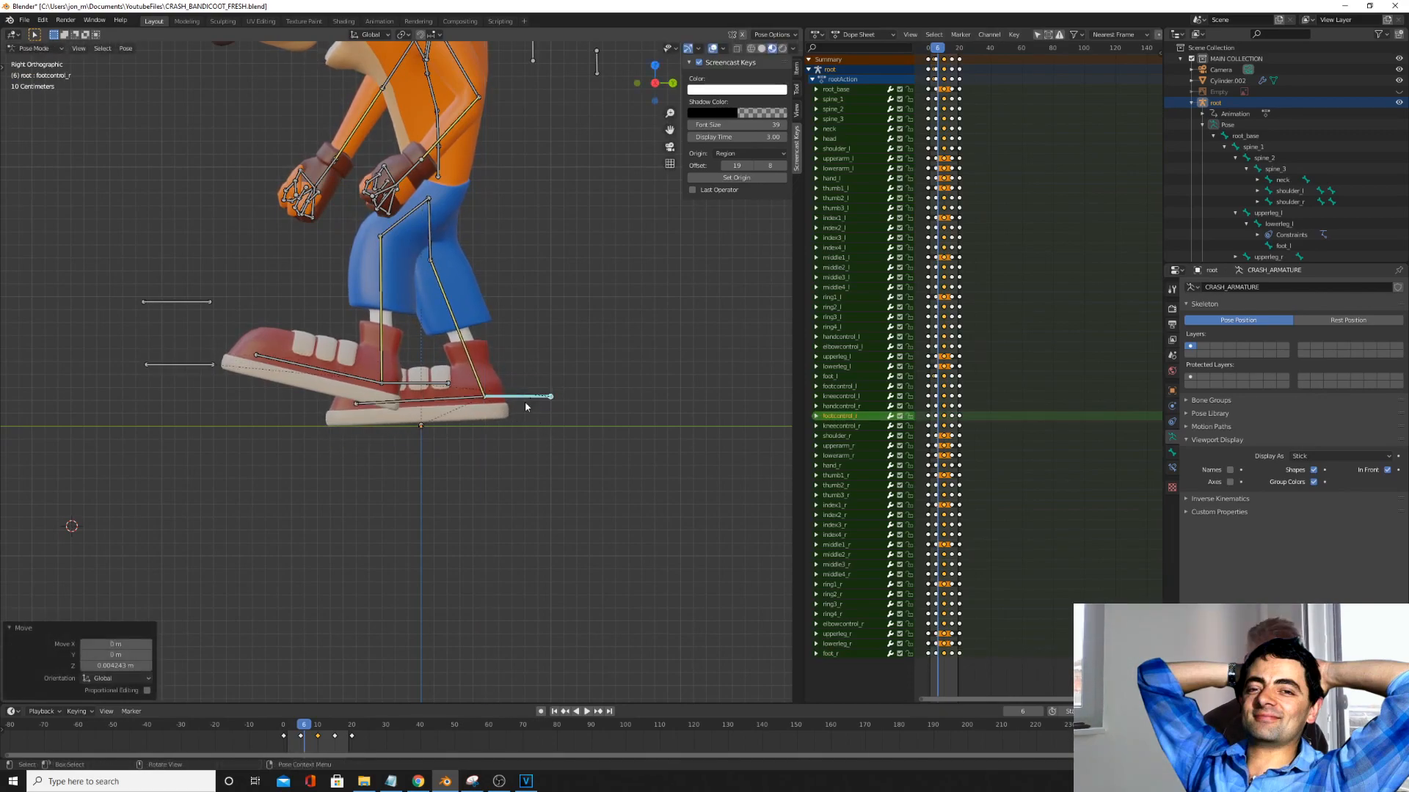
{"action": "left_click", "coordinate": [453, 401]}
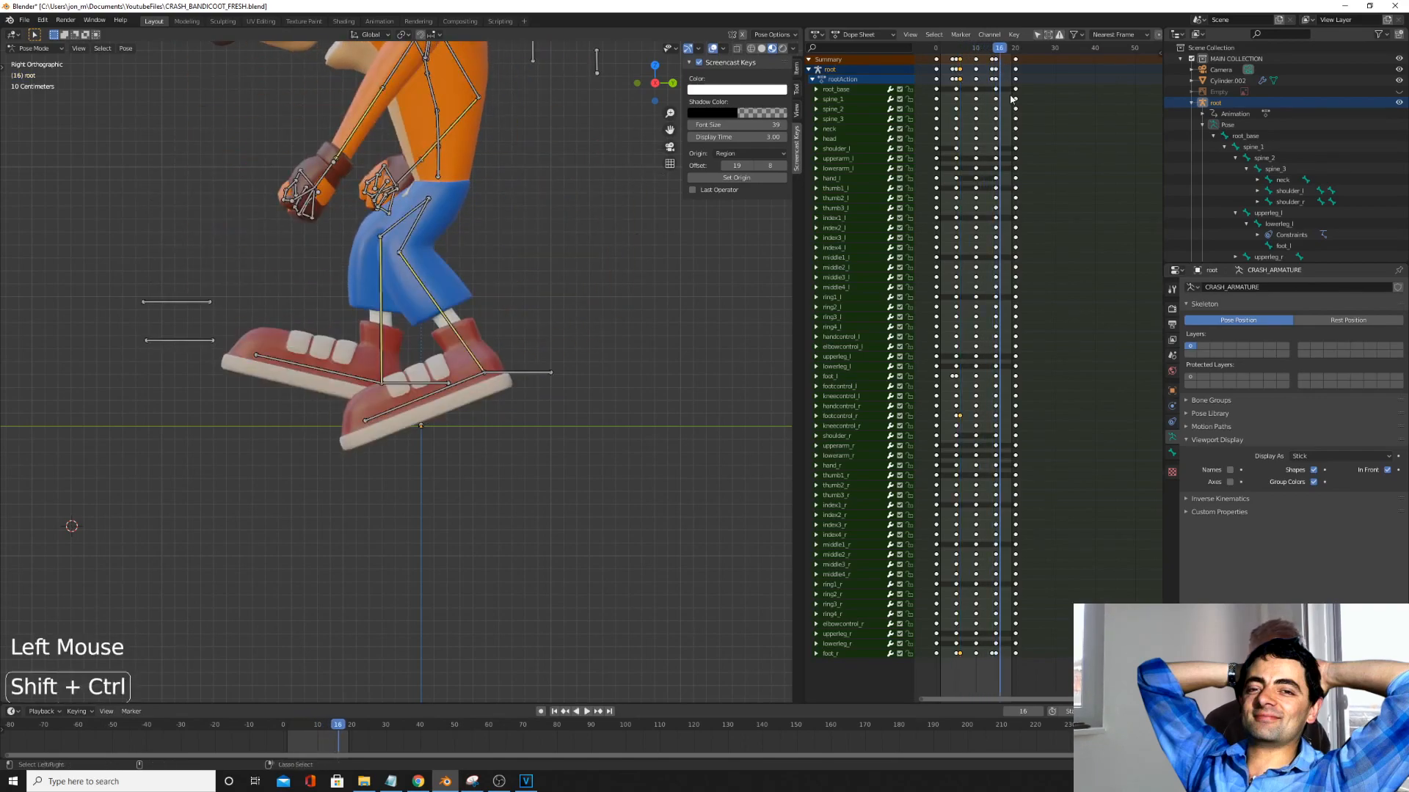
{"action": "key", "text": "Shift+Ctrl+V"}
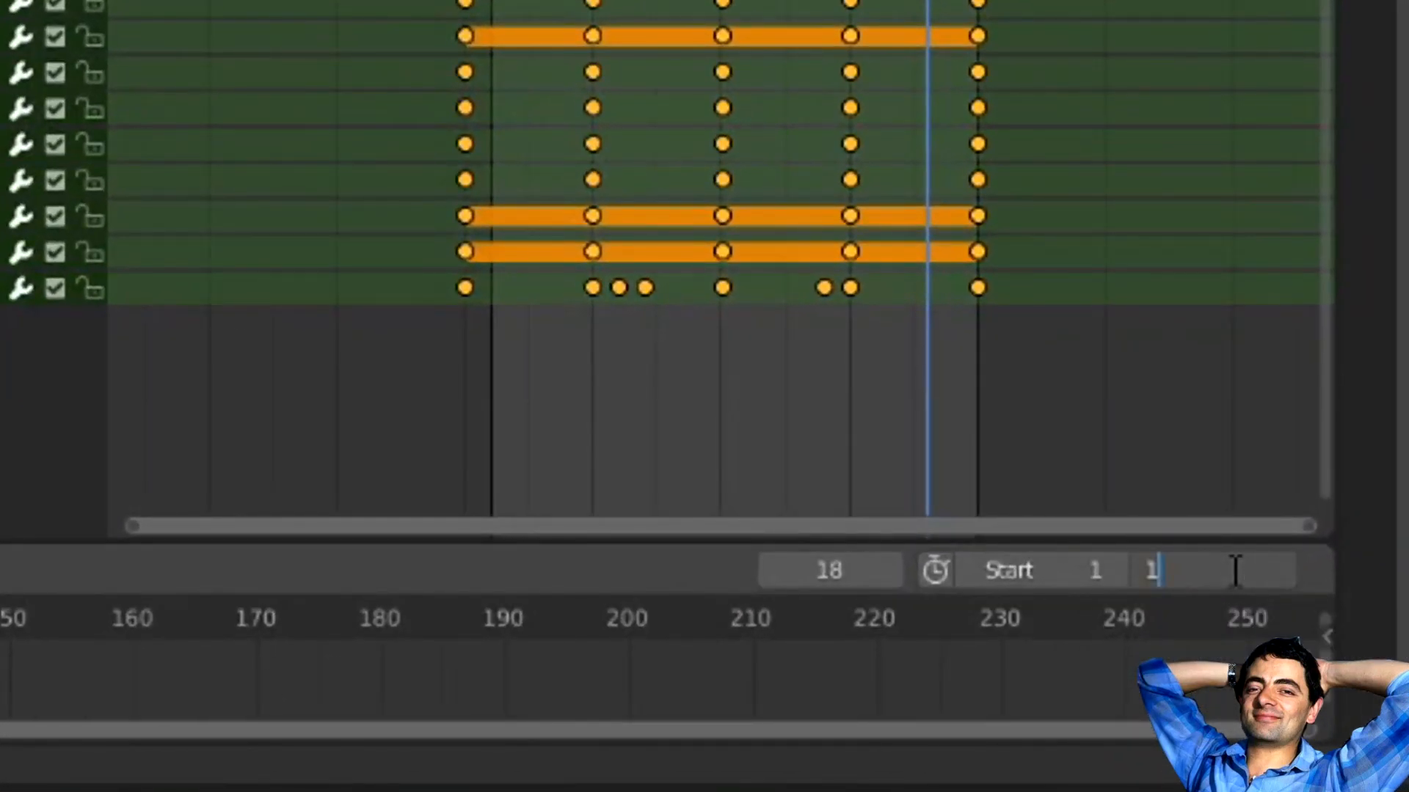
{"action": "type", "text": "9"}
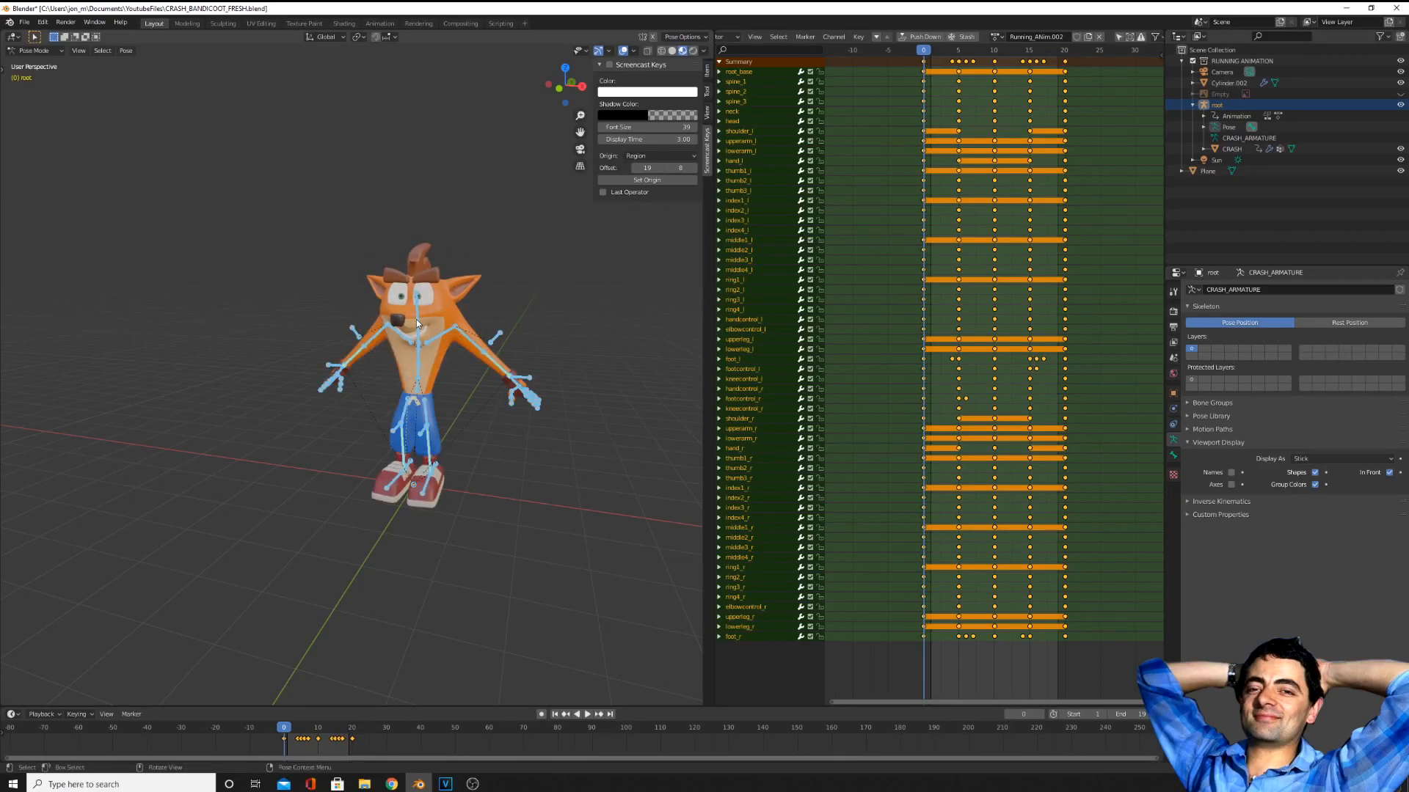
- List the saved actions for the Crash rig from the Action Editor's browse dropdown
{"action": "key", "text": "i"}
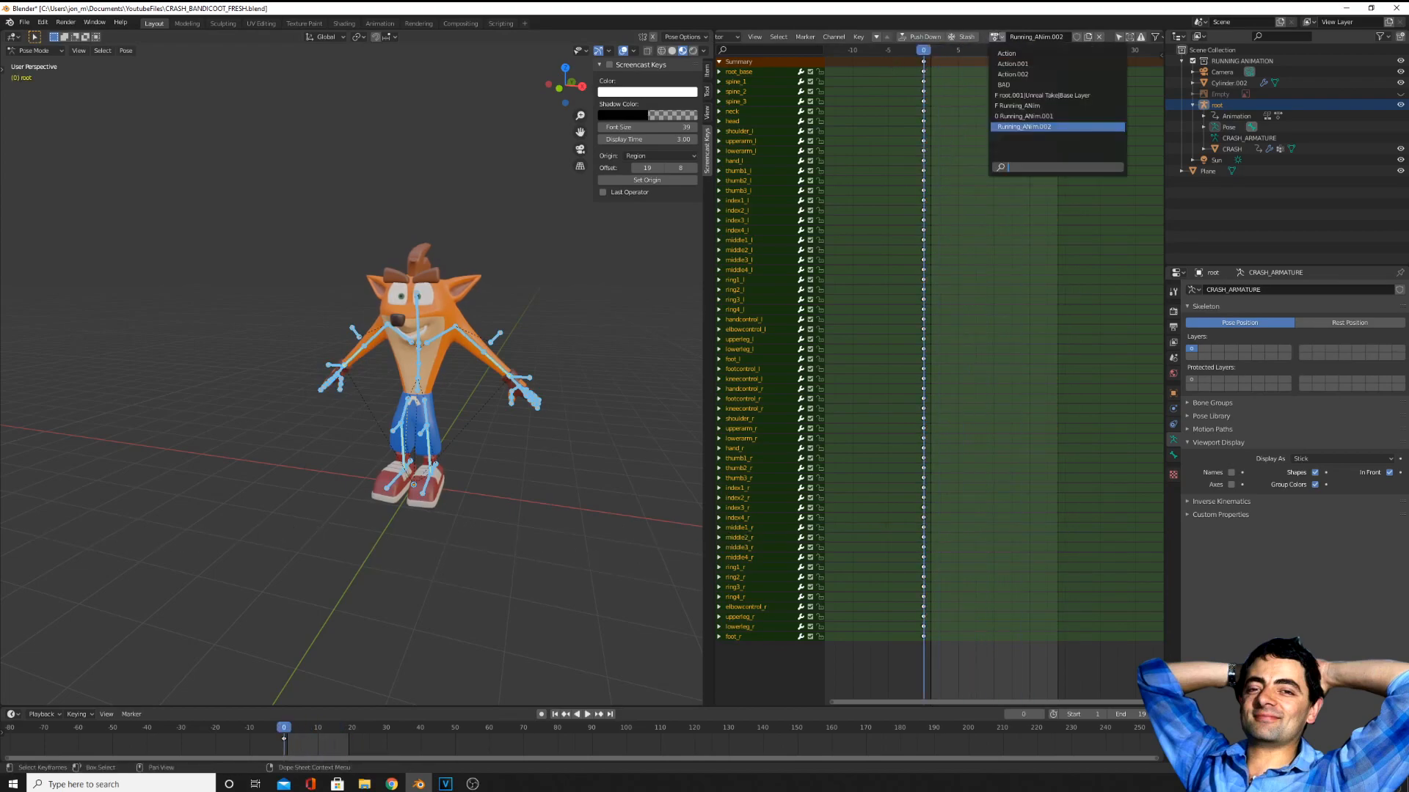
{"action": "left_click", "coordinate": [1019, 106]}
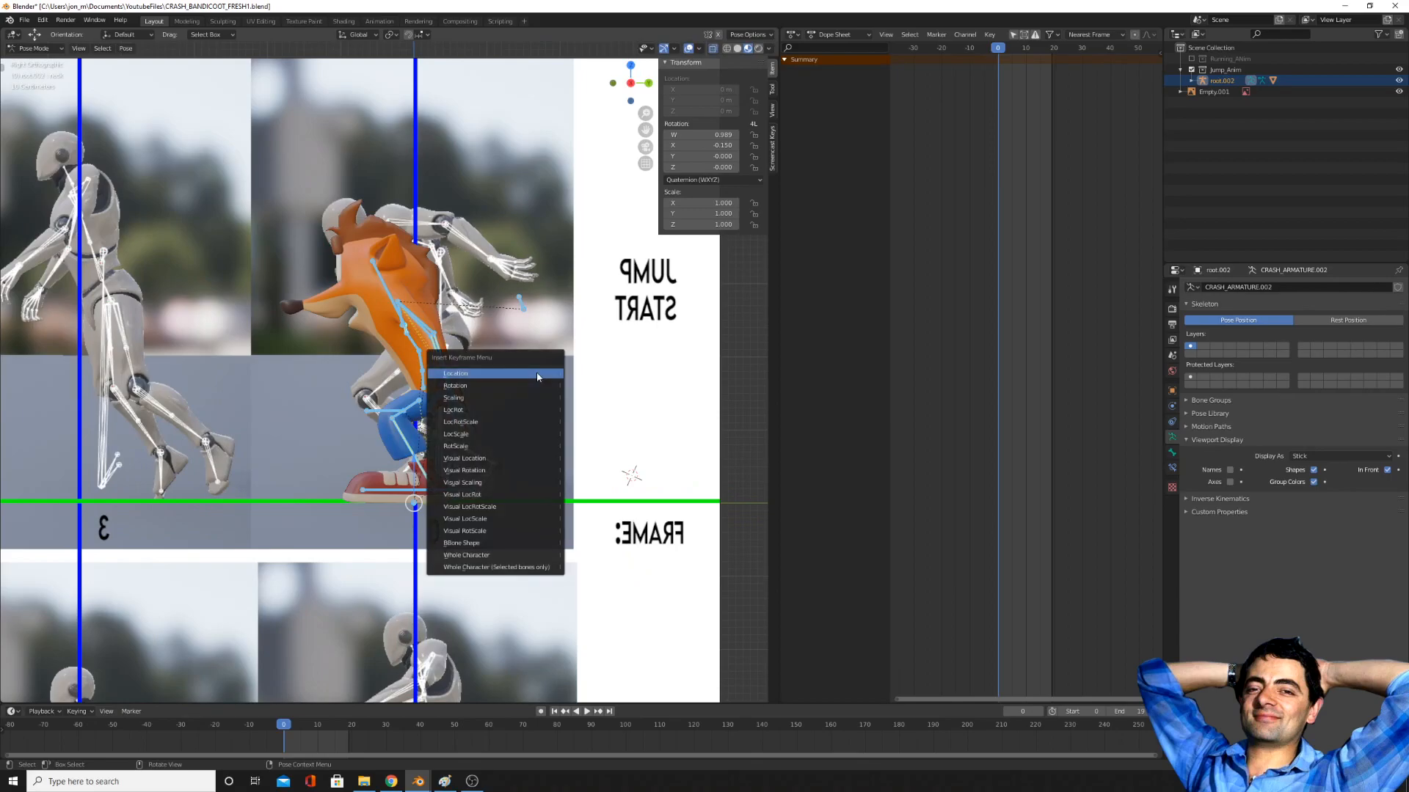
- Key the jump-start pose at frame 0, reposition the reference board and key the pose at frame 3
{"action": "left_click", "coordinate": [455, 374]}
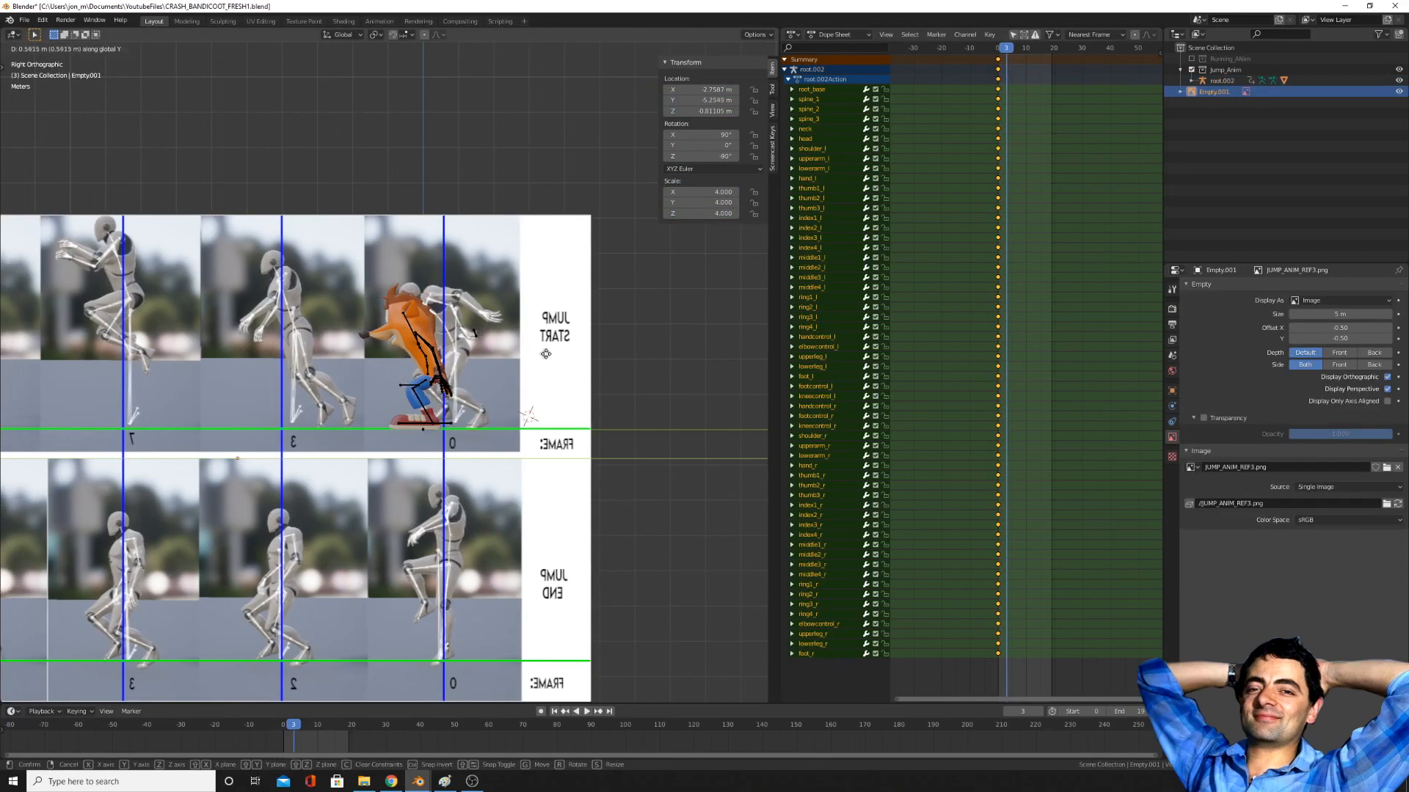
{"action": "left_click_drag", "start_coordinate": [546, 354], "coordinate": [638, 354]}
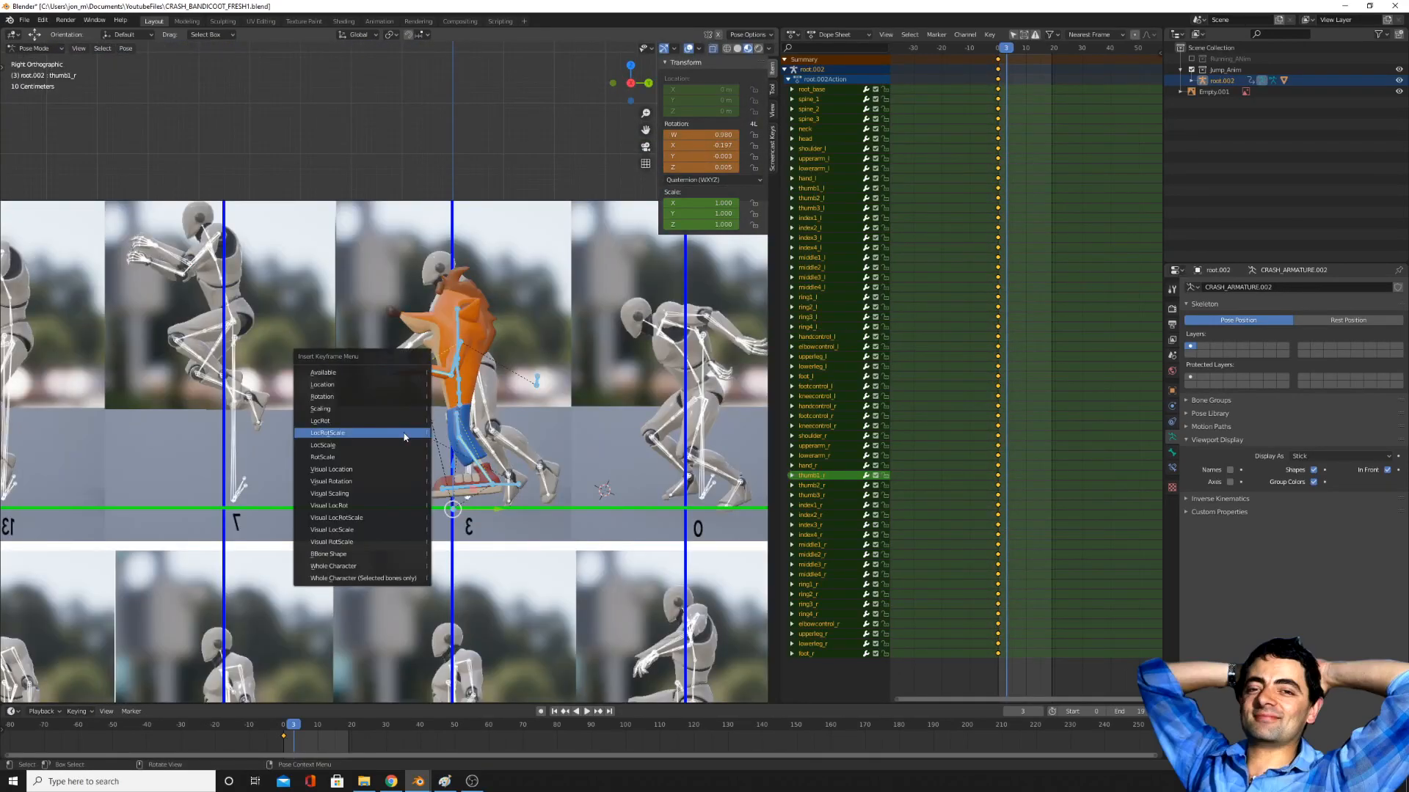
{"action": "left_click", "coordinate": [326, 433]}
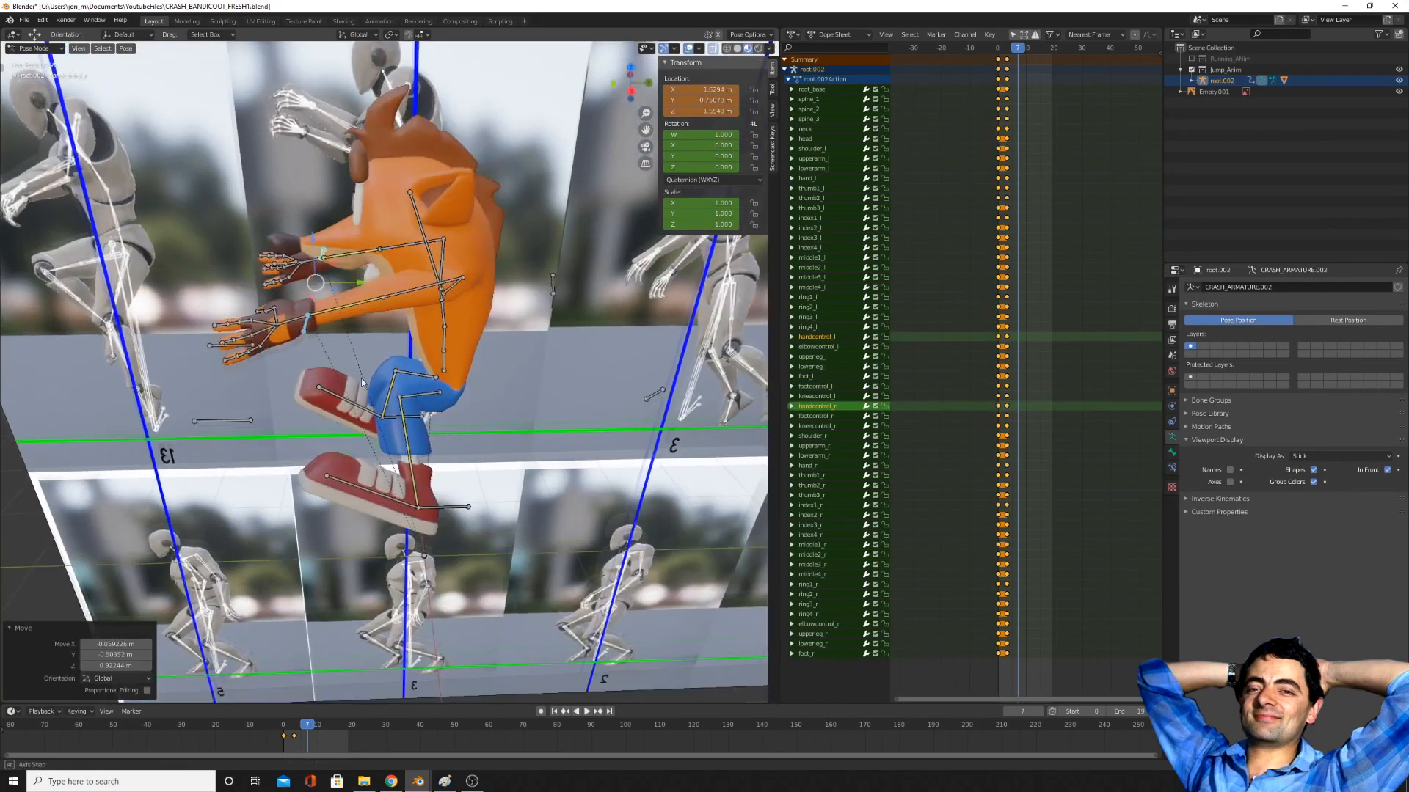
- Move Crash's hands forward and key LocRotScale for the airborne pose at frame 7
{"action": "left_click_drag", "start_coordinate": [359, 381], "coordinate": [466, 418]}
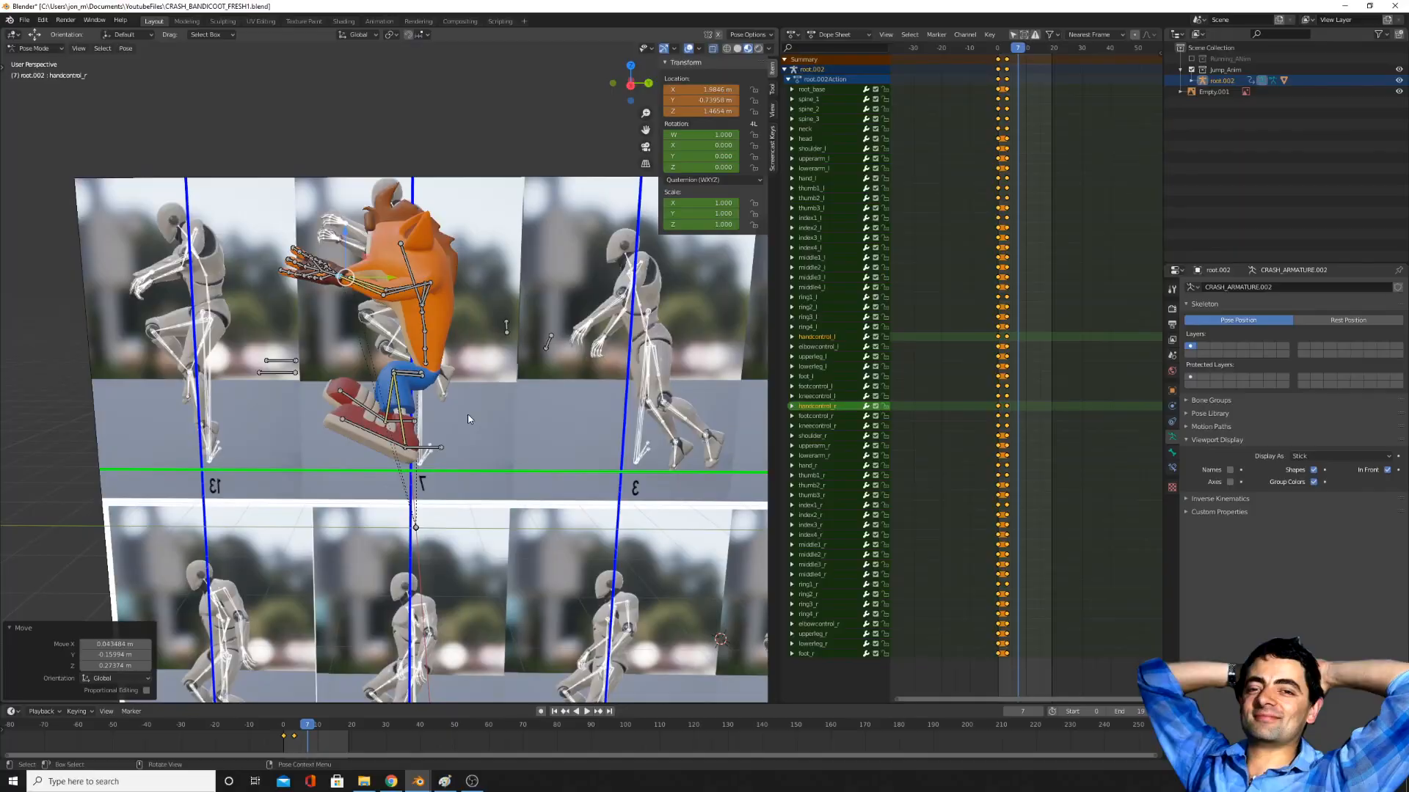
{"action": "key", "text": "i"}
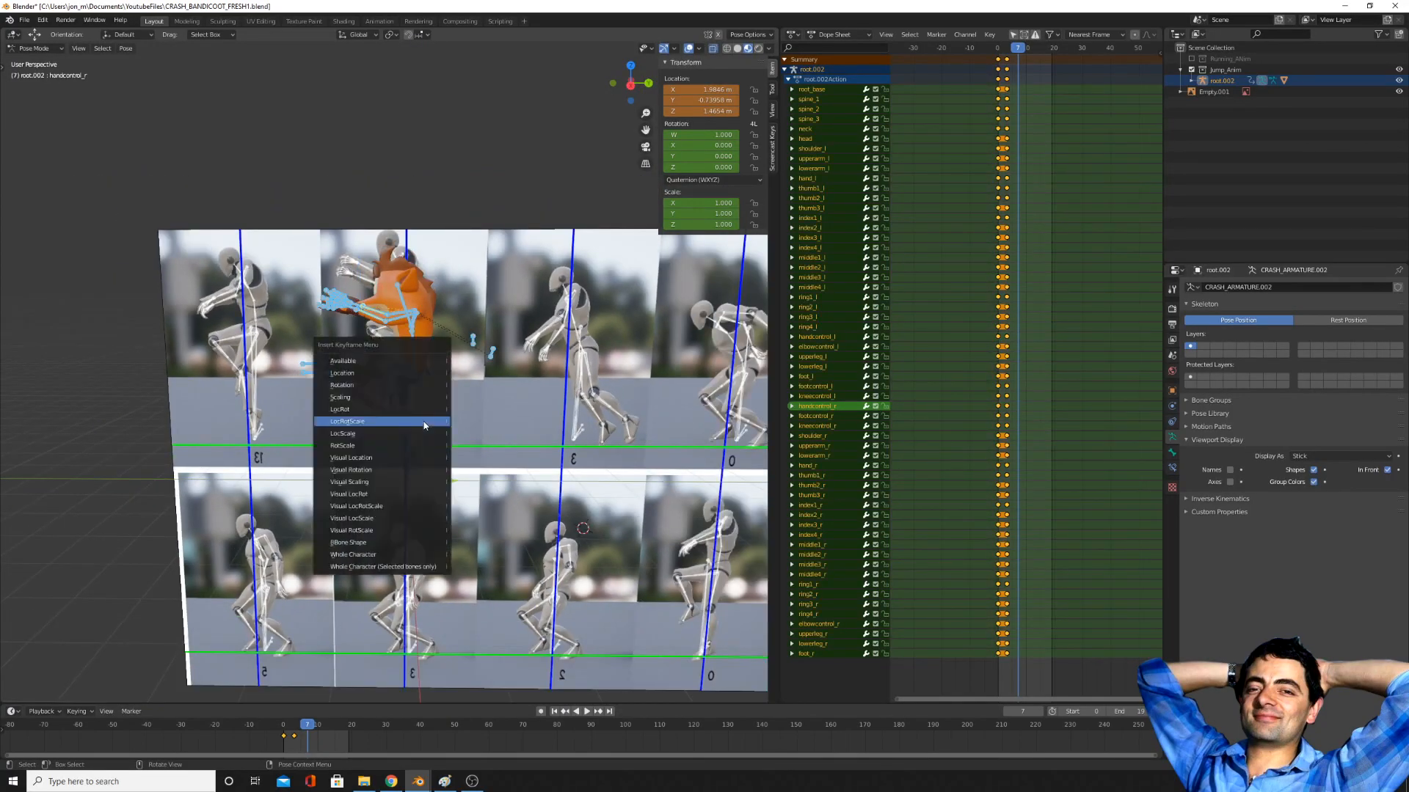
{"action": "left_click", "coordinate": [382, 421]}
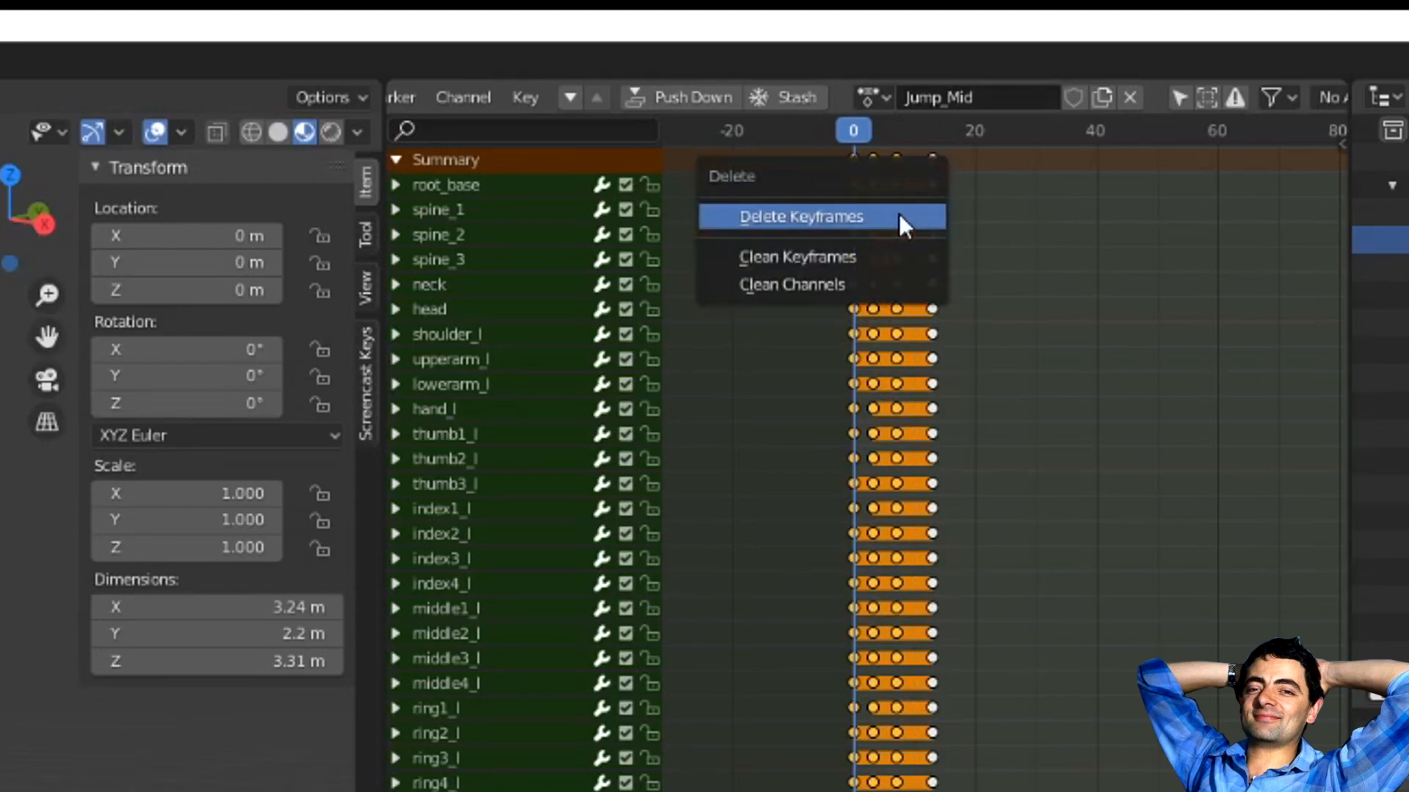
- Delete the extra Jump_Mid keyframes and shift the remaining keys to frame 0
{"action": "left_click", "coordinate": [804, 217]}
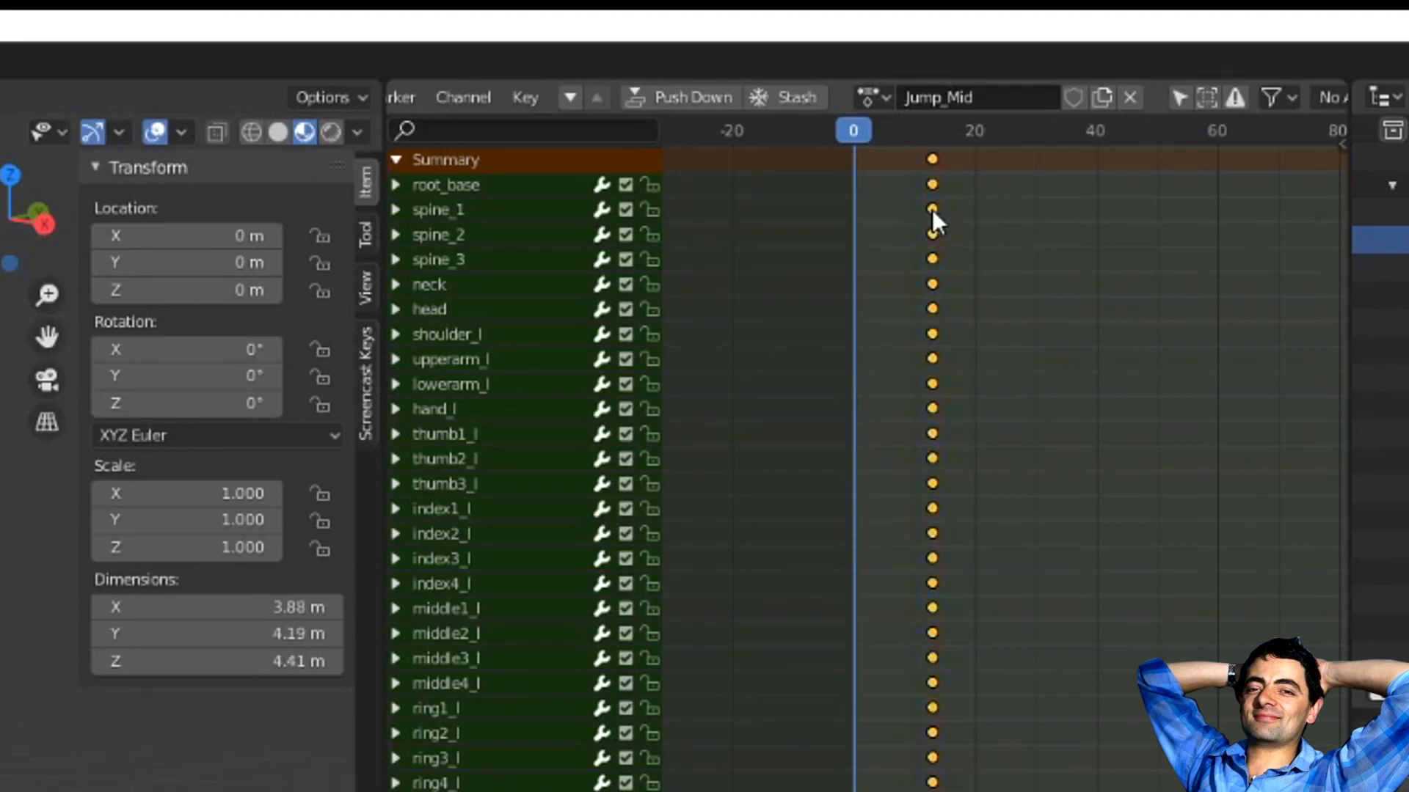
{"action": "left_click_drag", "start_coordinate": [931, 215], "coordinate": [854, 216]}
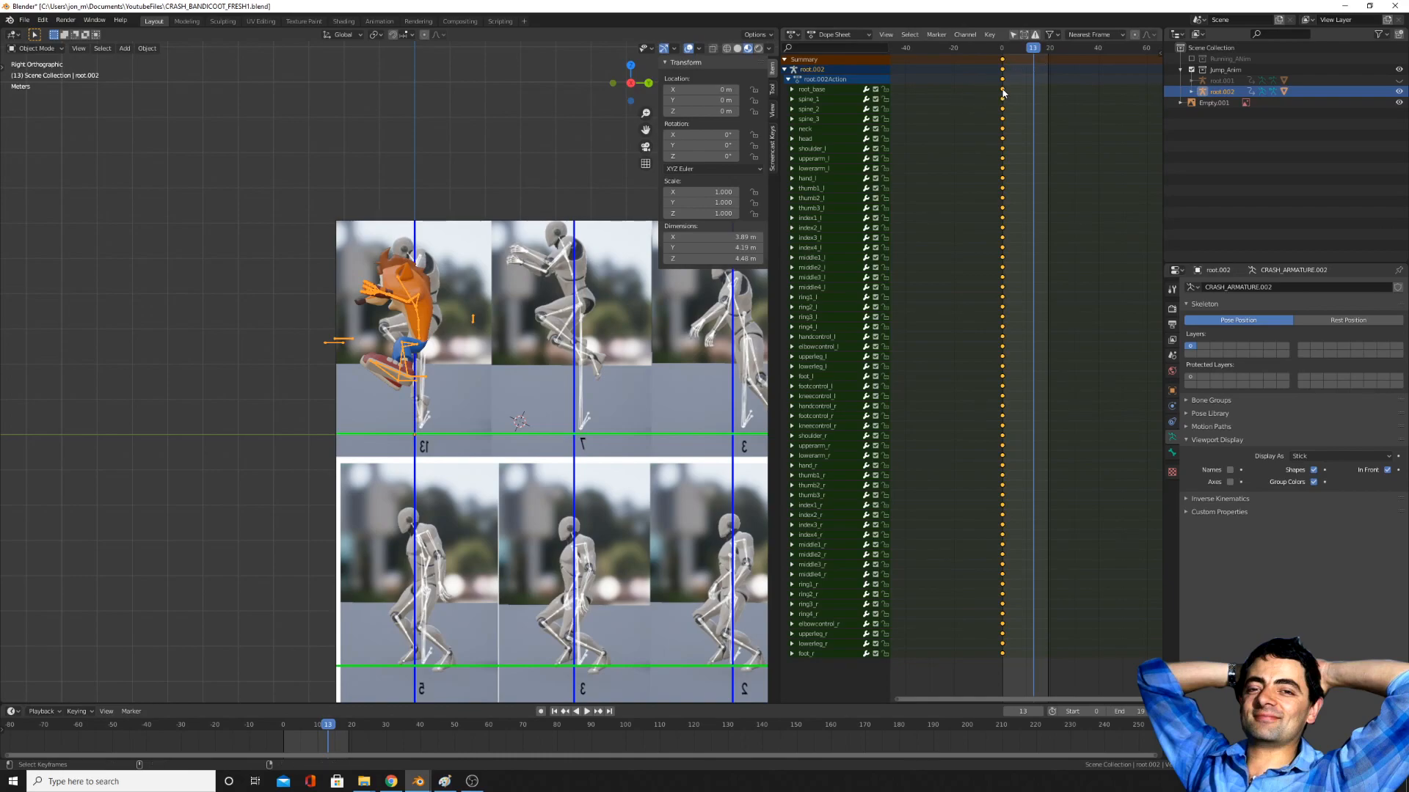
{"action": "left_click_drag", "start_coordinate": [1002, 98], "coordinate": [1049, 98]}
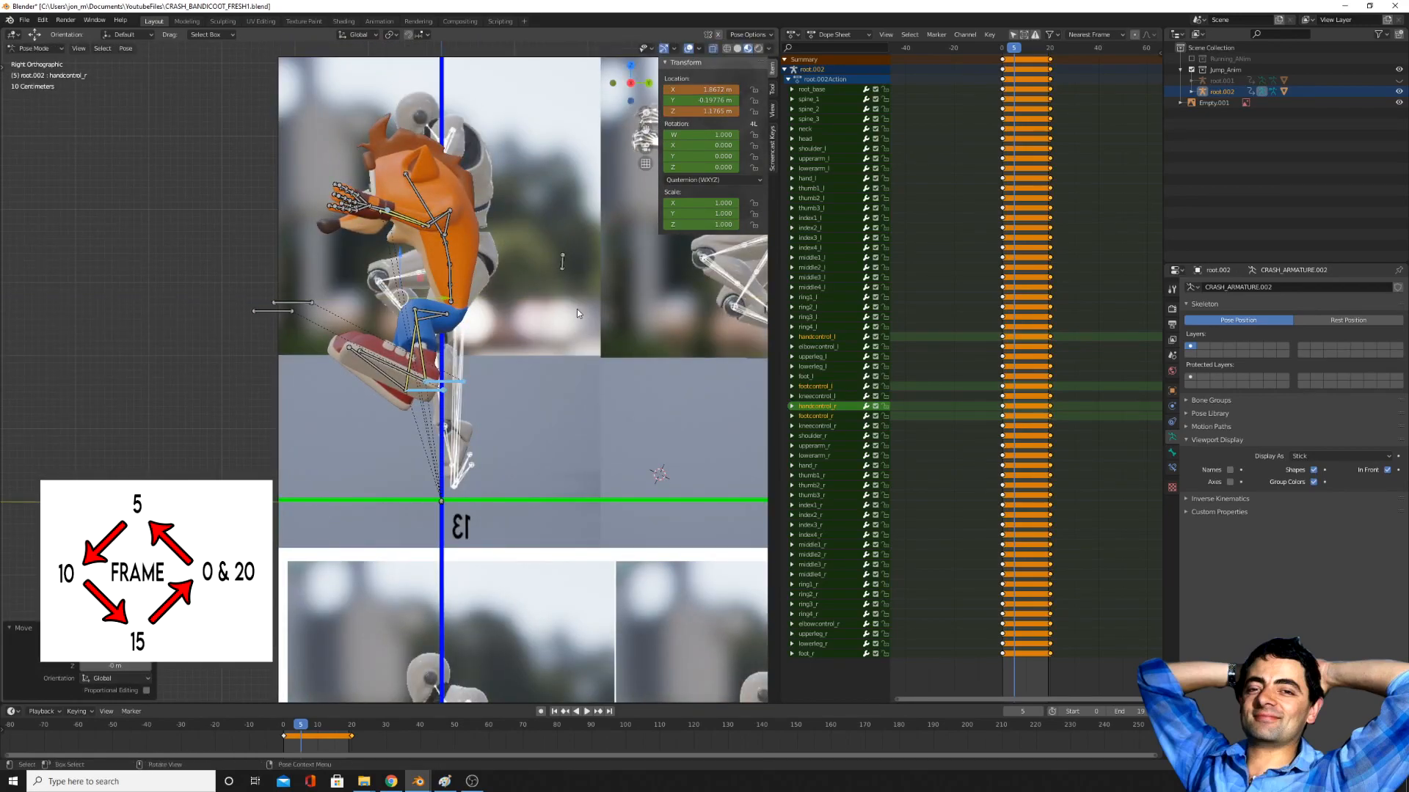
- Reposition the hand control and key the mid-jump pose at frame 5
{"action": "key", "text": "g"}
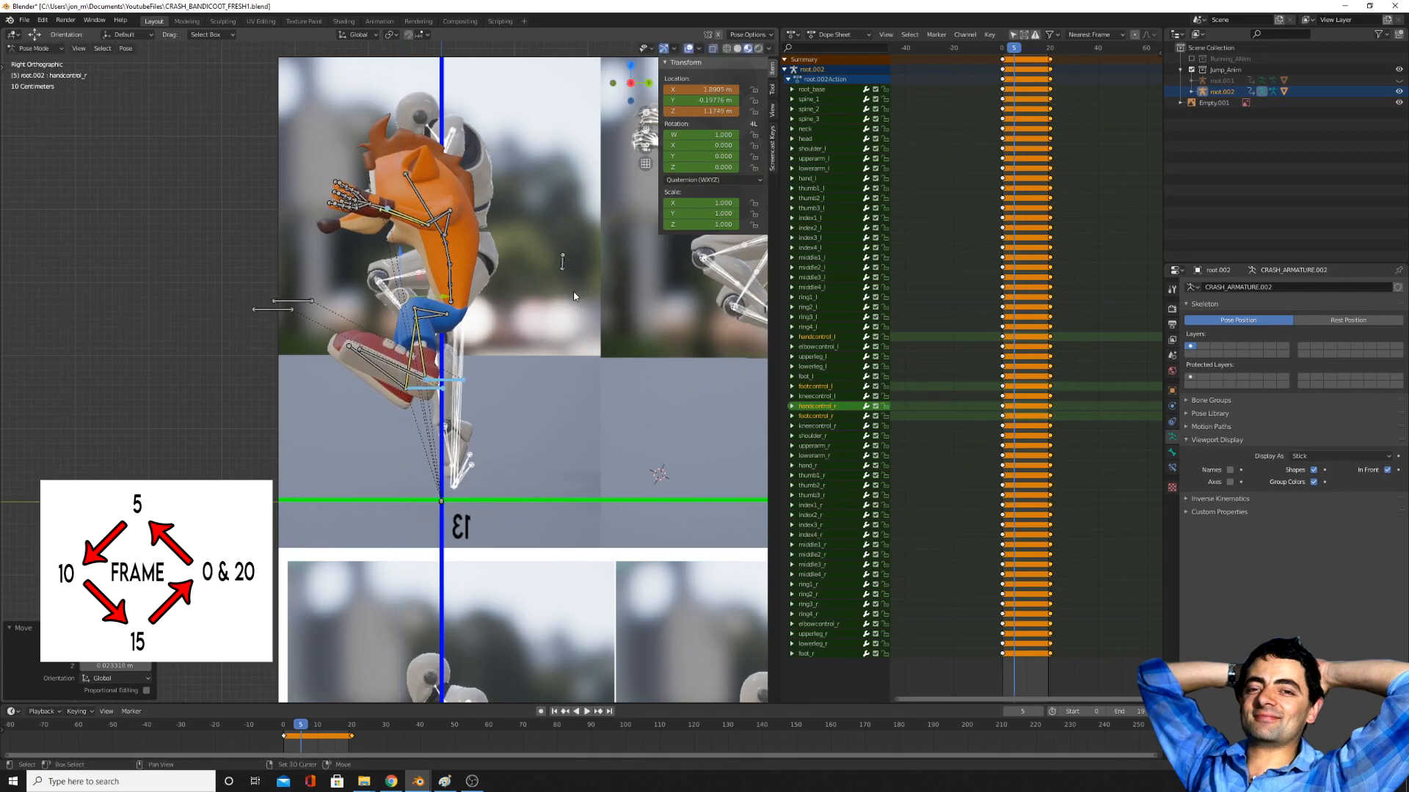
{"action": "key", "text": "I"}
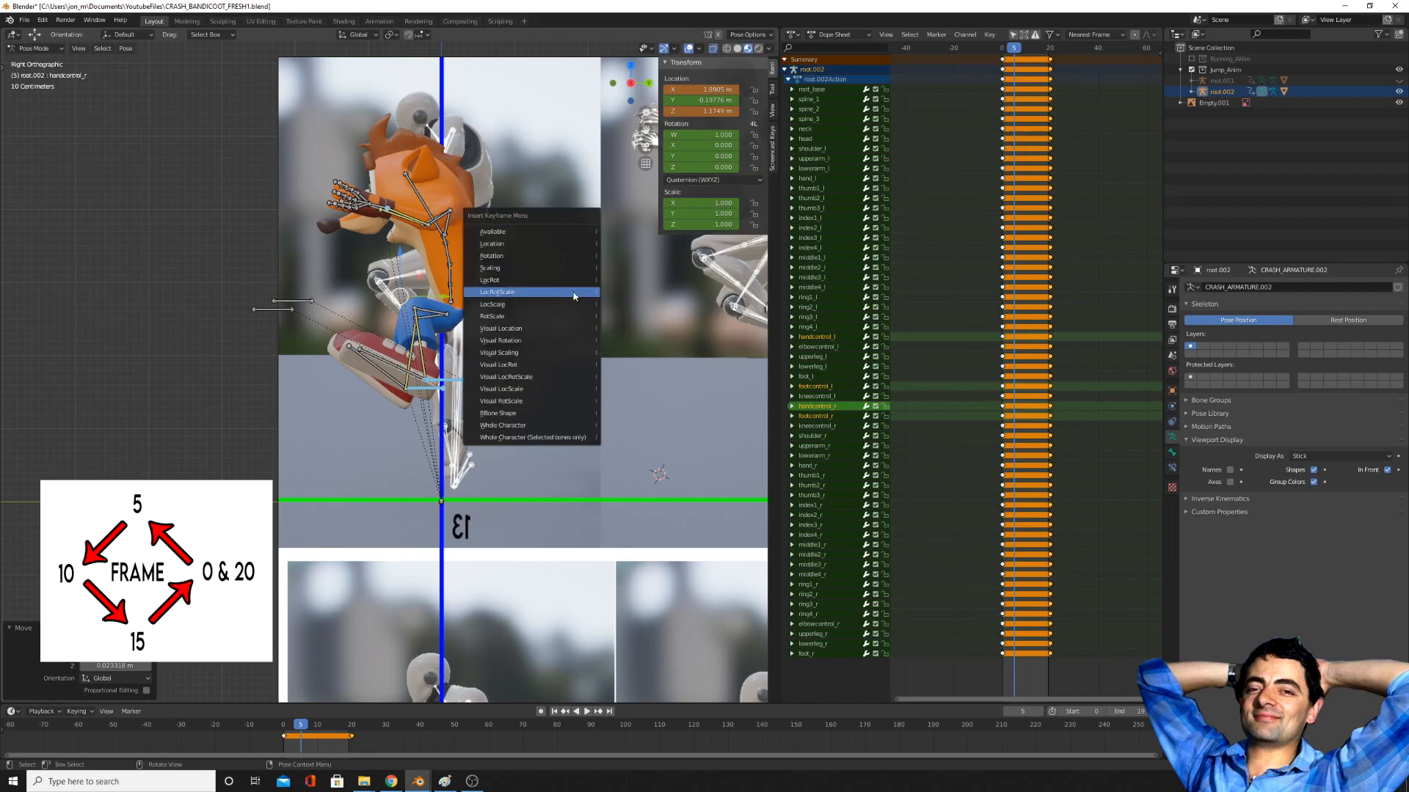
{"action": "left_click", "coordinate": [496, 292]}
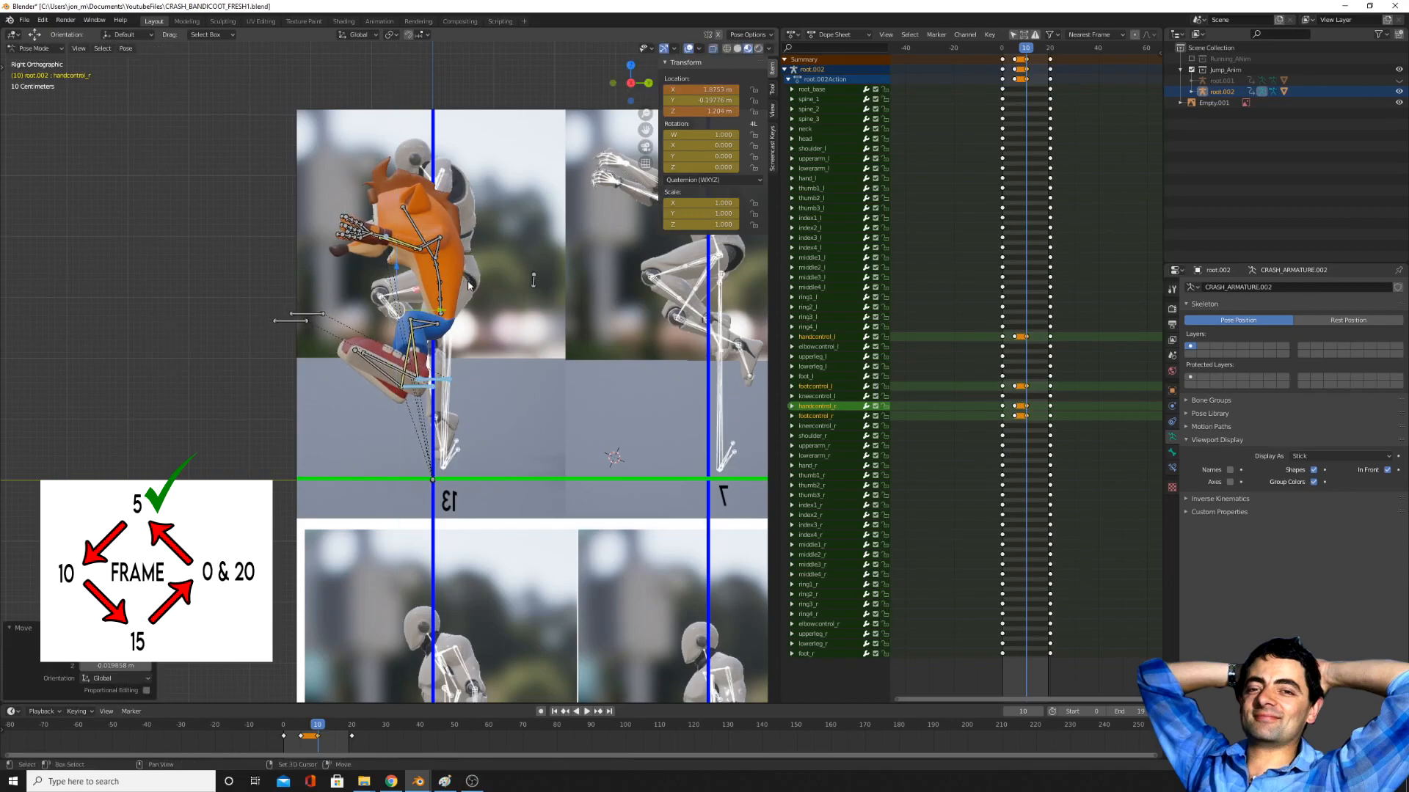
- Adjust and key the loop poses at frames 10 and 15
{"action": "key", "text": "i"}
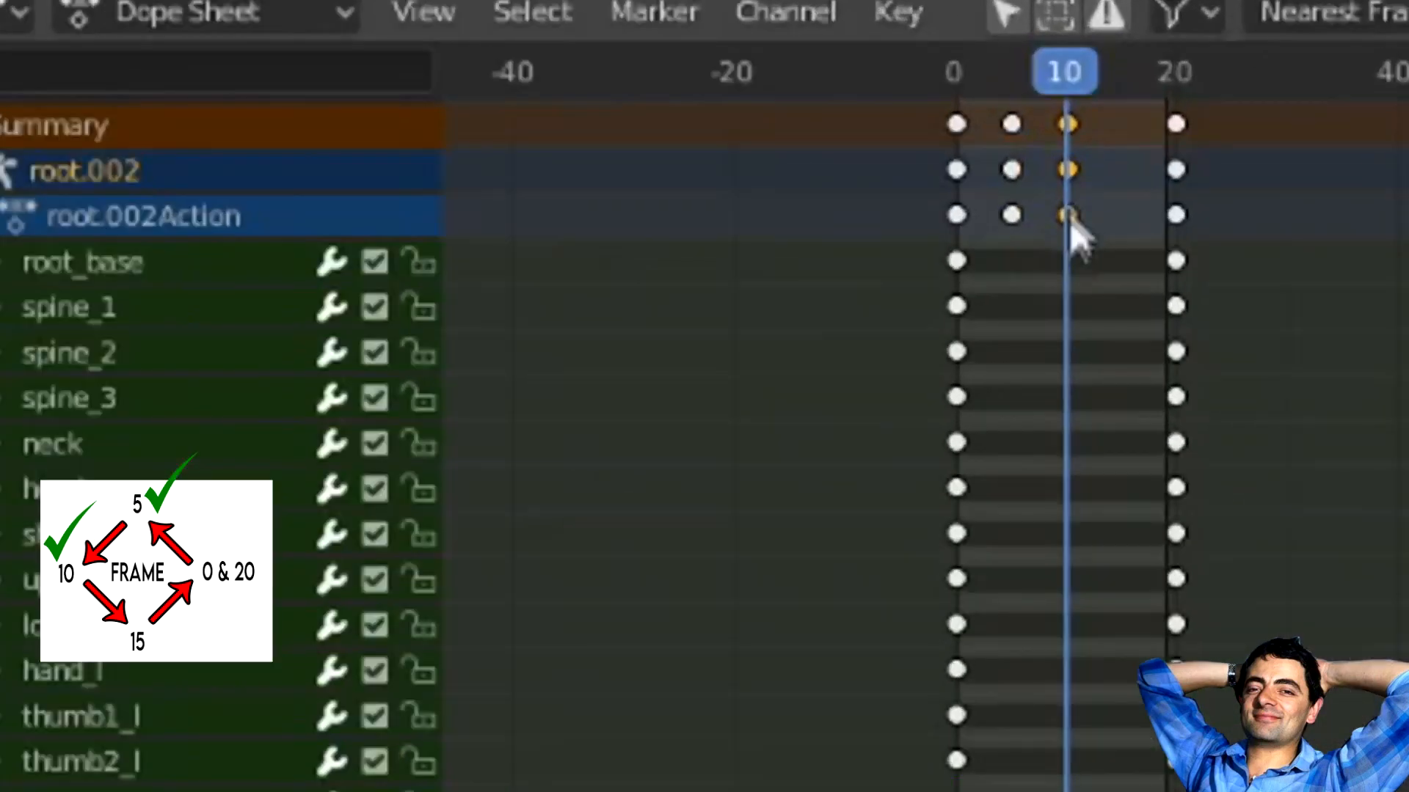
{"action": "left_click_drag", "start_coordinate": [1065, 215], "coordinate": [1096, 224]}
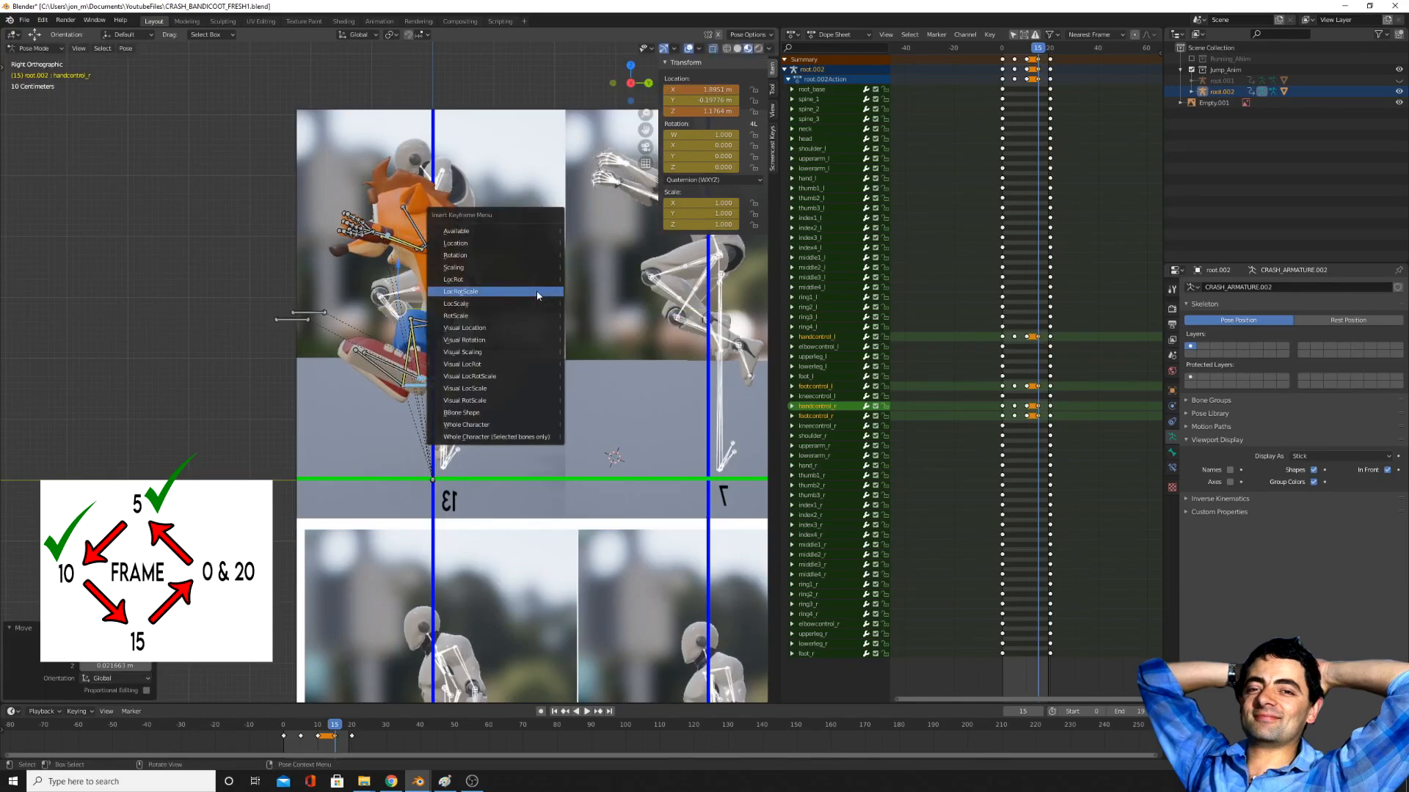
{"action": "left_click", "coordinate": [461, 290]}
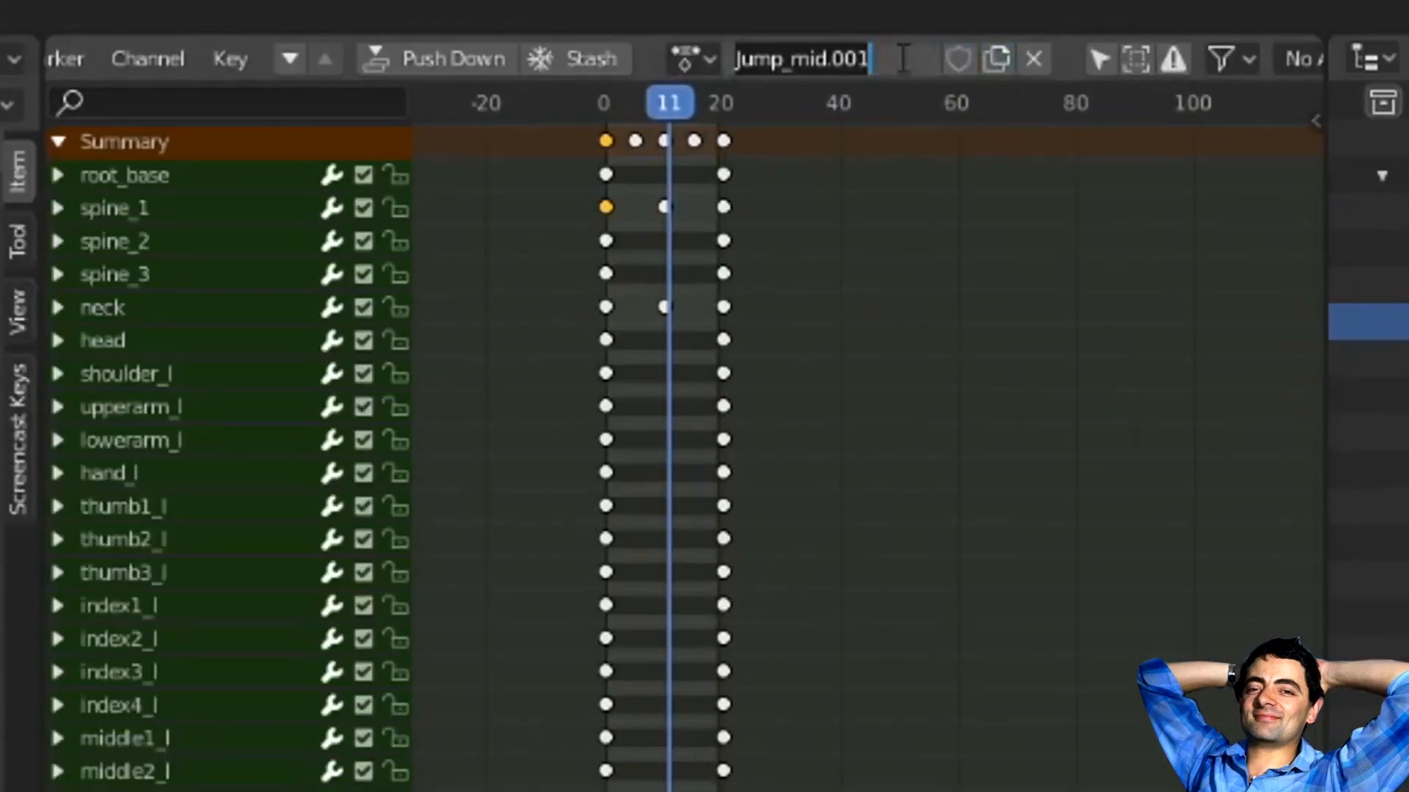
- Name the duplicated action Jump_End and inspect Crash from around the rig
{"action": "type", "text": "Jump_End"}
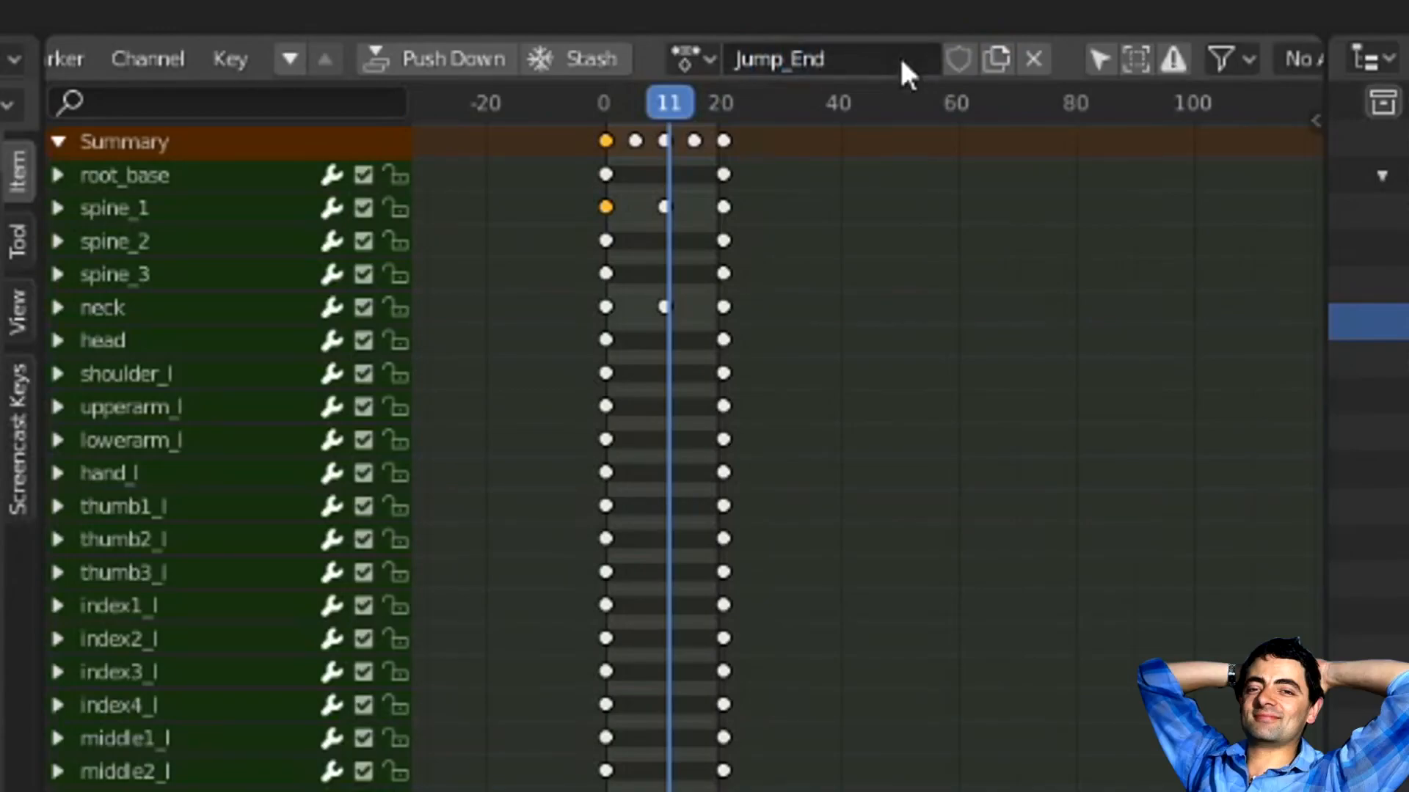
{"action": "key", "text": "A"}
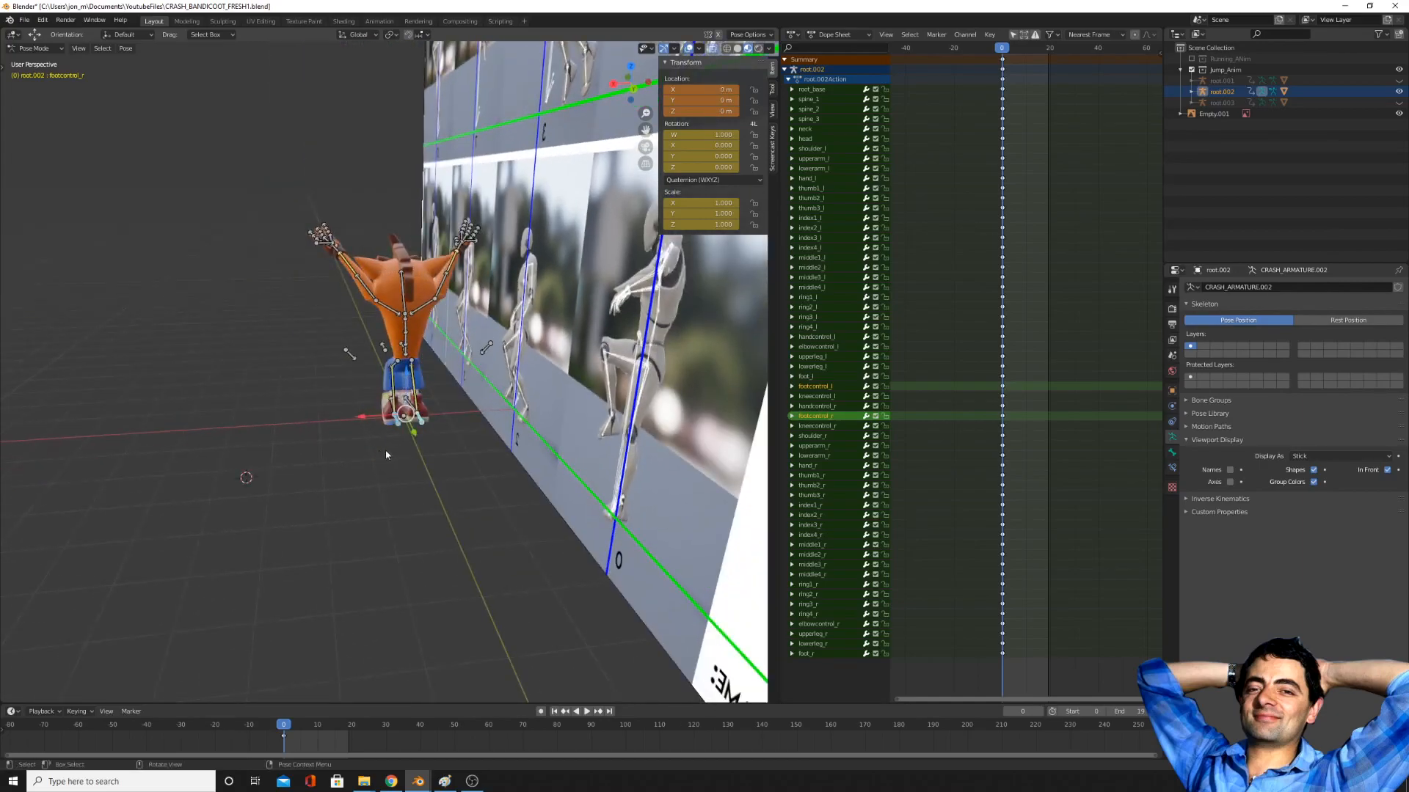
{"action": "left_click_drag", "start_coordinate": [410, 413], "coordinate": [390, 413]}
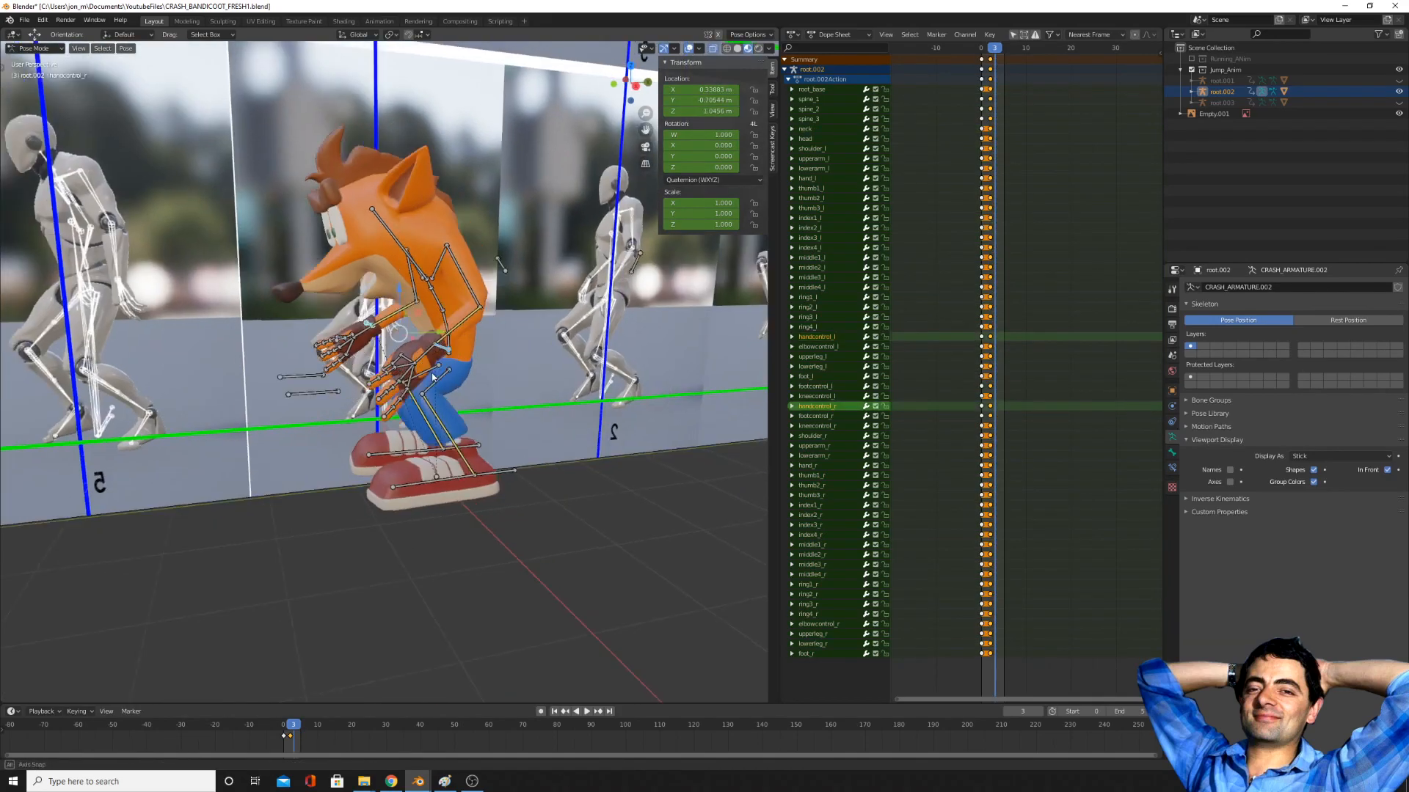
- Pose the controls for the landing at frames 0, 3 and 5, keyed with LocRotScale, checking the reference loop
{"action": "key", "text": "g"}
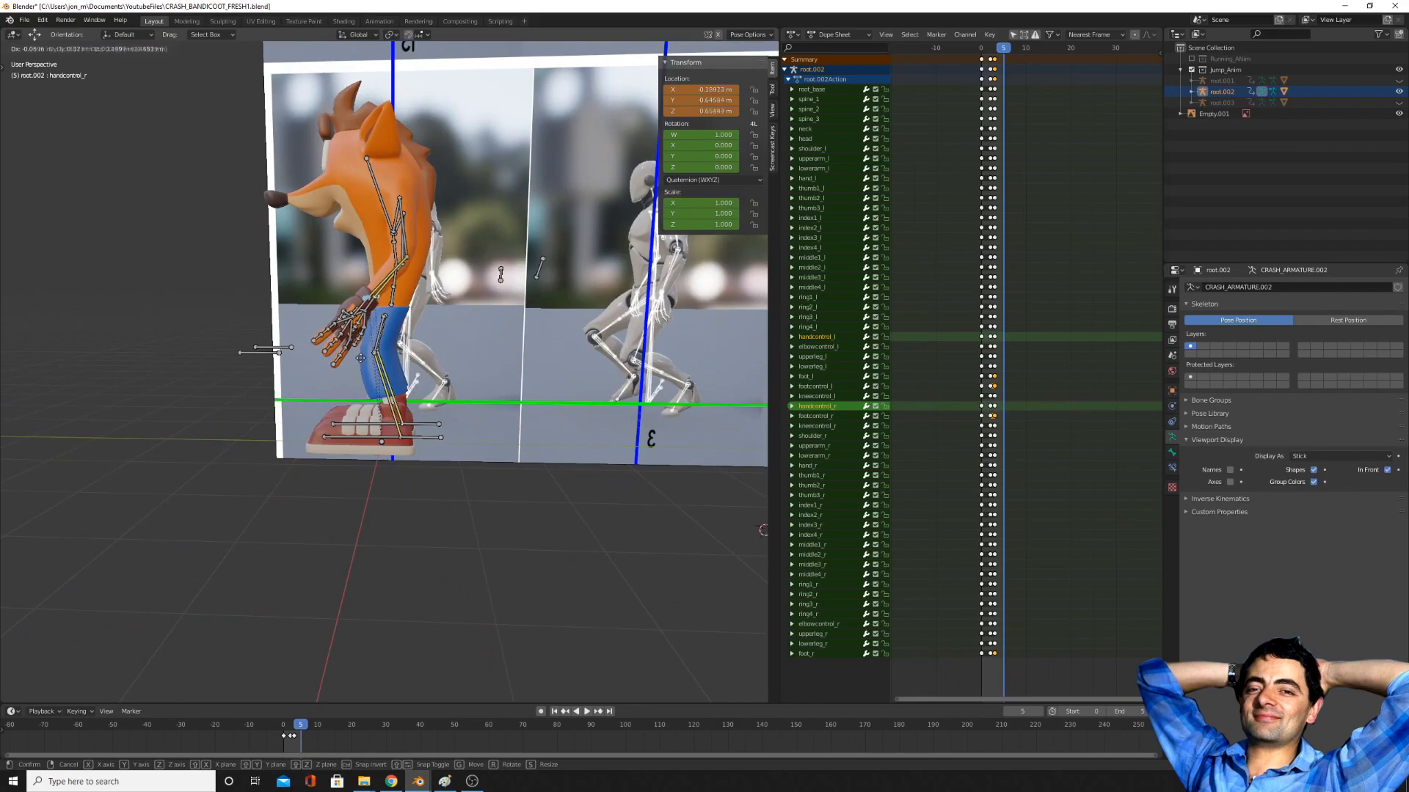
{"action": "left_click_drag", "start_coordinate": [360, 360], "coordinate": [359, 372]}
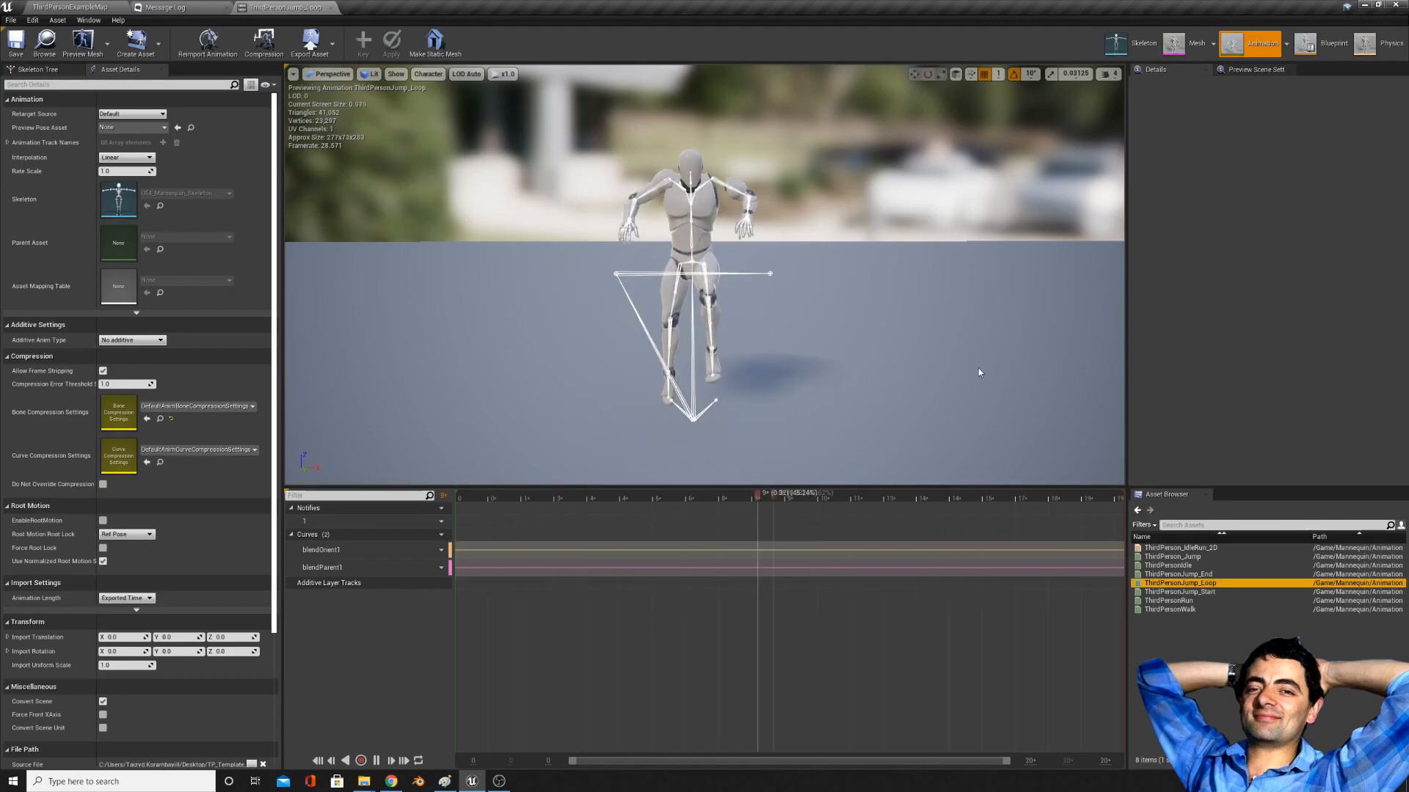
{"action": "double_click", "coordinate": [1177, 574]}
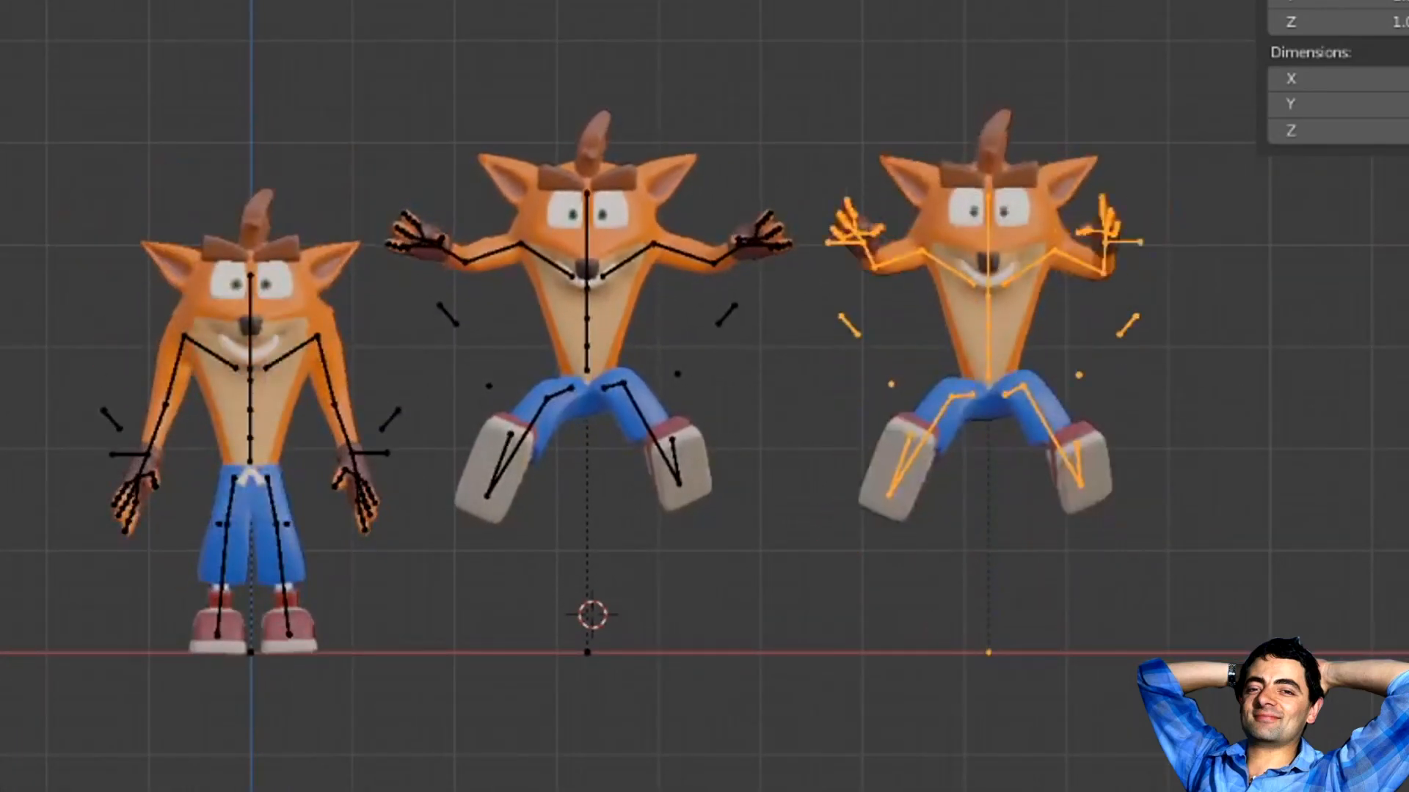
- Show root.002Action's bone channels and keyframes across frames 0 to 5 in the Action Editor
{"action": "scroll", "scroll_direction": "down", "scroll_amount": 3}
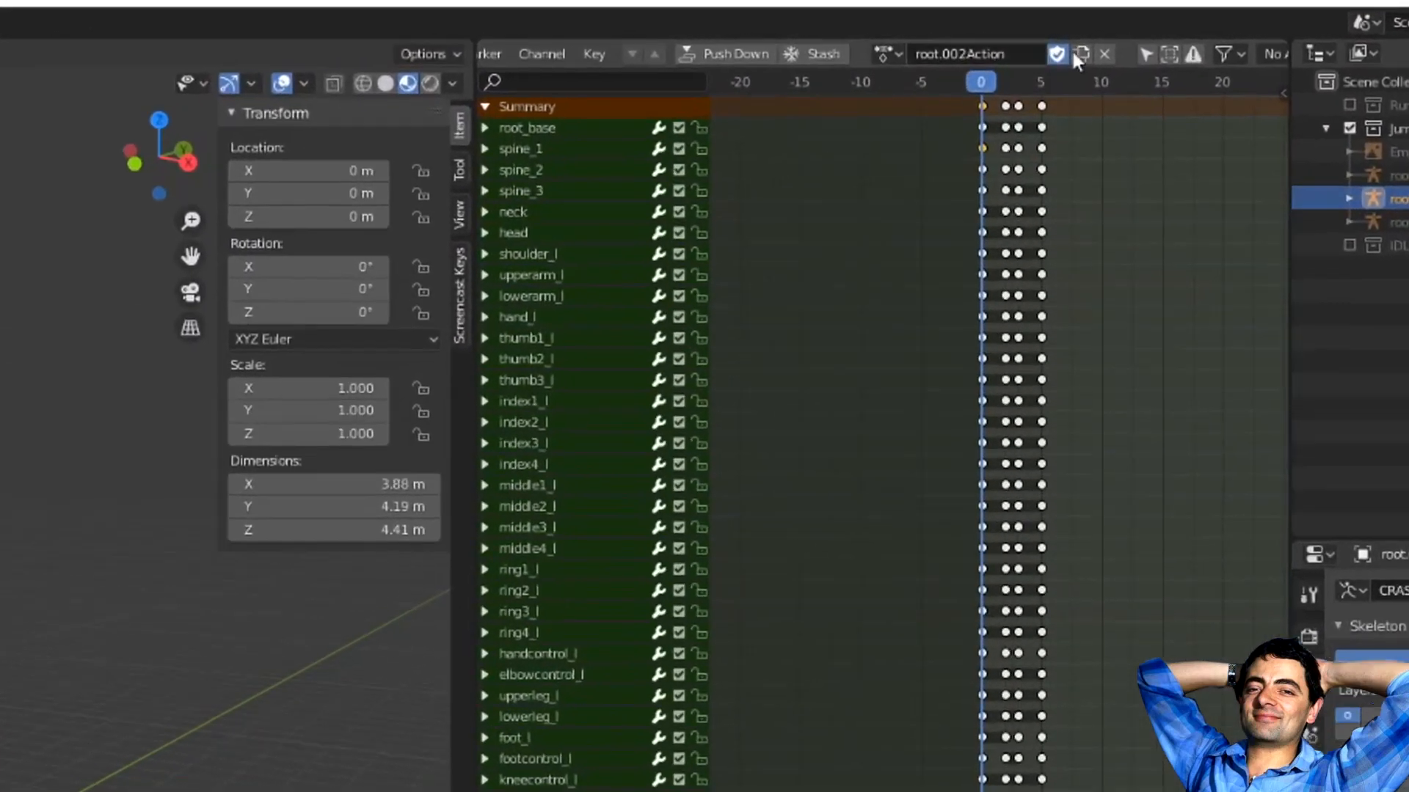
- Create the Idle_Anim action and key LocRotScale on every bone from a cleared pose
{"action": "left_click", "coordinate": [1081, 53]}
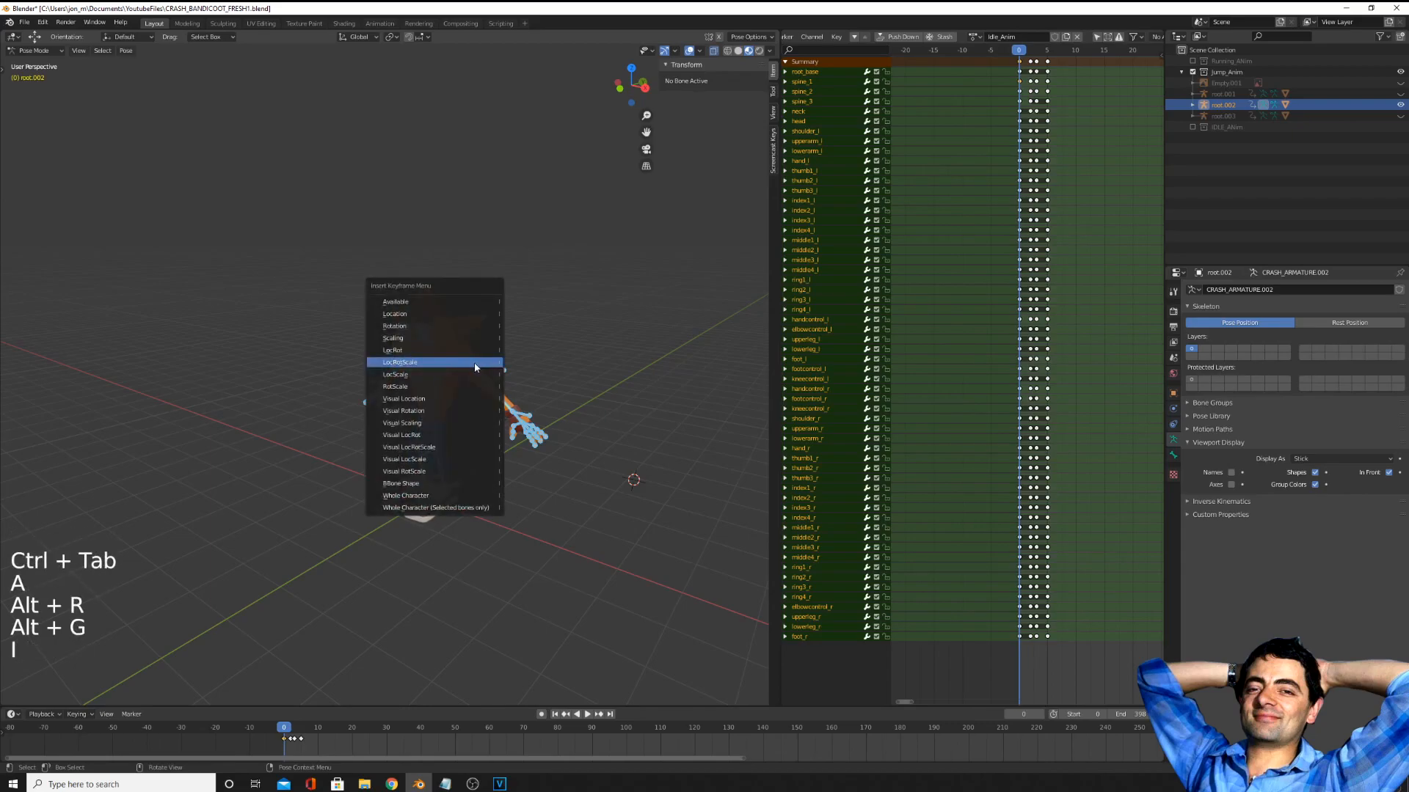
{"action": "left_click", "coordinate": [434, 360]}
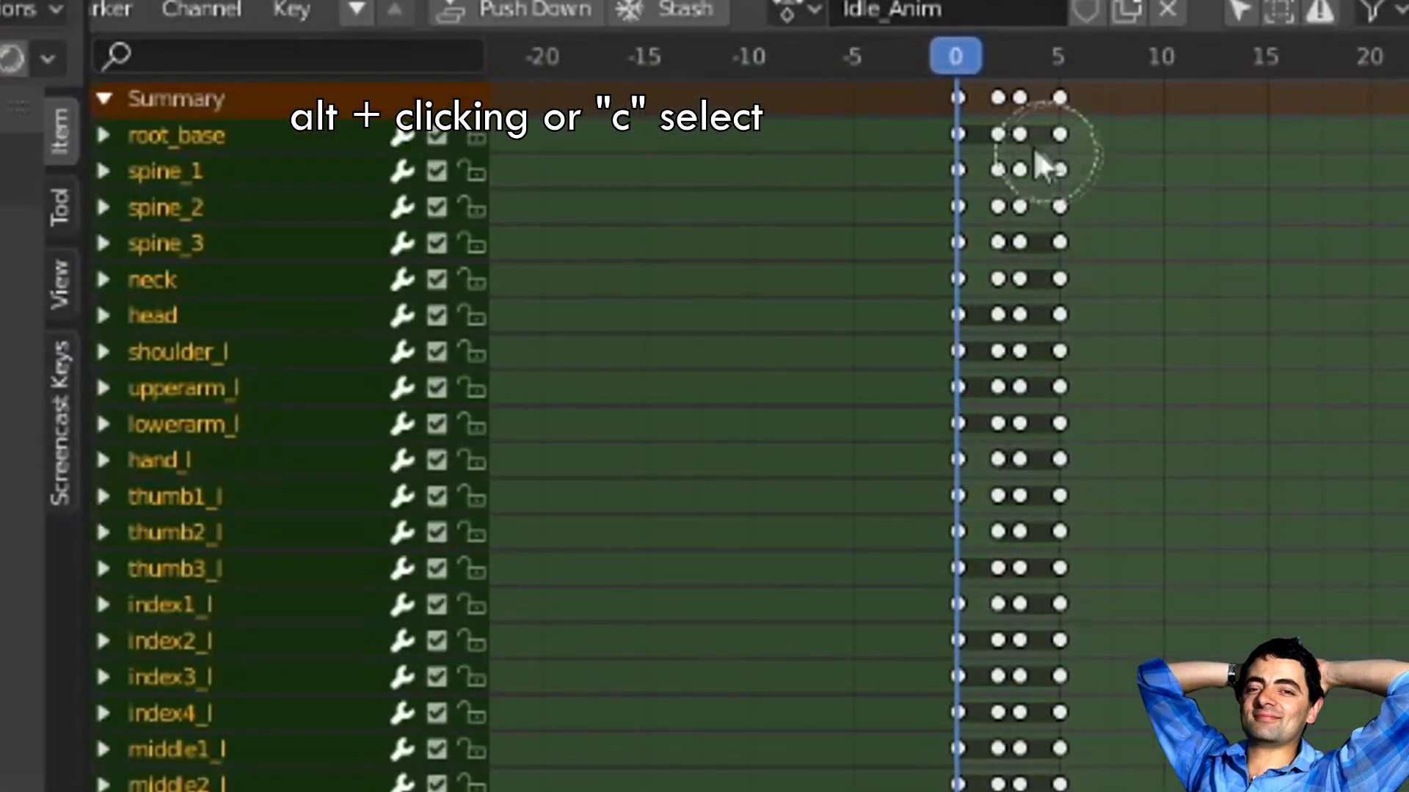
- Circle-select the Idle_Anim keyframe columns after frame 0 and bring up their key menu
{"action": "right_click", "coordinate": [1036, 163]}
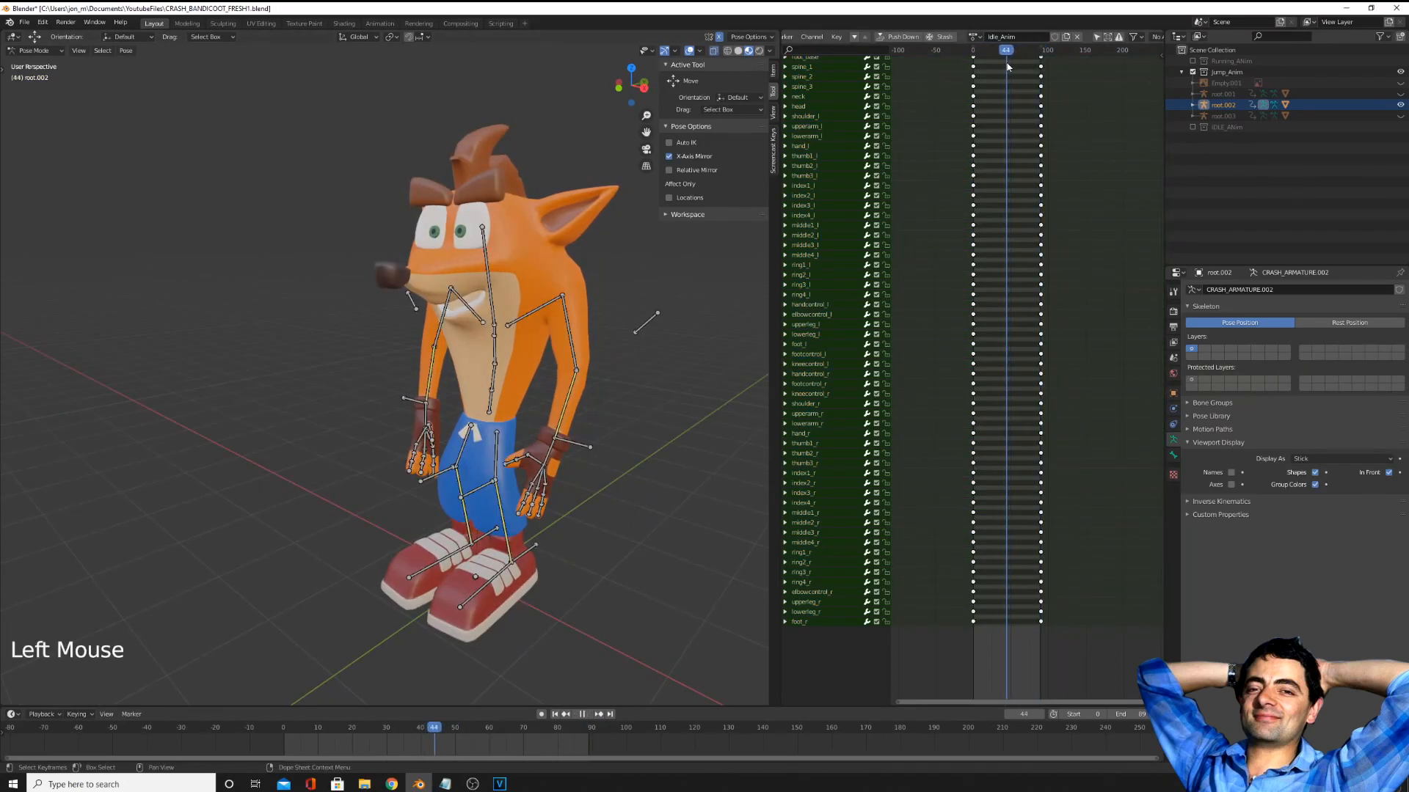
- Rotate spine_3 in side view and key LocRotScale on all bones at frame 45 of Idle_Anim
{"action": "left_click", "coordinate": [488, 416]}
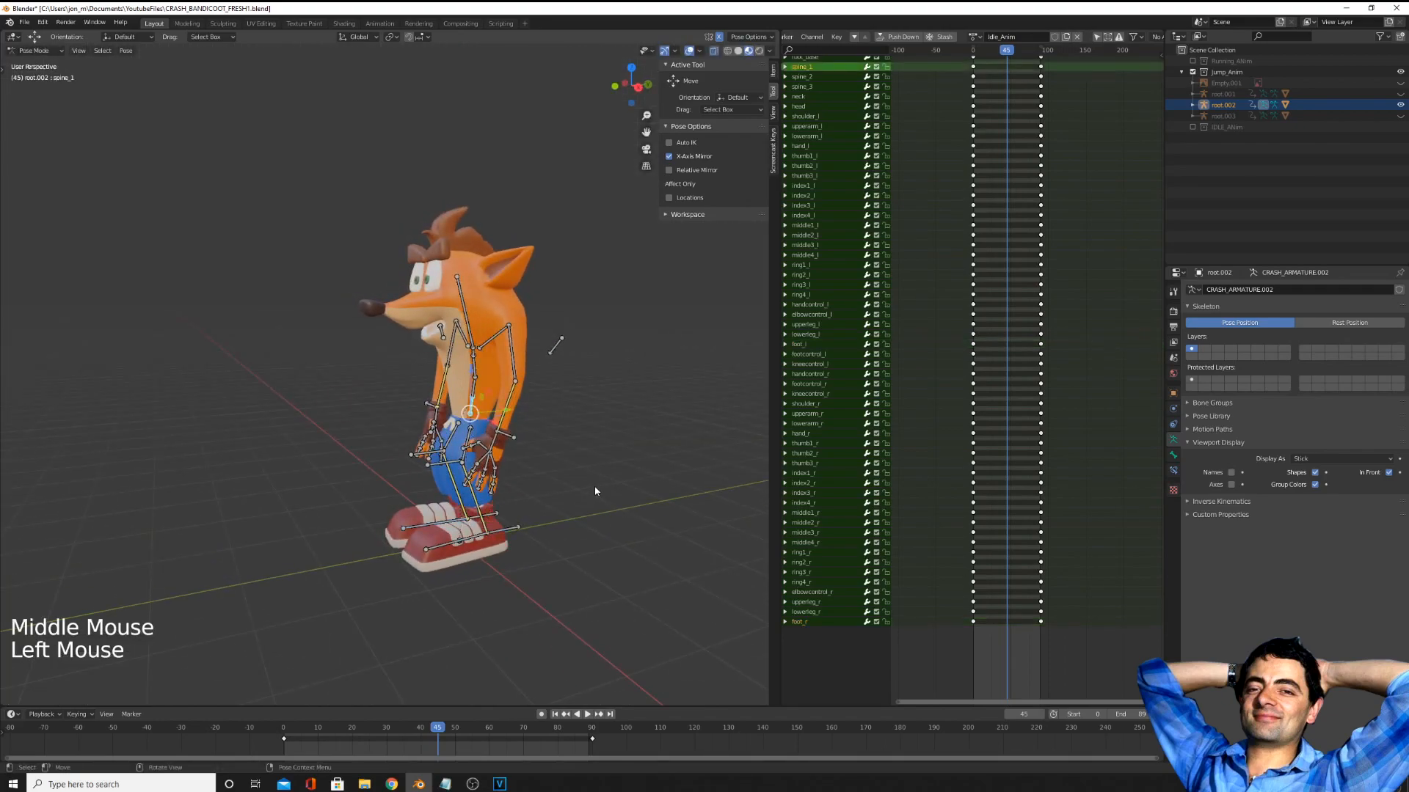
{"action": "key", "text": "r"}
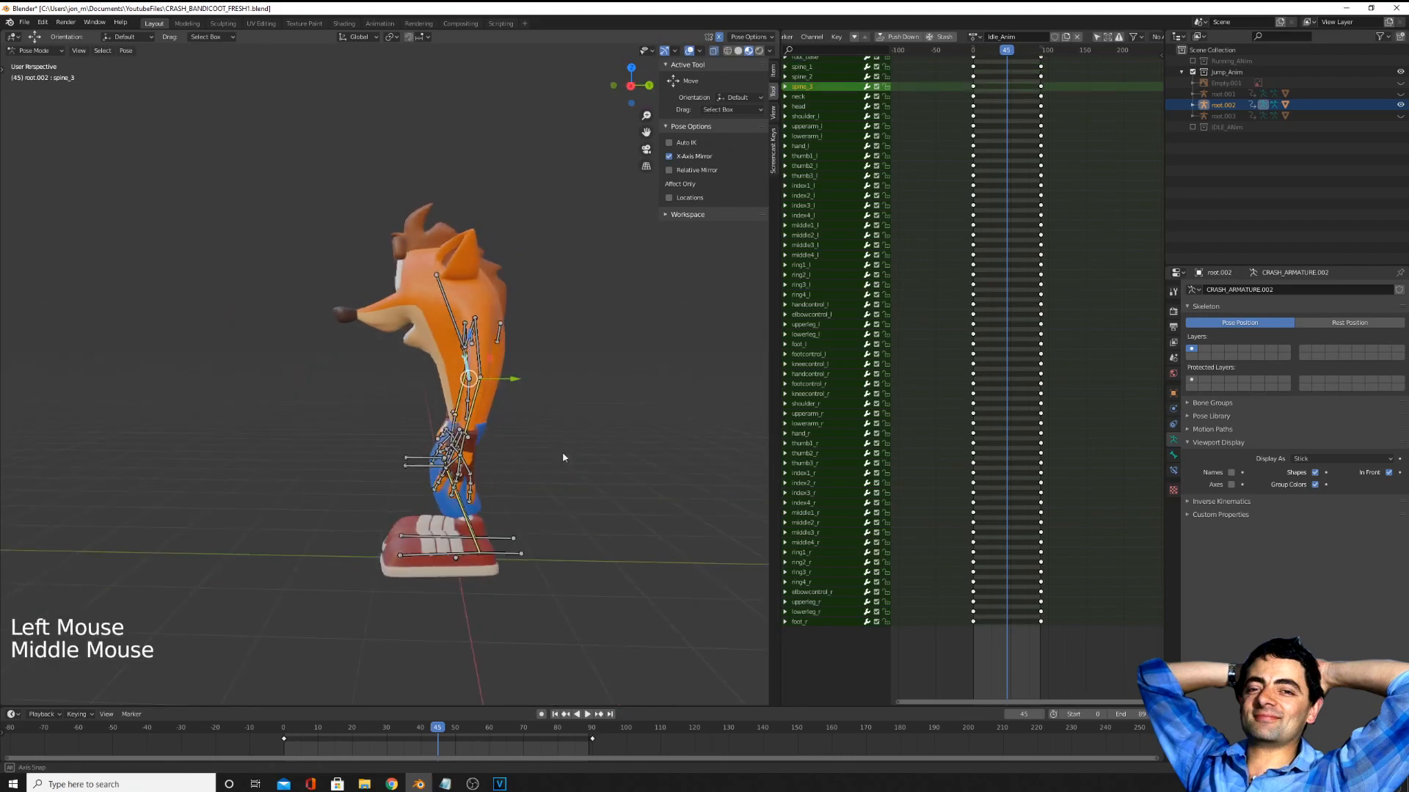
{"action": "key", "text": "r"}
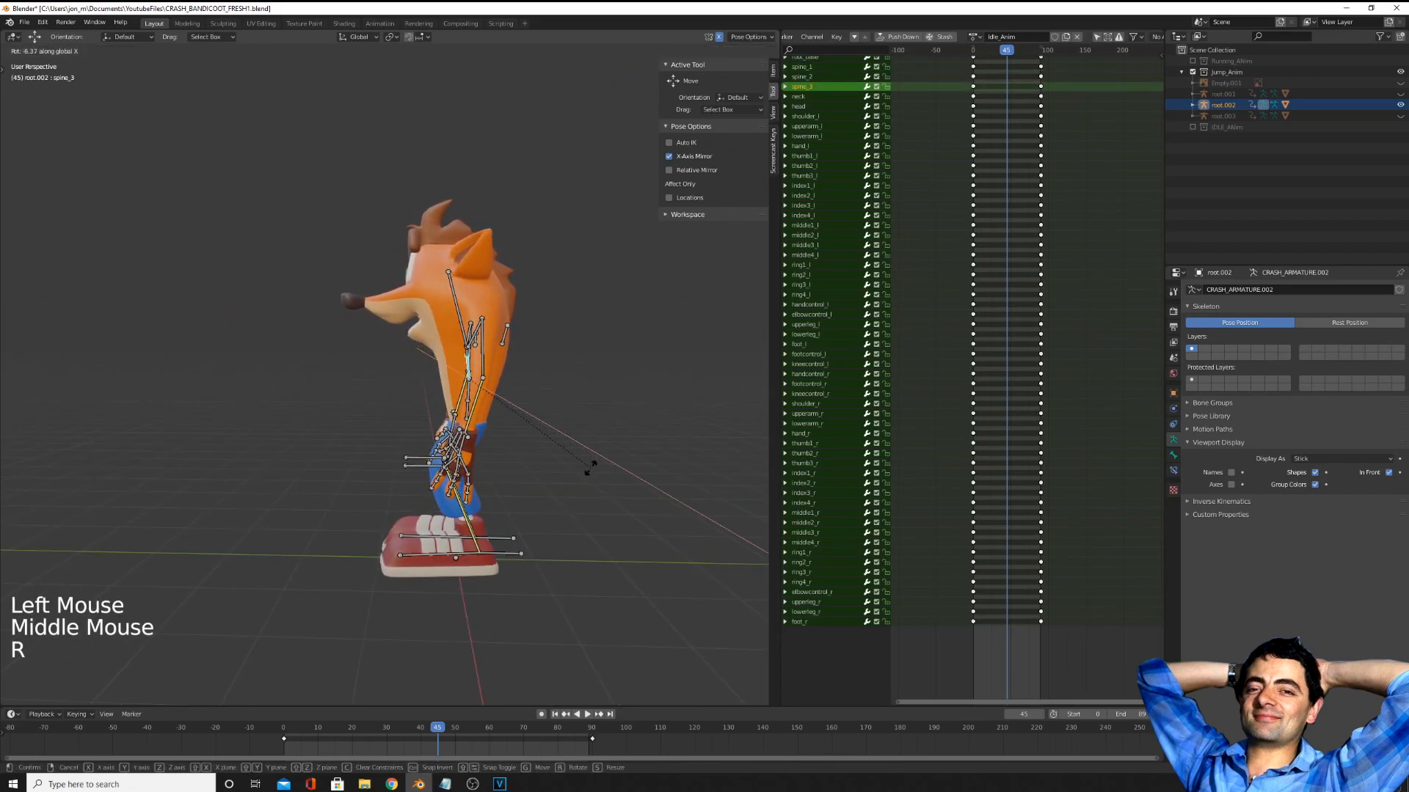
{"action": "key", "text": "i"}
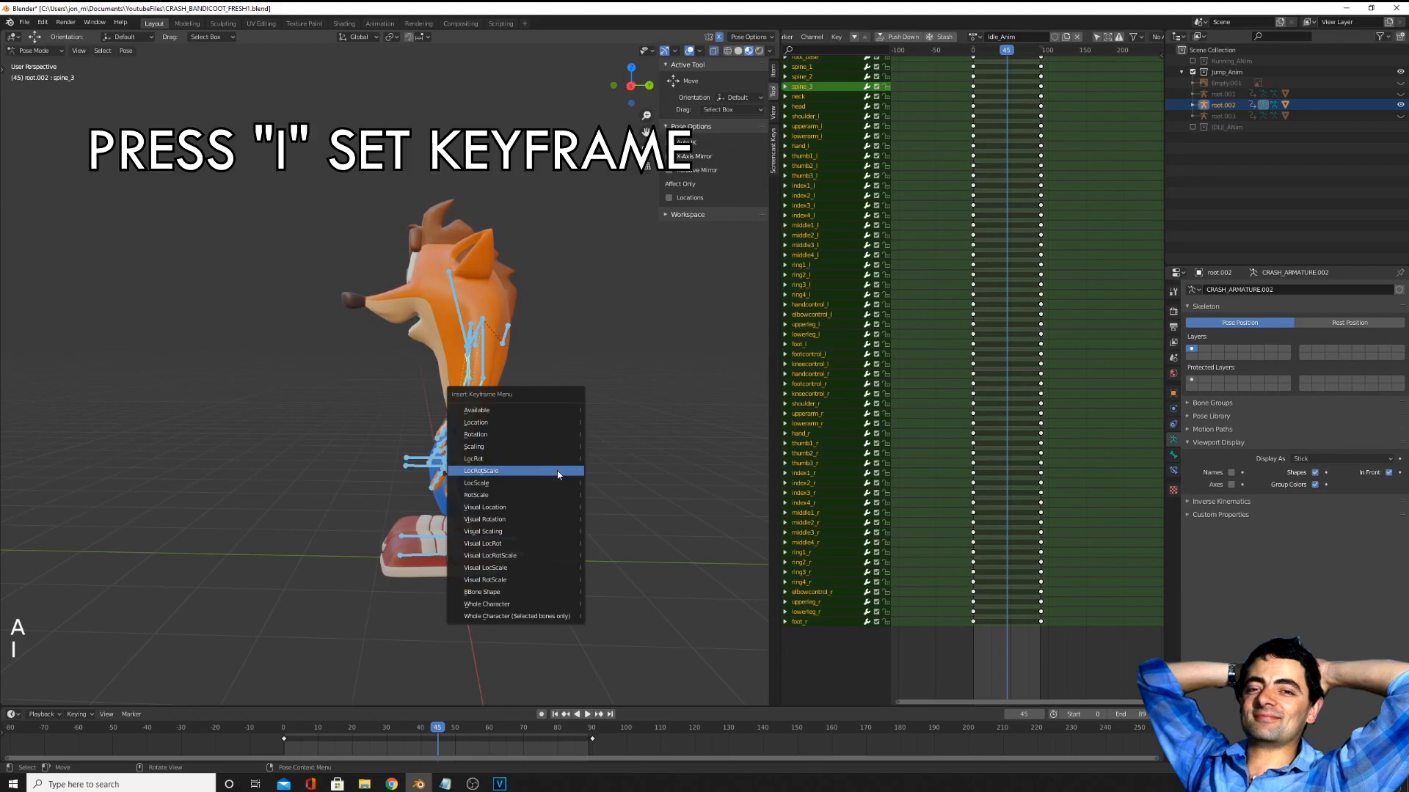
{"action": "left_click", "coordinate": [481, 469]}
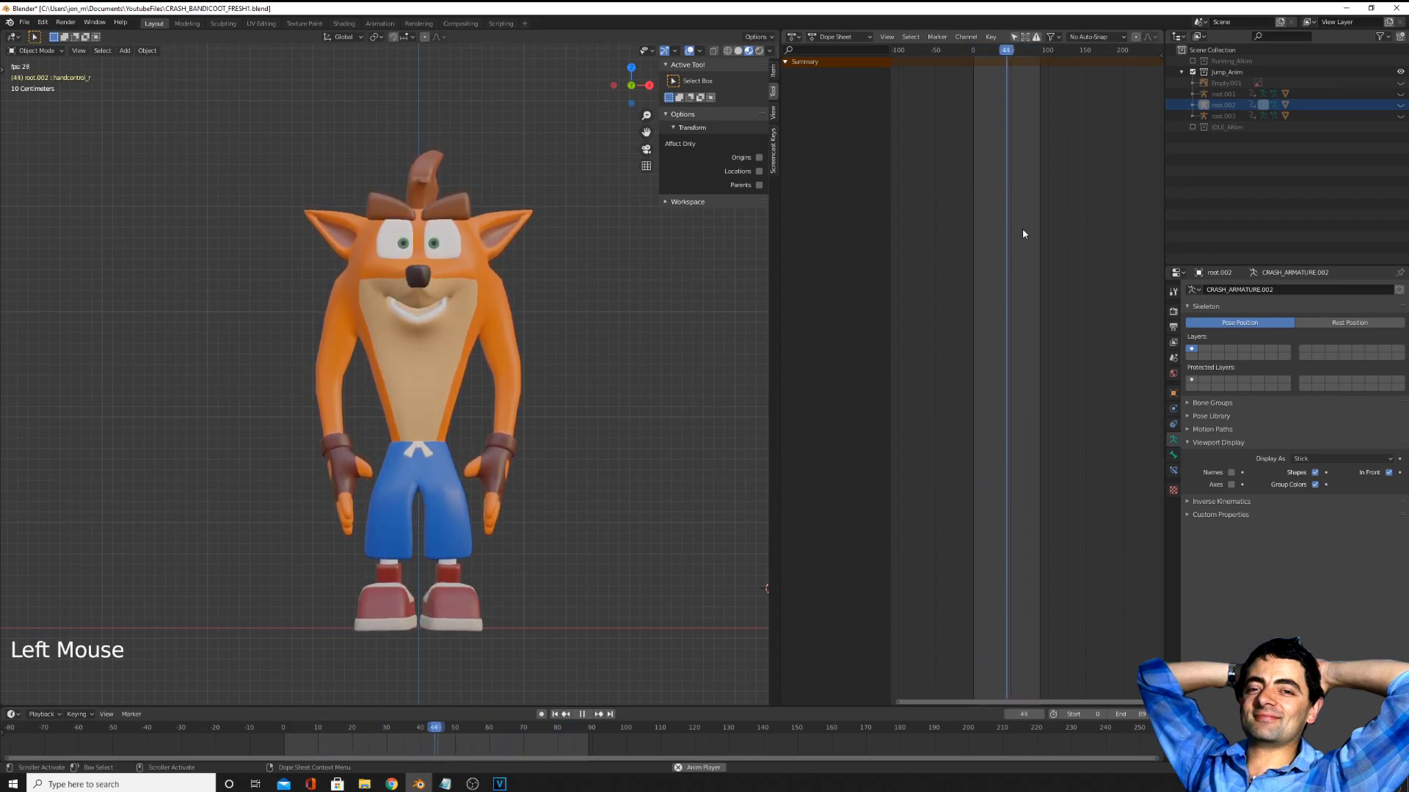
{"action": "left_click", "coordinate": [302, 727]}
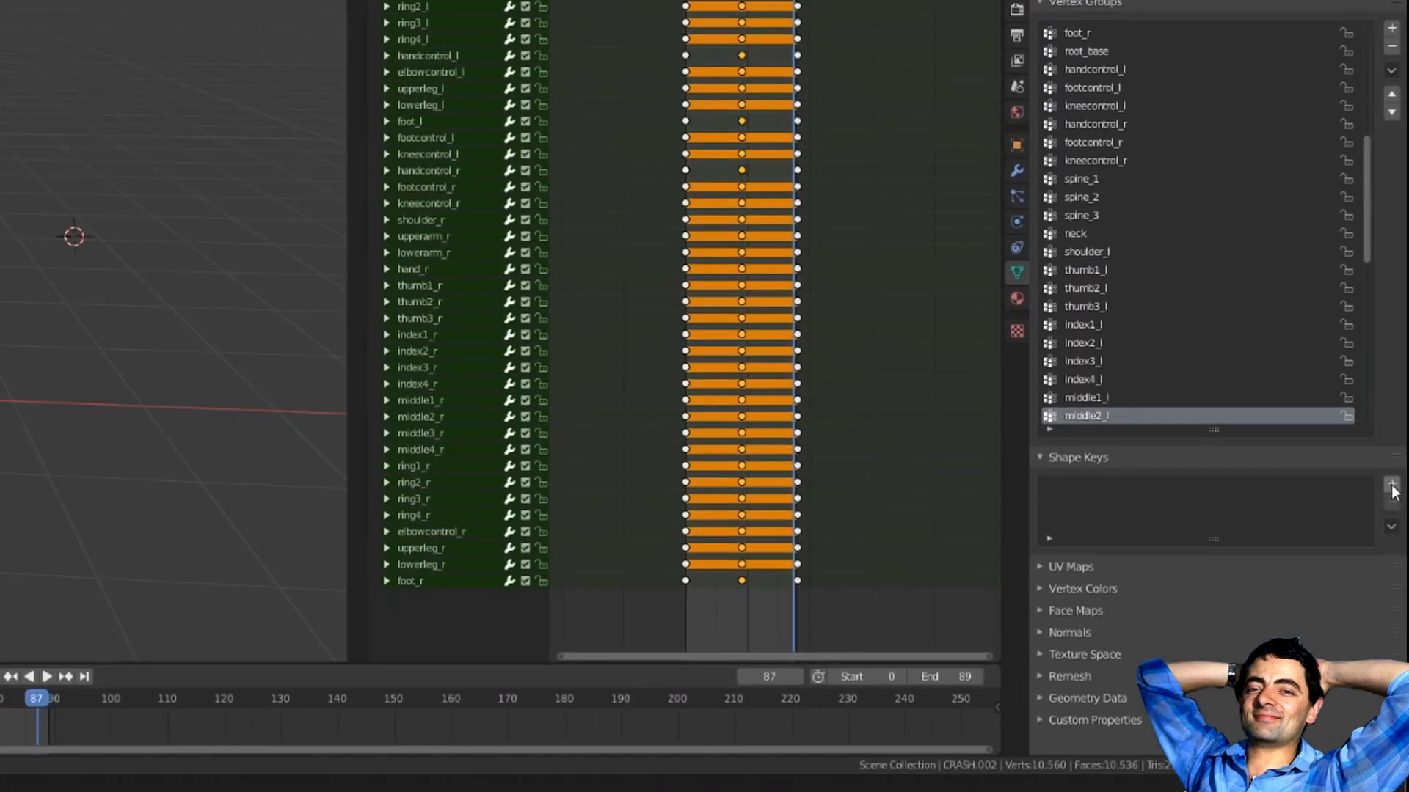
- Add a Basis shape key and a second key named Look Up to the CRASH mesh
{"action": "left_click", "coordinate": [1391, 480]}
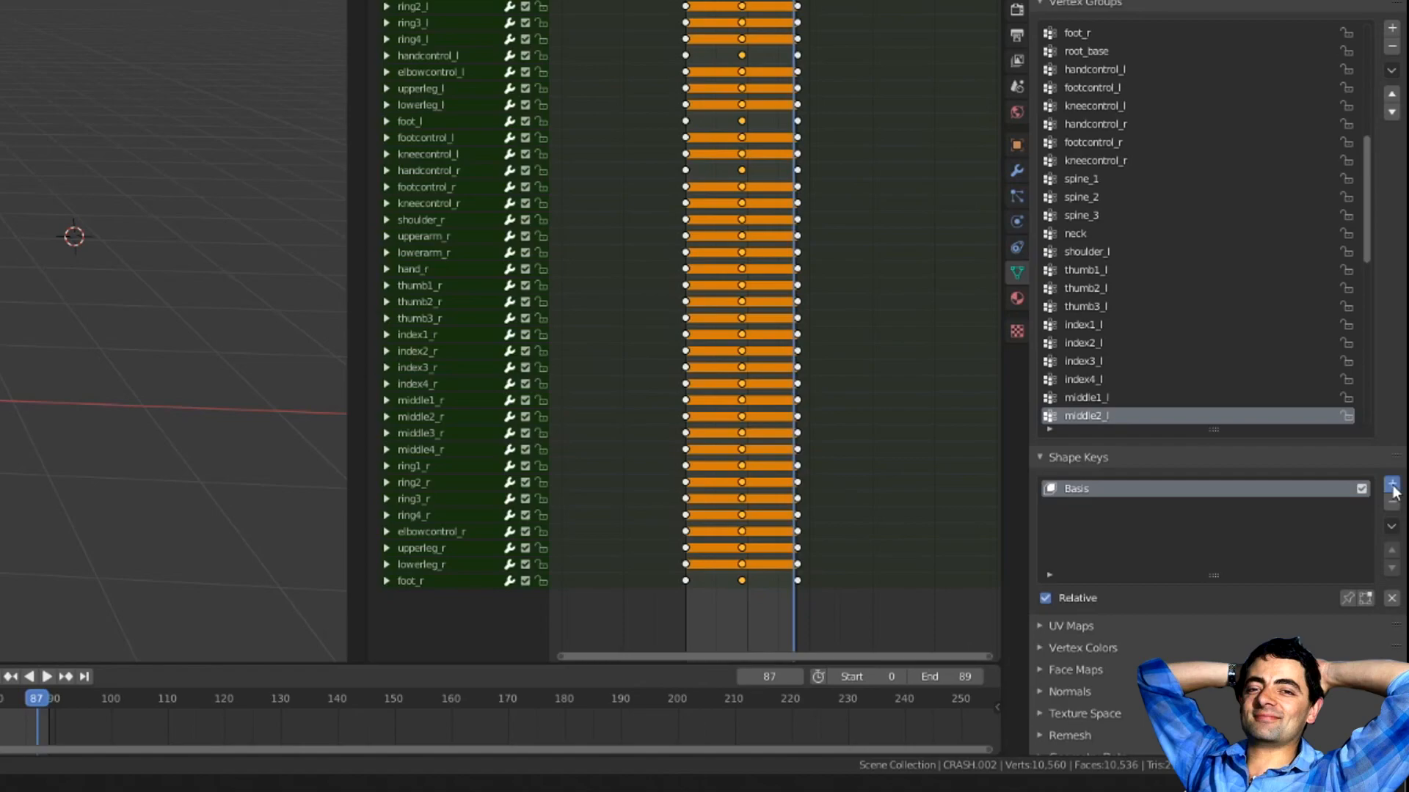
{"action": "left_click", "coordinate": [1390, 481]}
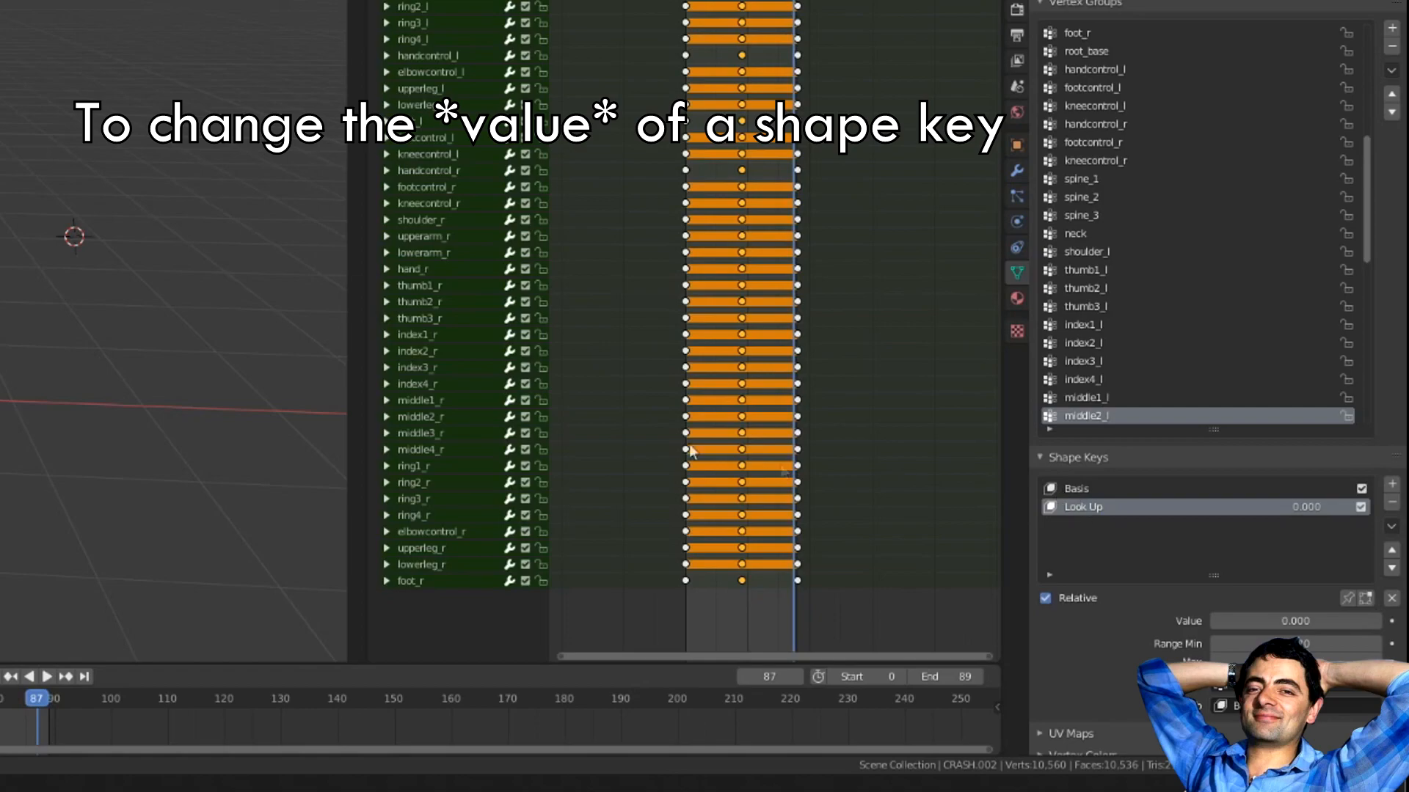
{"action": "mouse_move", "coordinate": [1083, 513]}
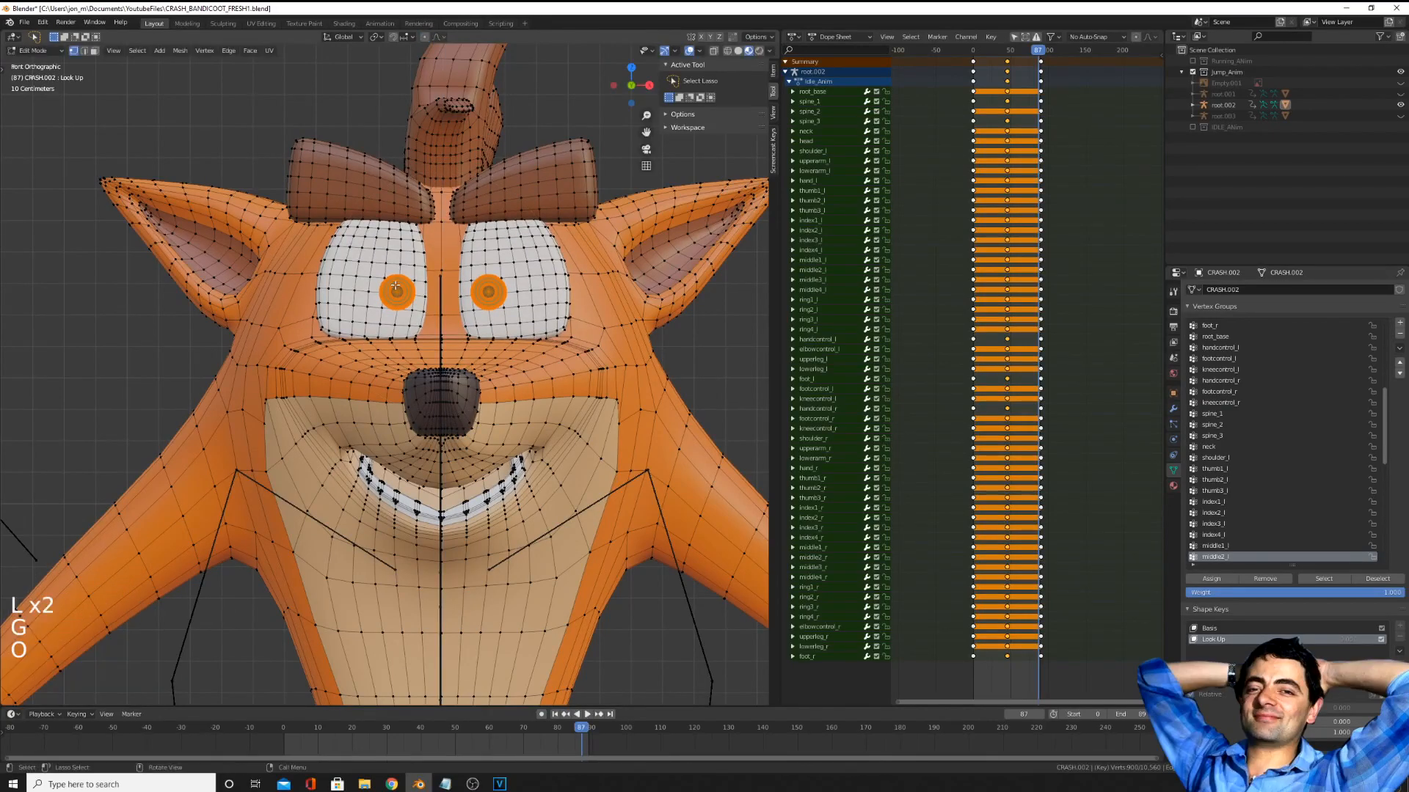
- Shift both pupils upward inside the Look Up shape key and test its value slider
{"action": "scroll", "scroll_direction": "down", "scroll_amount": 3}
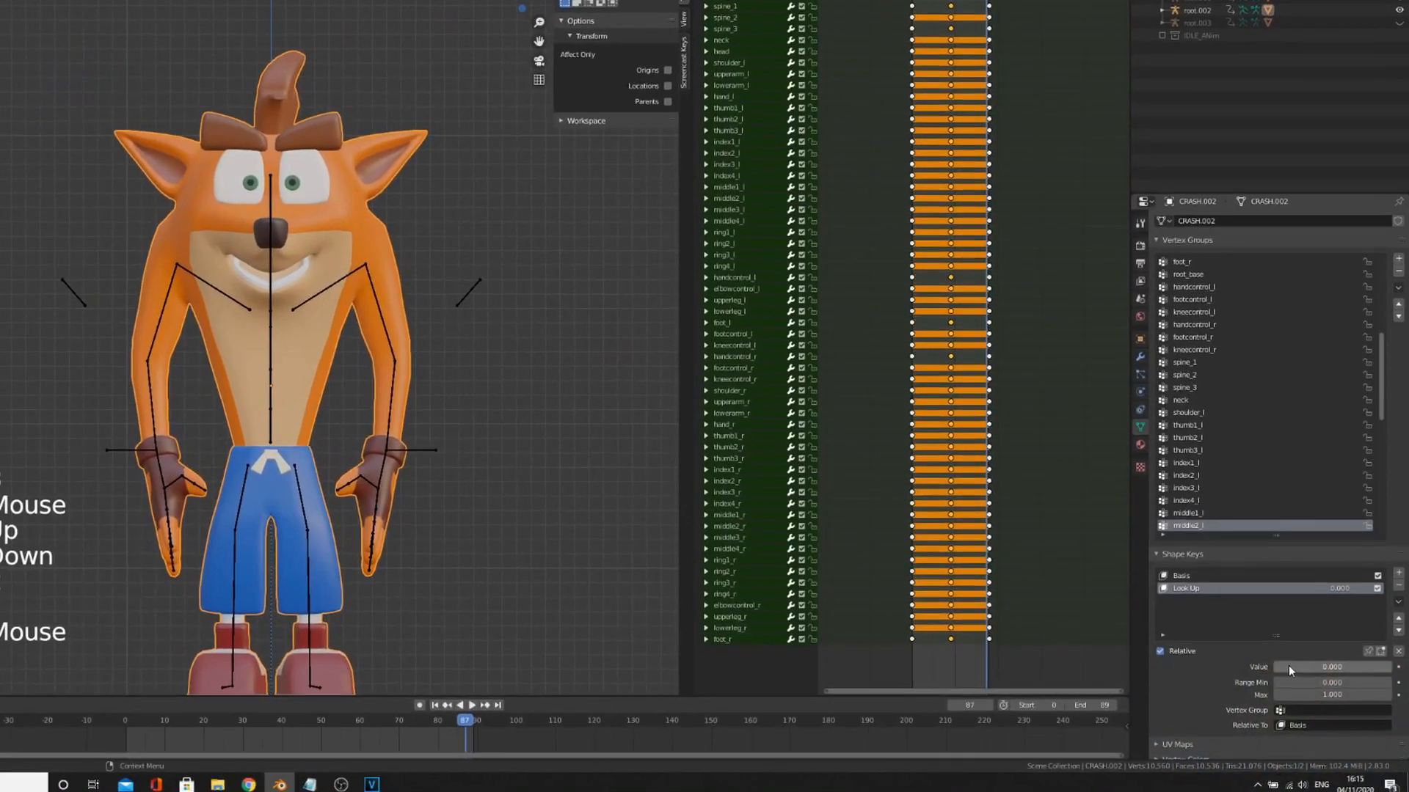
{"action": "left_click_drag", "start_coordinate": [1303, 666], "coordinate": [1366, 667]}
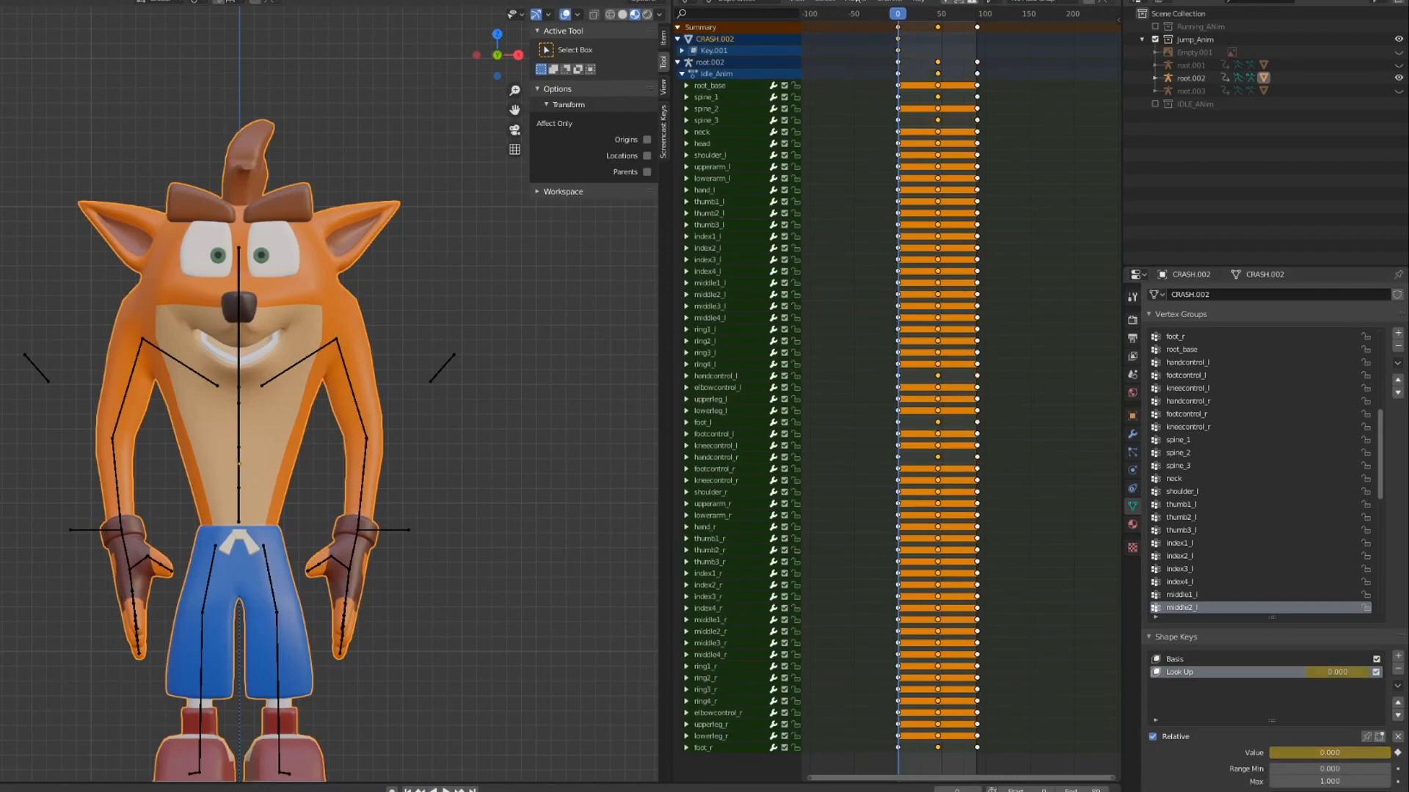
- Key Look Up at 0 on frame 0 and 0.895 on frame 45, then watch the eyes in playback
{"action": "left_click", "coordinate": [938, 14]}
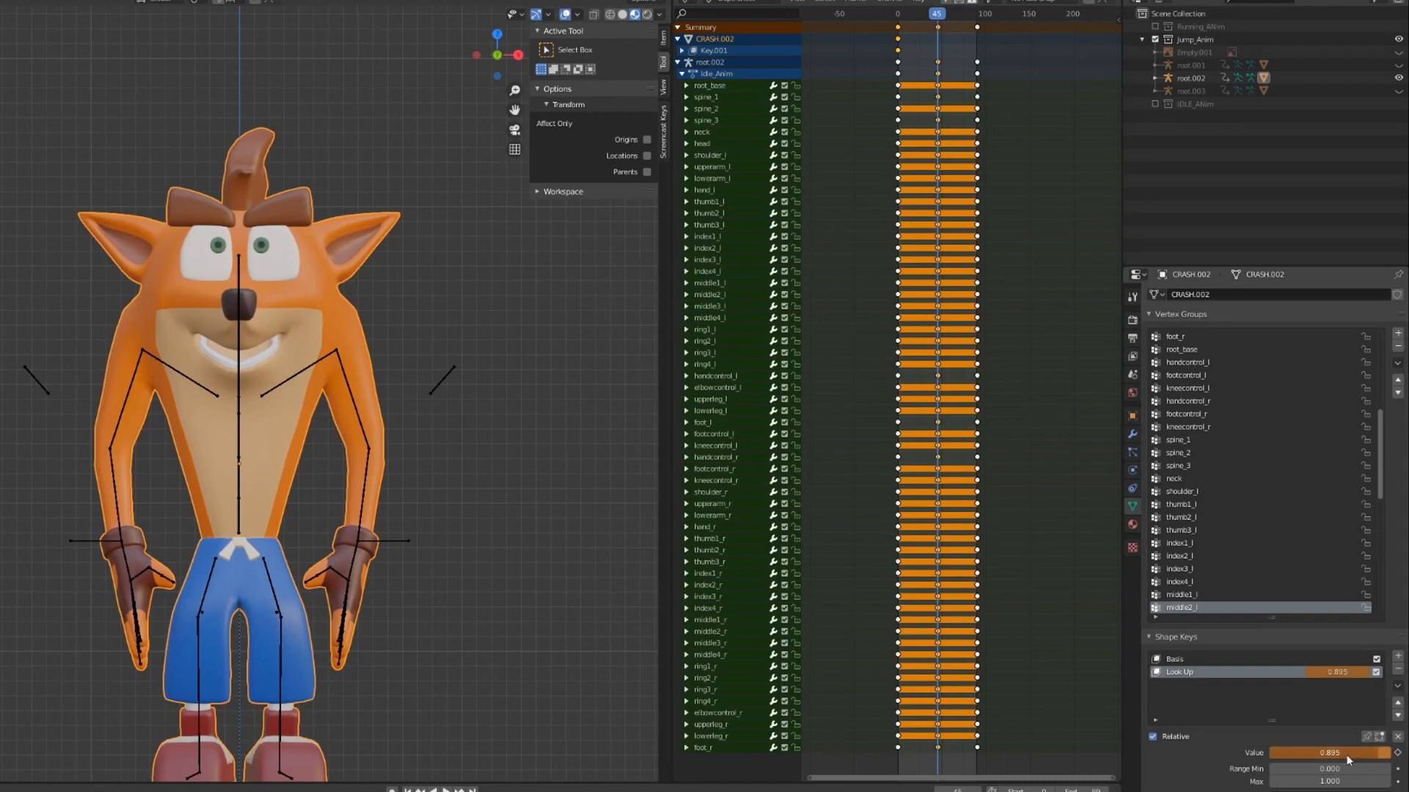
{"action": "left_click", "coordinate": [977, 19]}
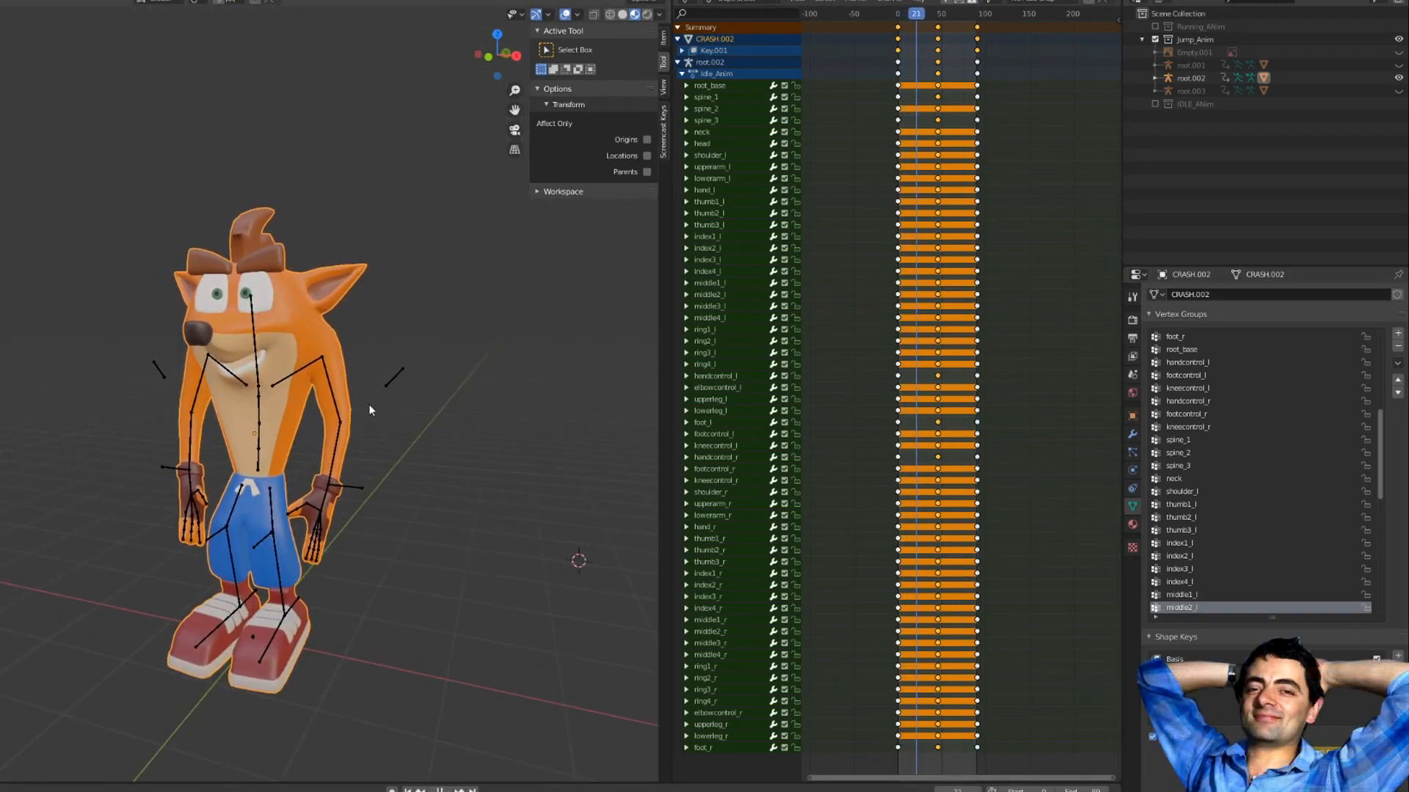
{"action": "left_click", "coordinate": [960, 13]}
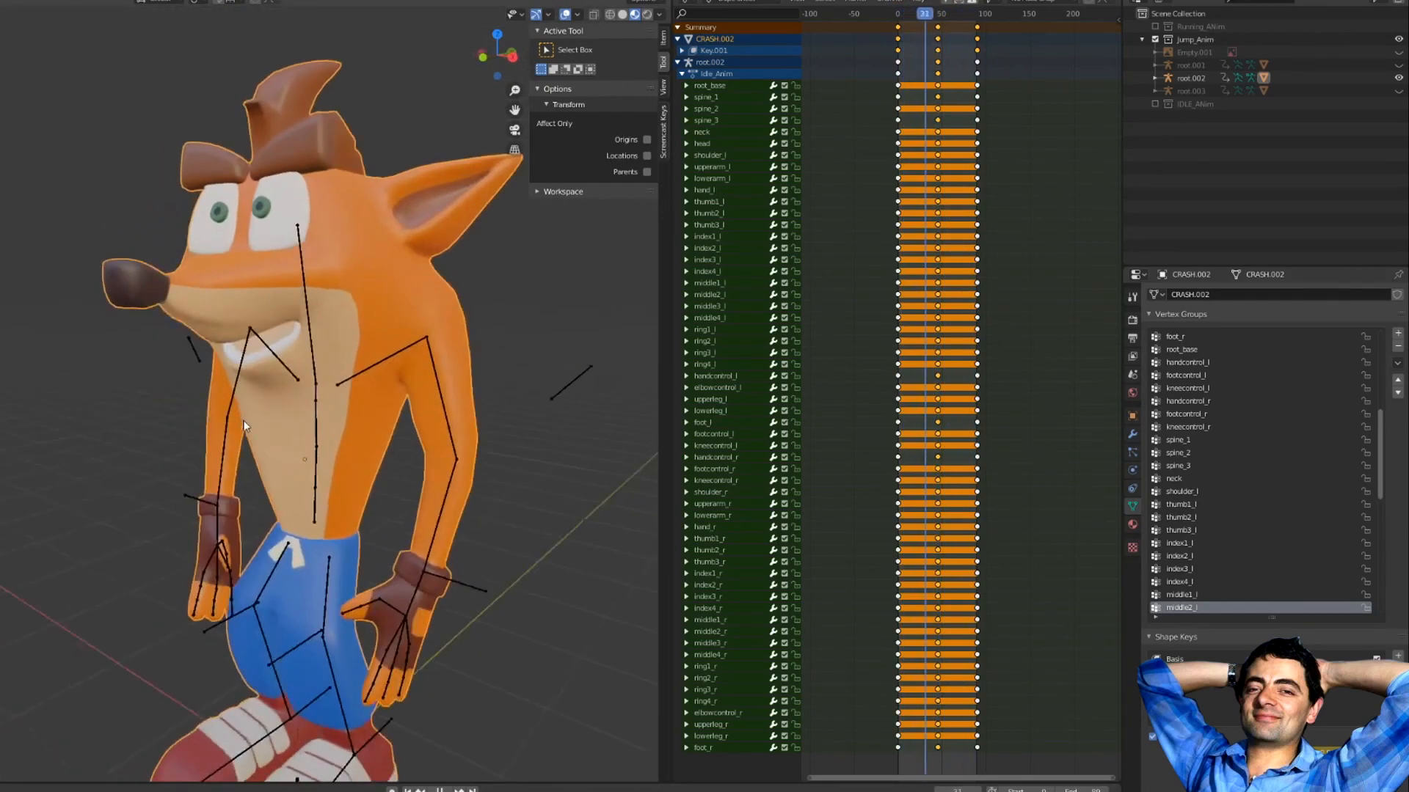
{"action": "left_click", "coordinate": [973, 11]}
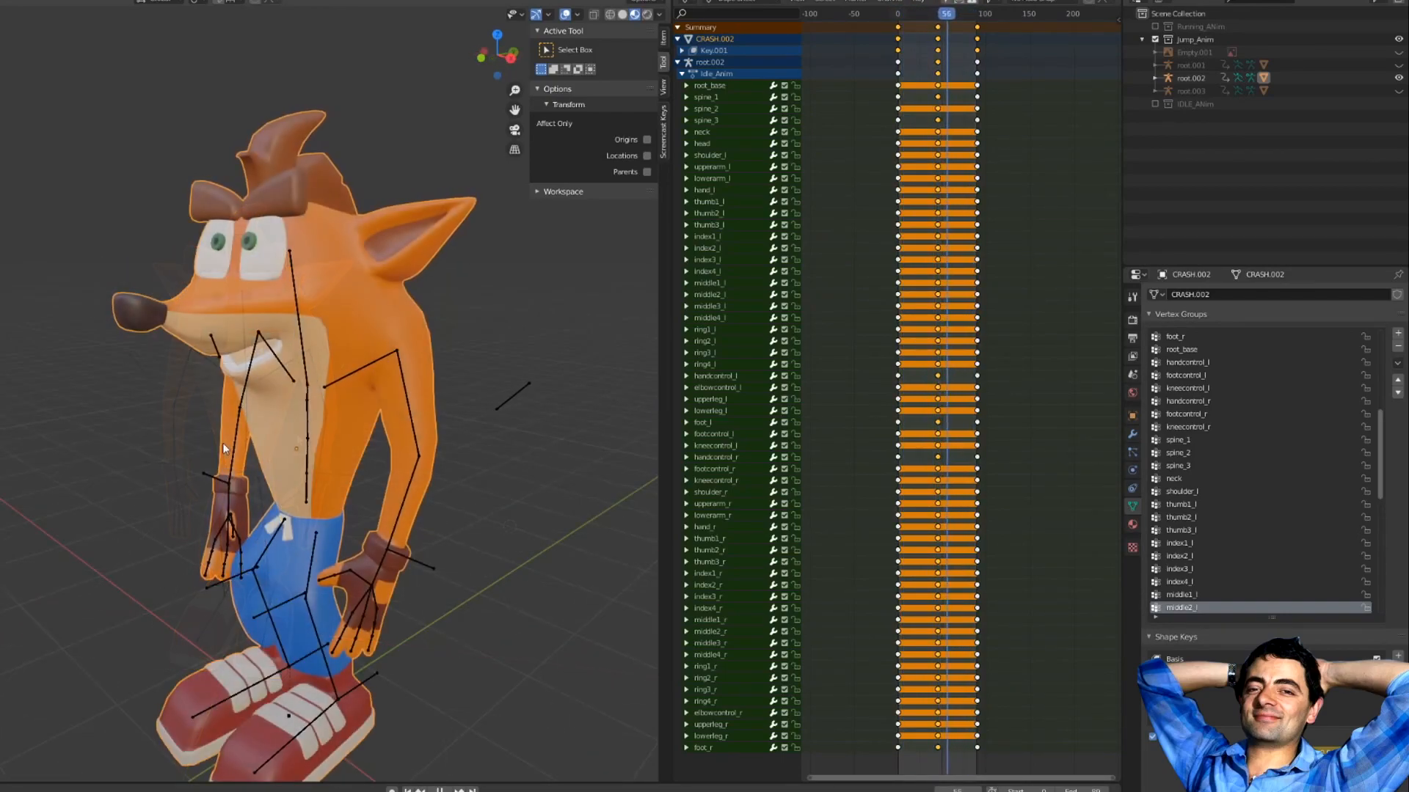
{"action": "left_click", "coordinate": [909, 13]}
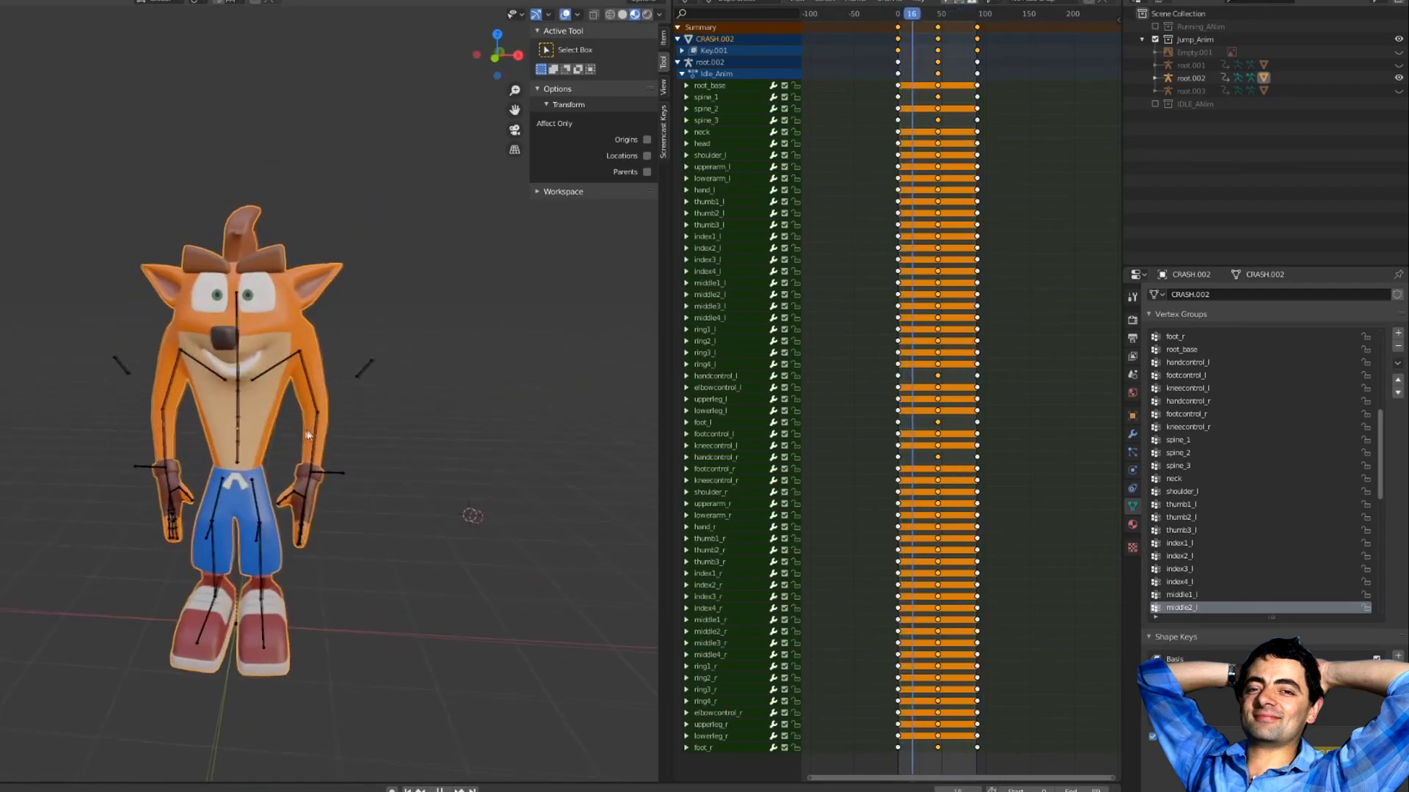
{"action": "left_click", "coordinate": [955, 11]}
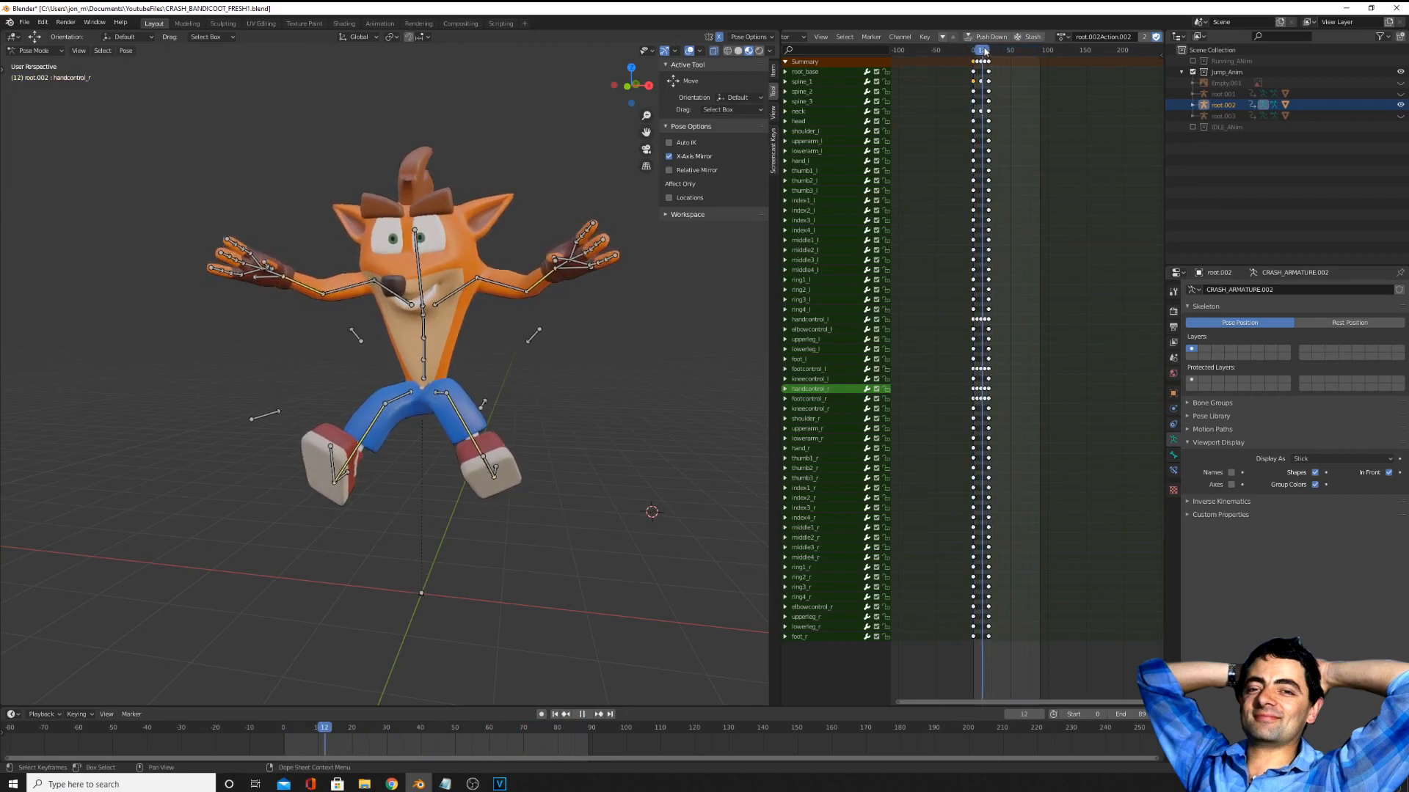
- Return the root.002 jump rig to frame 0 in Pose Mode and start playback
{"action": "left_click", "coordinate": [596, 727]}
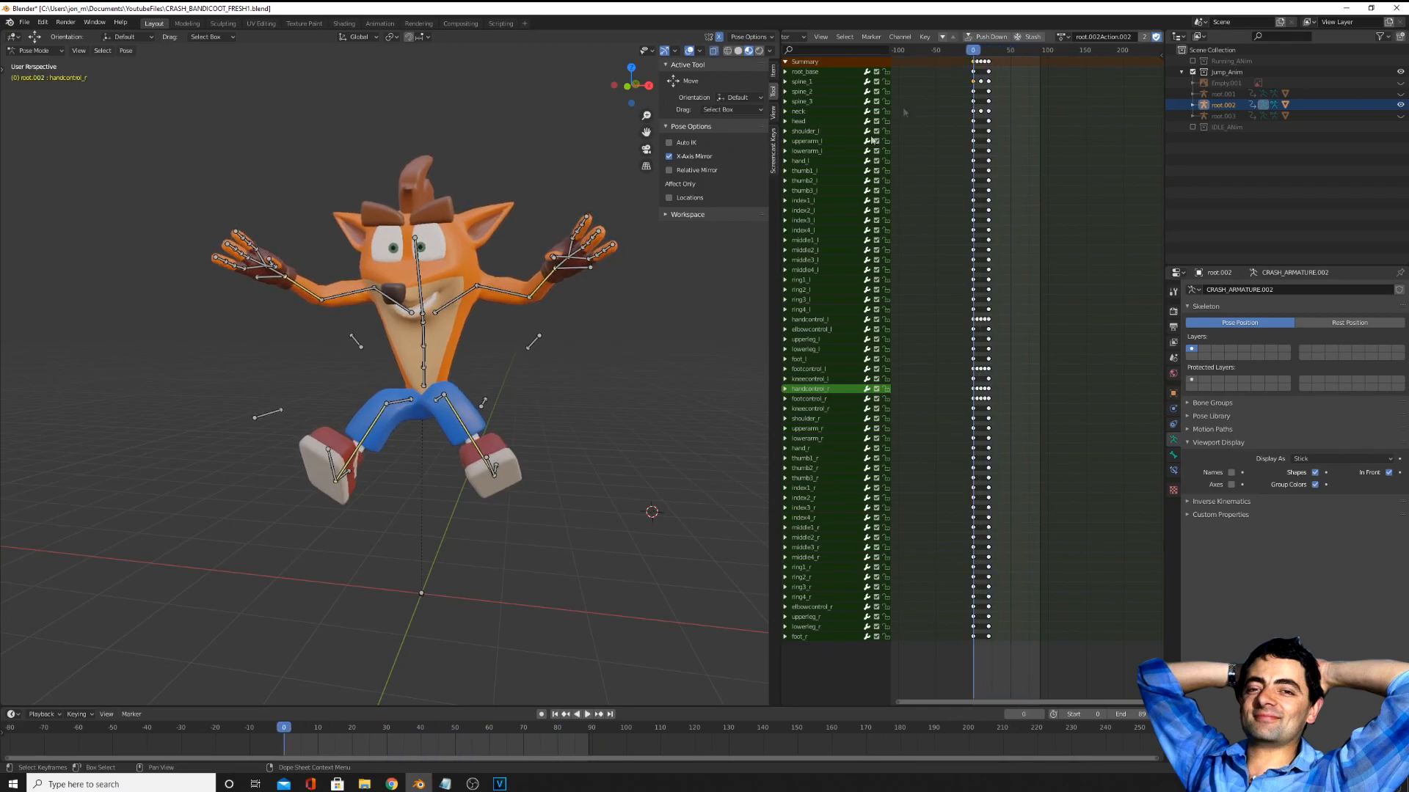
{"action": "key", "text": "space"}
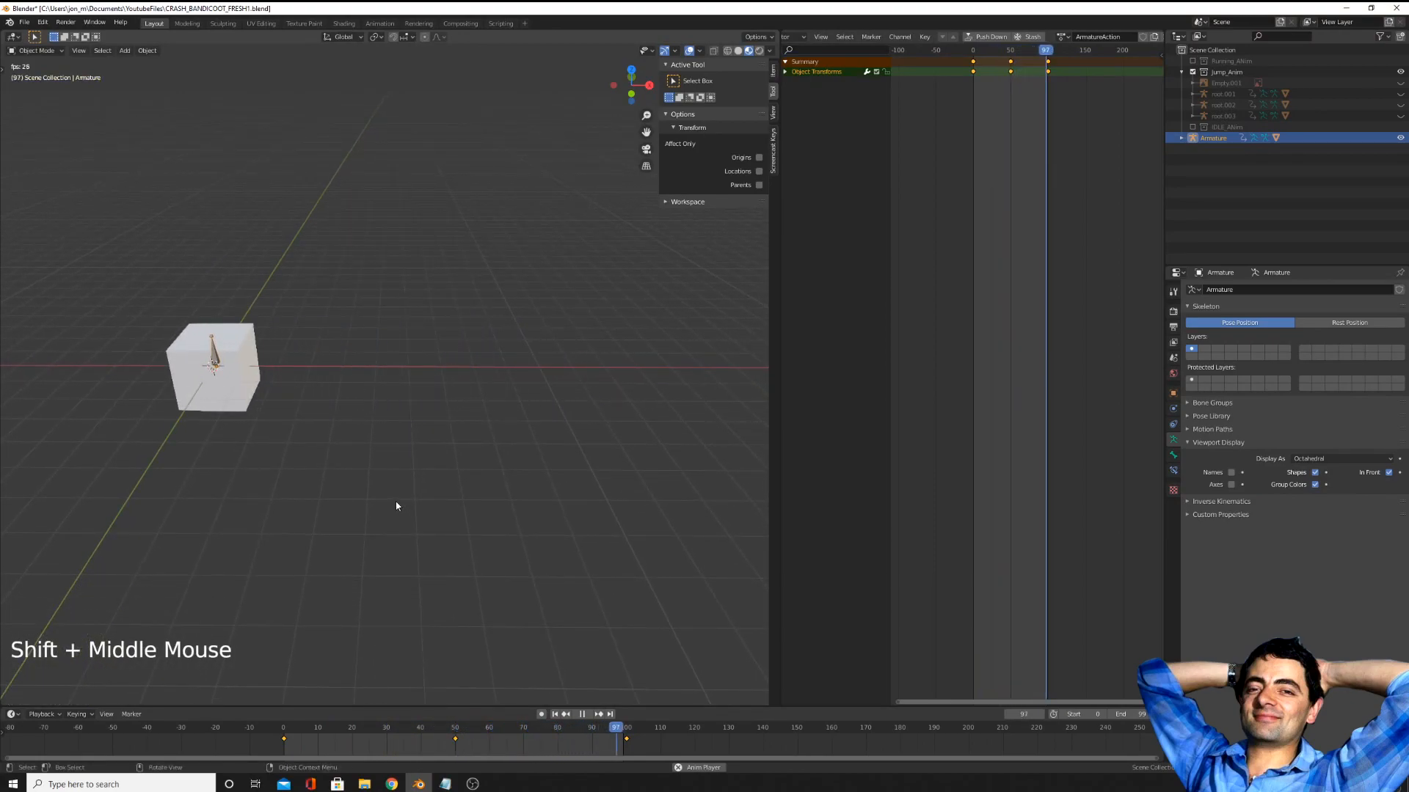
- Stop the cube armature's playback and list the Dope Sheet's editor modes
{"action": "key", "text": "Space"}
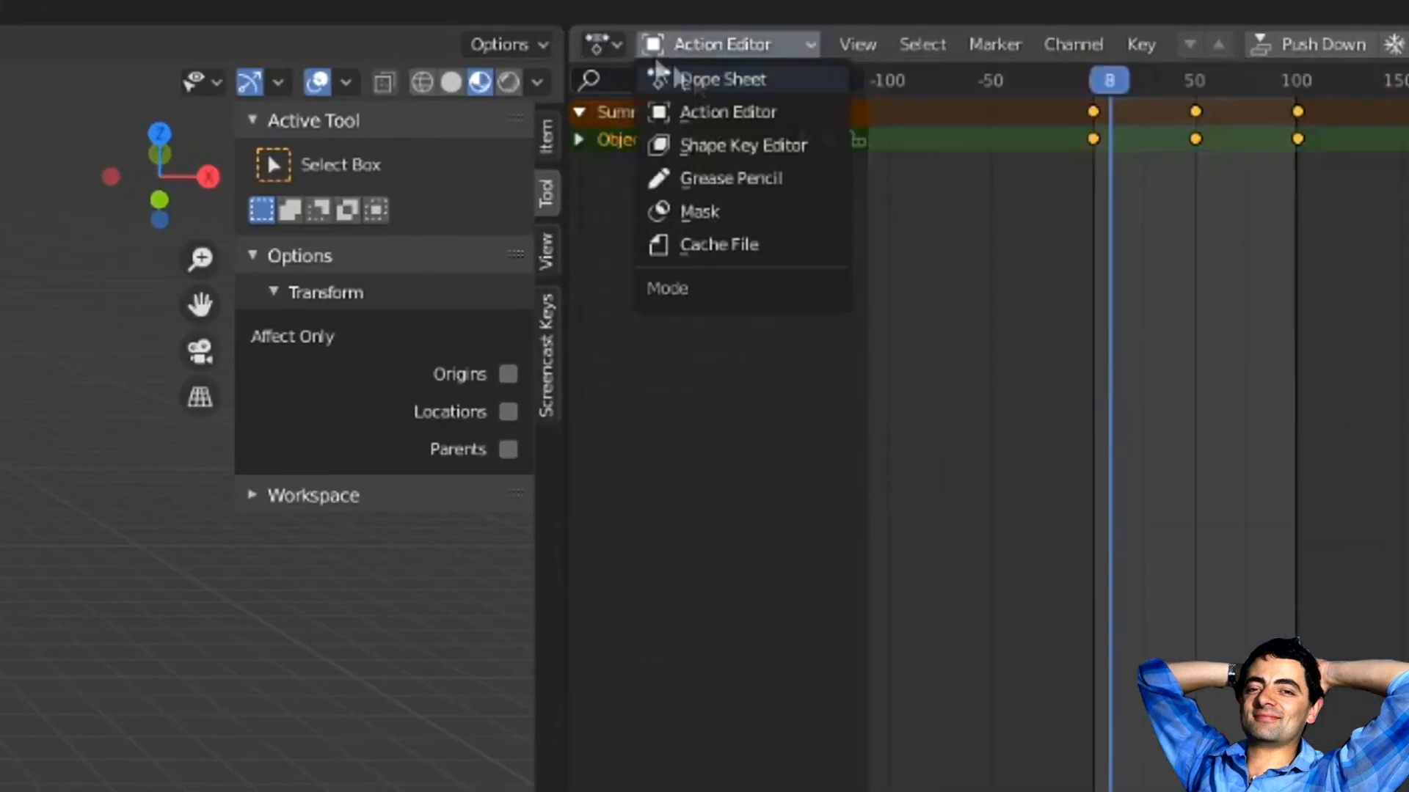
{"action": "left_click", "coordinate": [719, 79]}
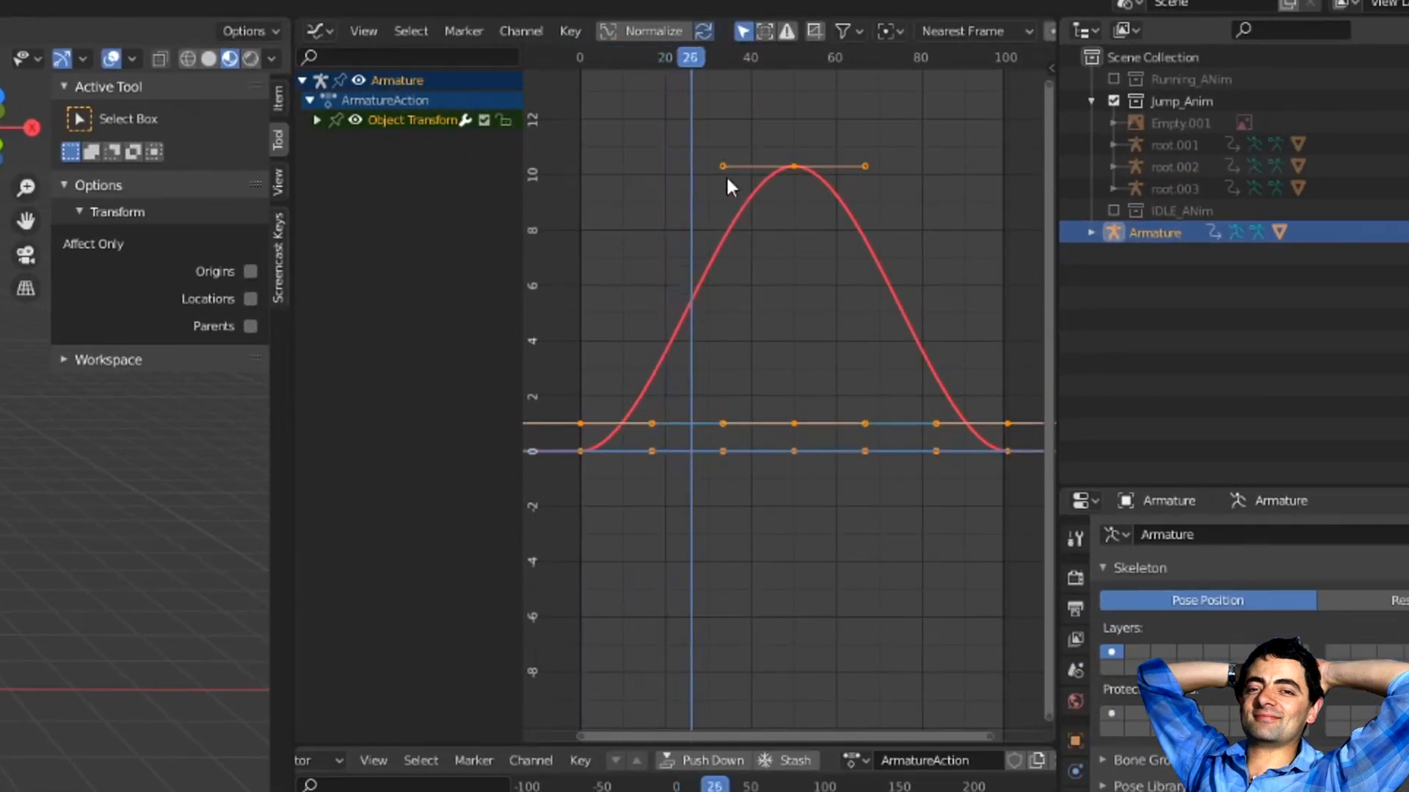
- Reveal the cube's location, rotation and scale curves in the Graph Editor around frame 62
{"action": "left_click", "coordinate": [842, 59]}
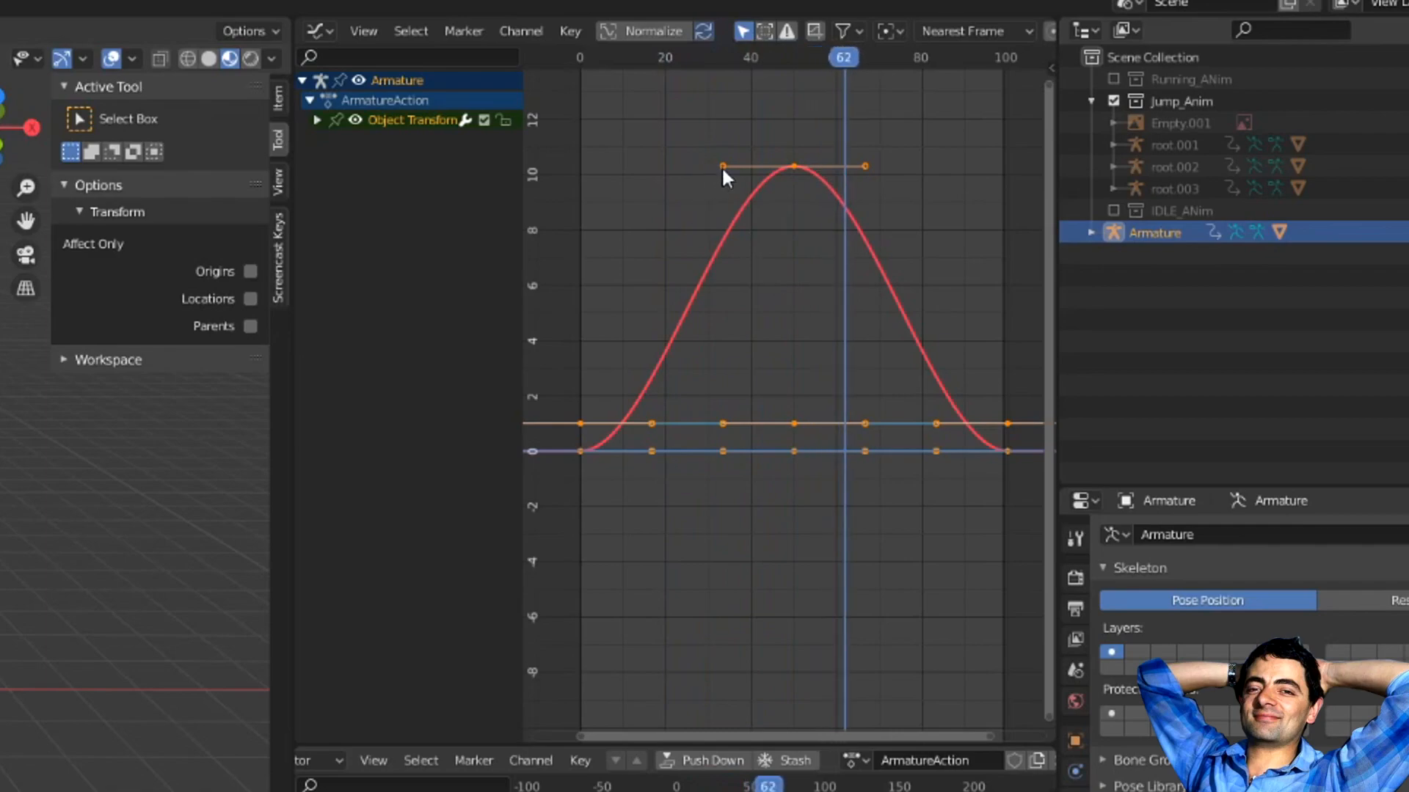
{"action": "left_click", "coordinate": [317, 120]}
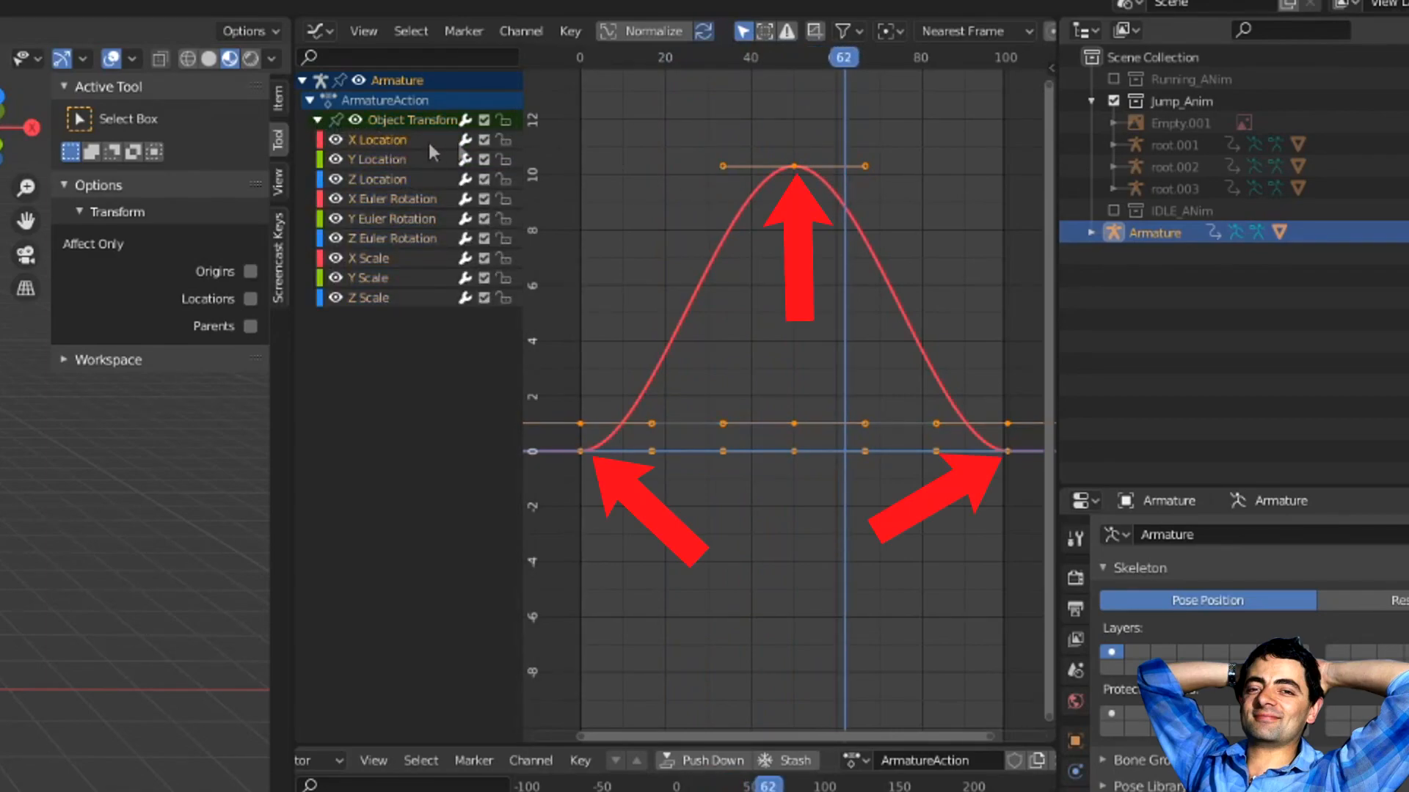
{"action": "left_click_drag", "start_coordinate": [790, 166], "coordinate": [791, 166]}
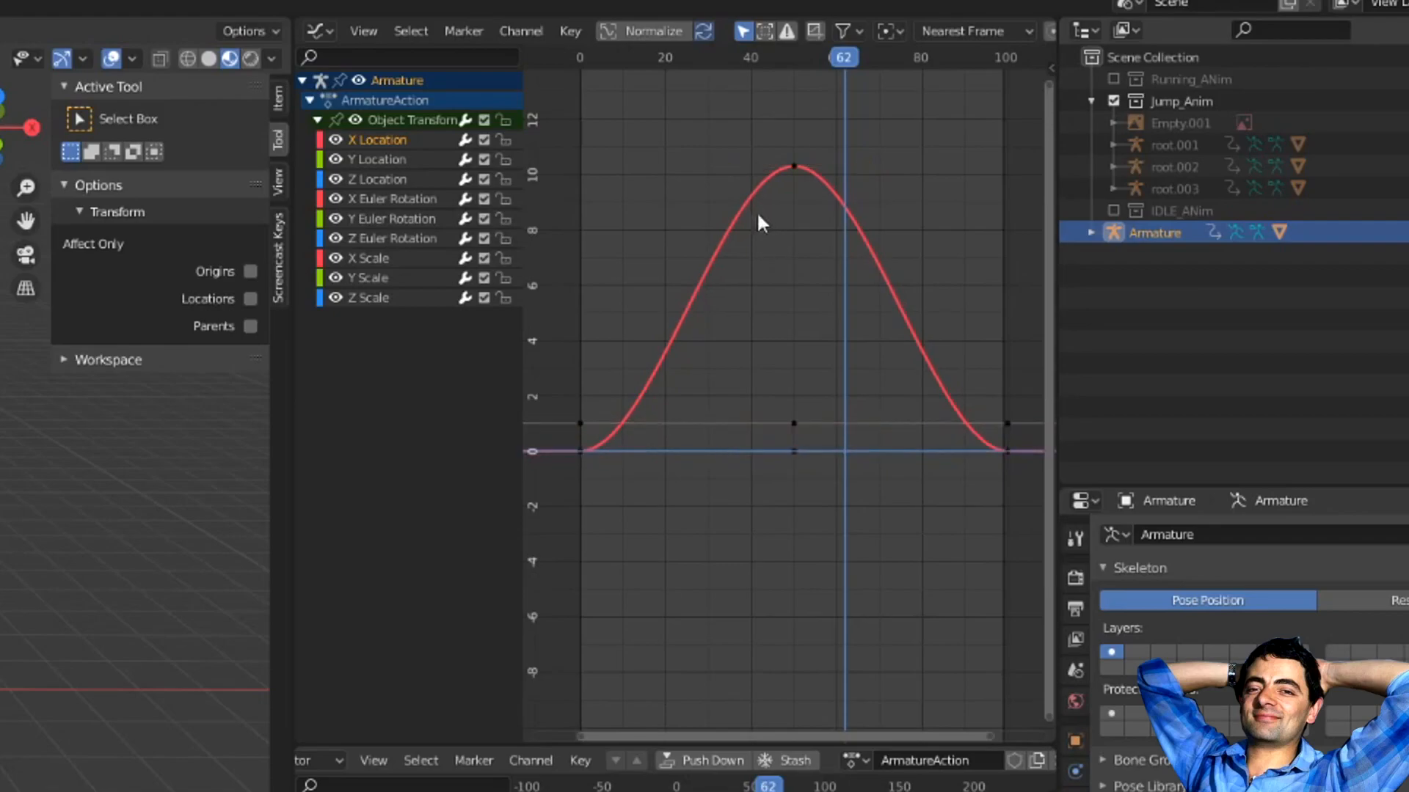
{"action": "left_click", "coordinate": [793, 165]}
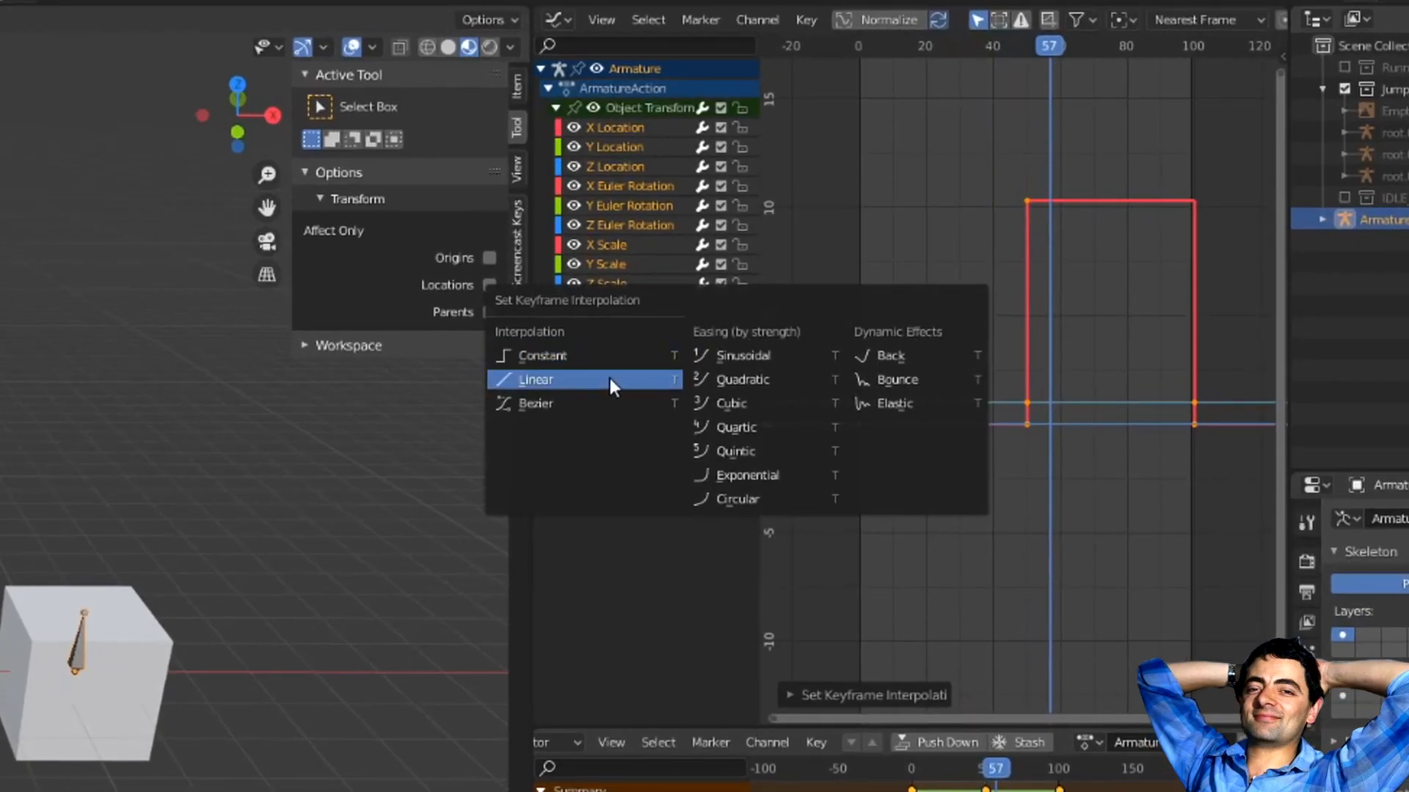
- Set the keyframes to Linear interpolation, then back to smooth Bezier
{"action": "left_click", "coordinate": [537, 378]}
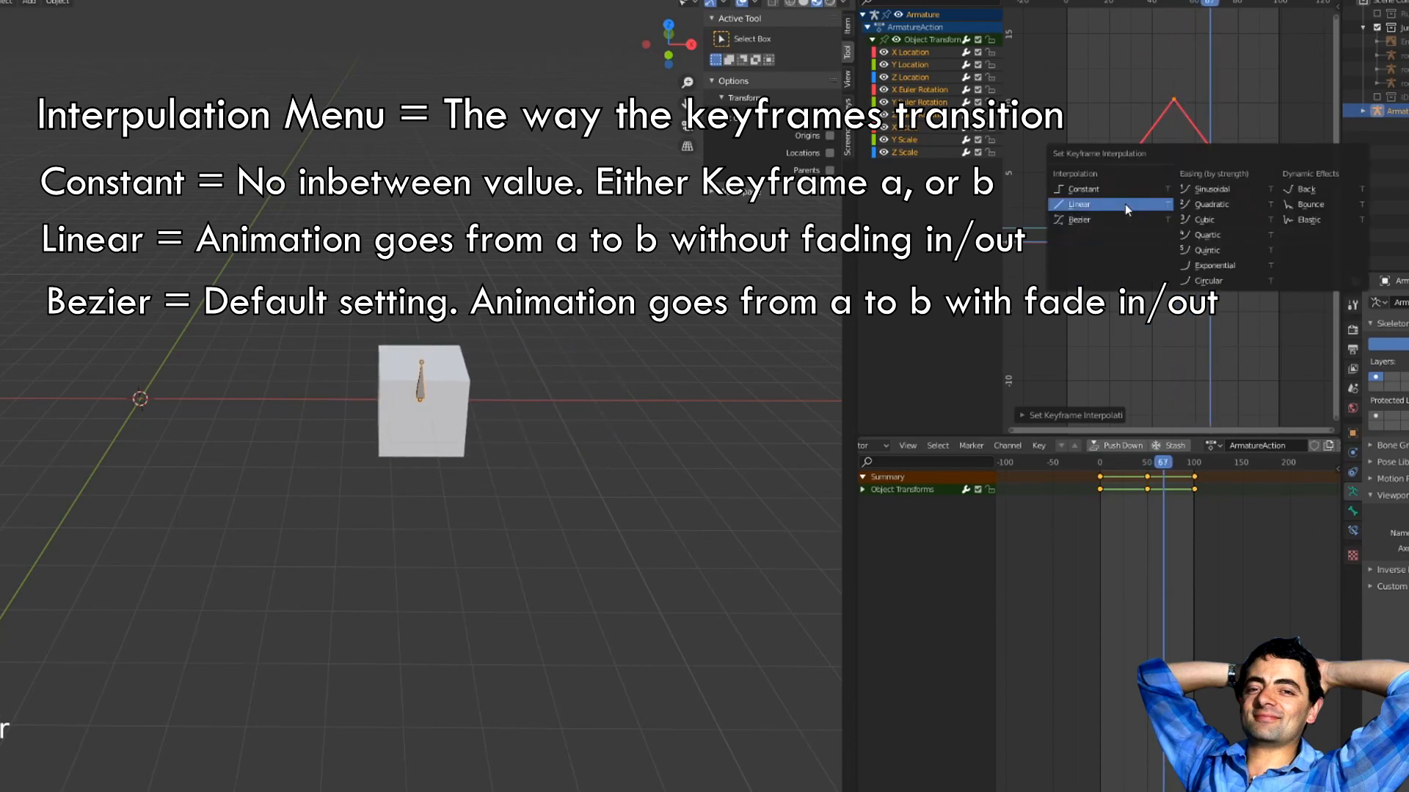
{"action": "left_click", "coordinate": [1080, 220]}
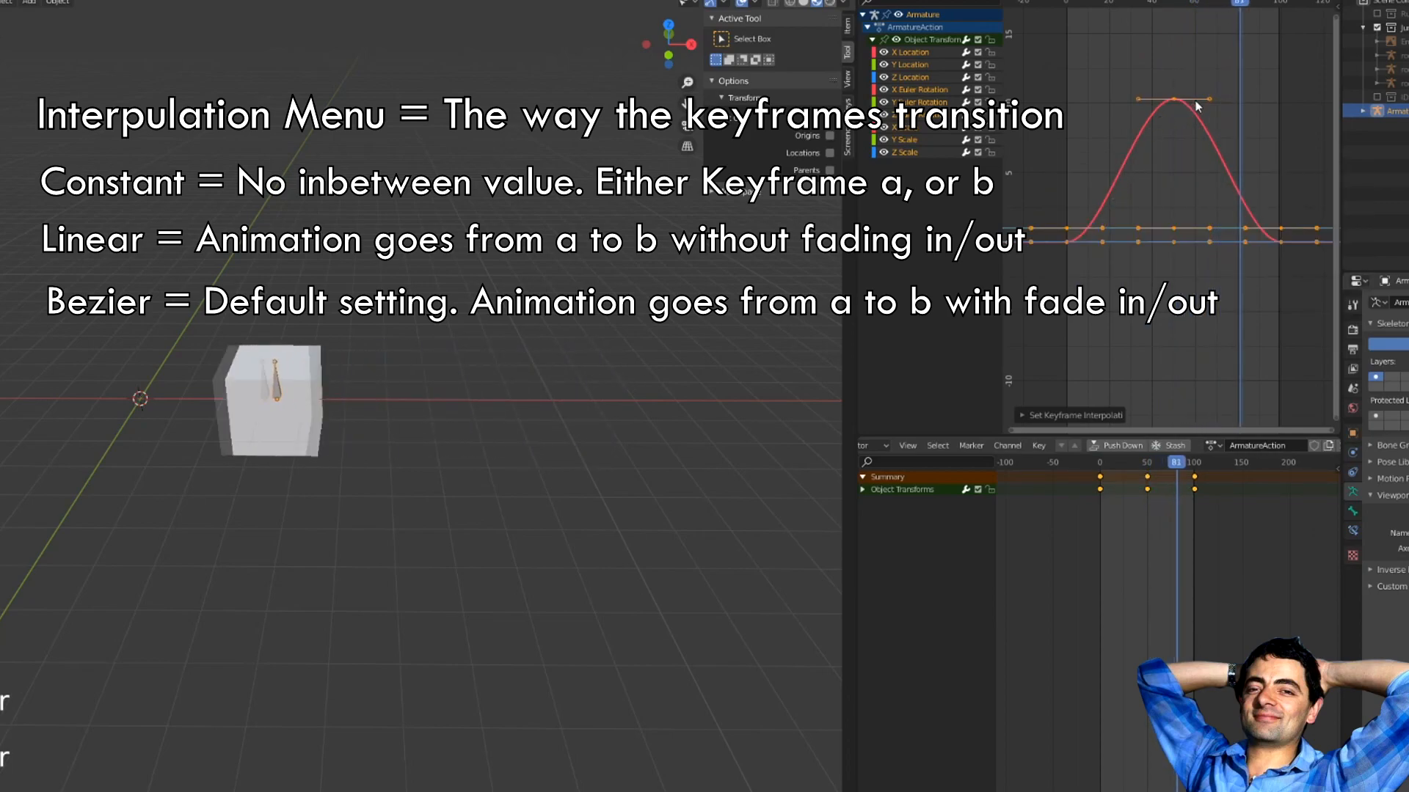